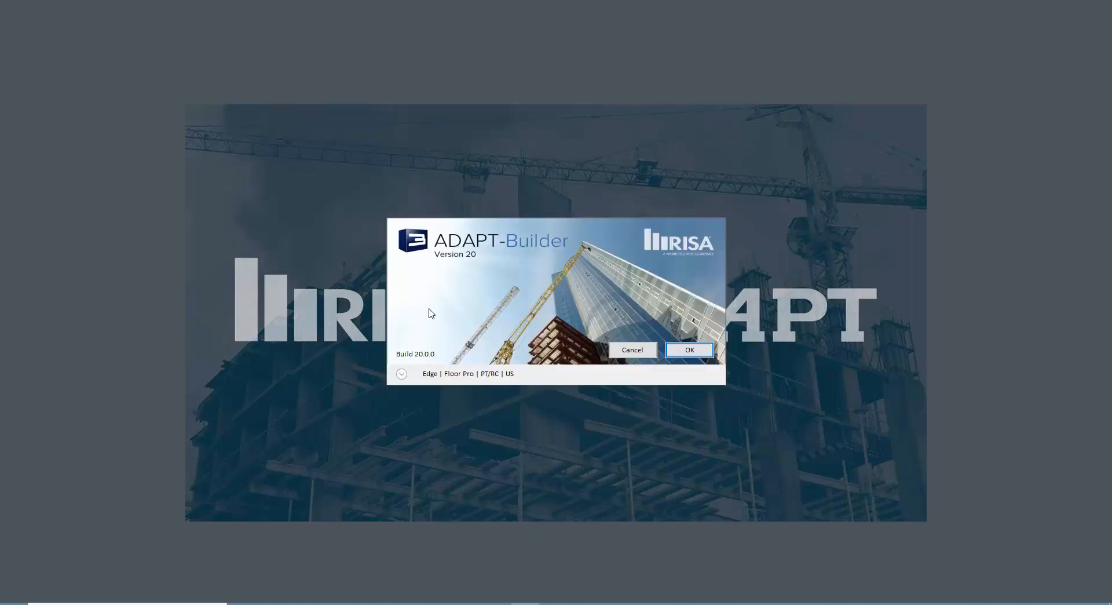
- Start ADAPT-Builder in RC mode with Edge off, opening an empty Floor Pro model
{"action": "left_click", "coordinate": [401, 374]}
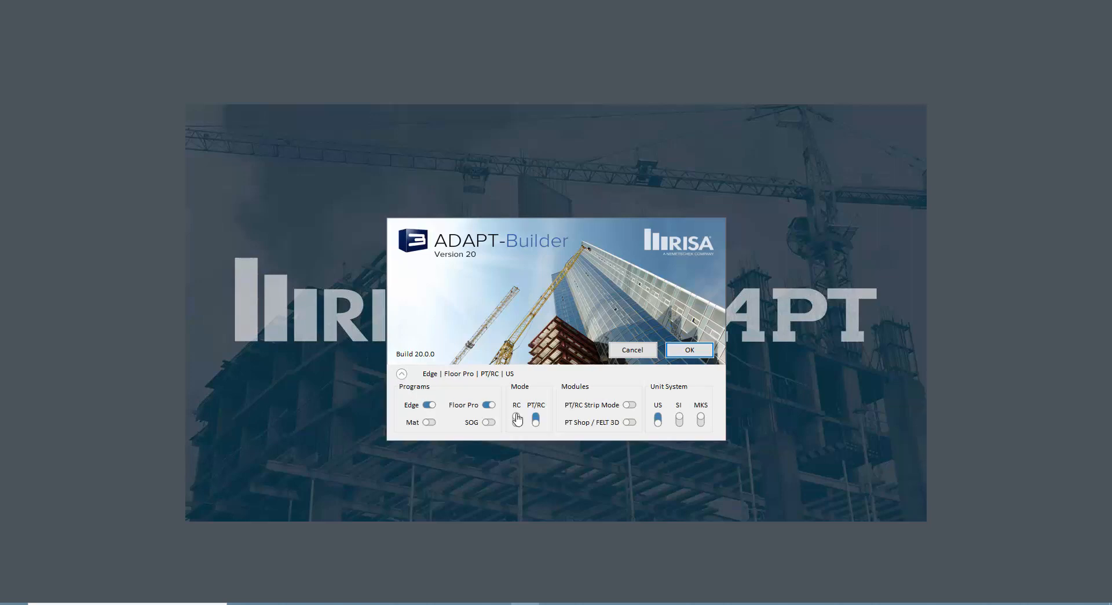
{"action": "mouse_move", "coordinate": [518, 421]}
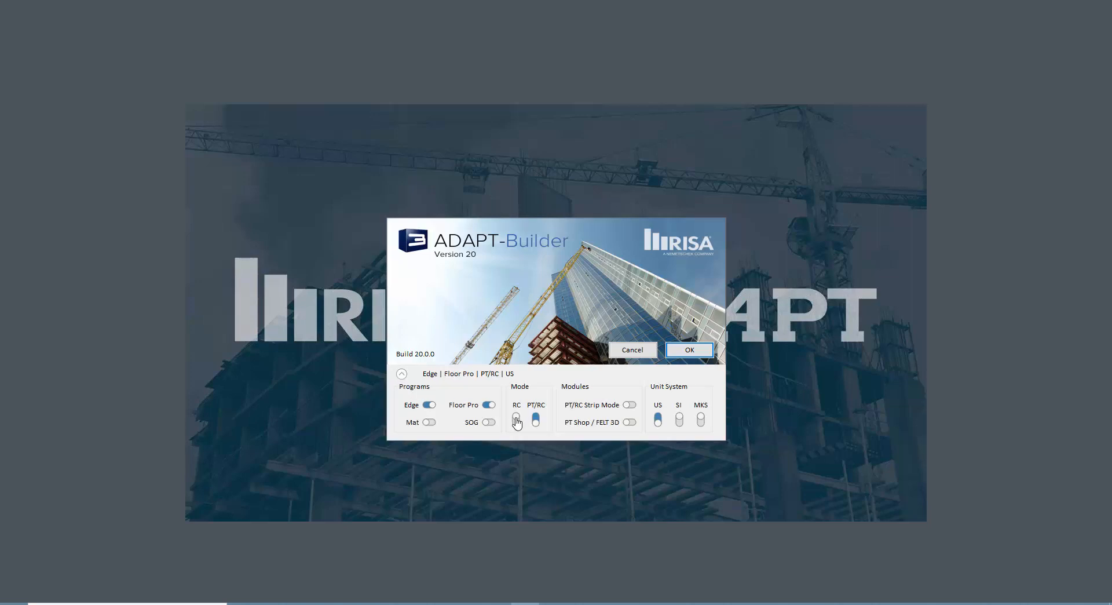
{"action": "left_click", "coordinate": [430, 405]}
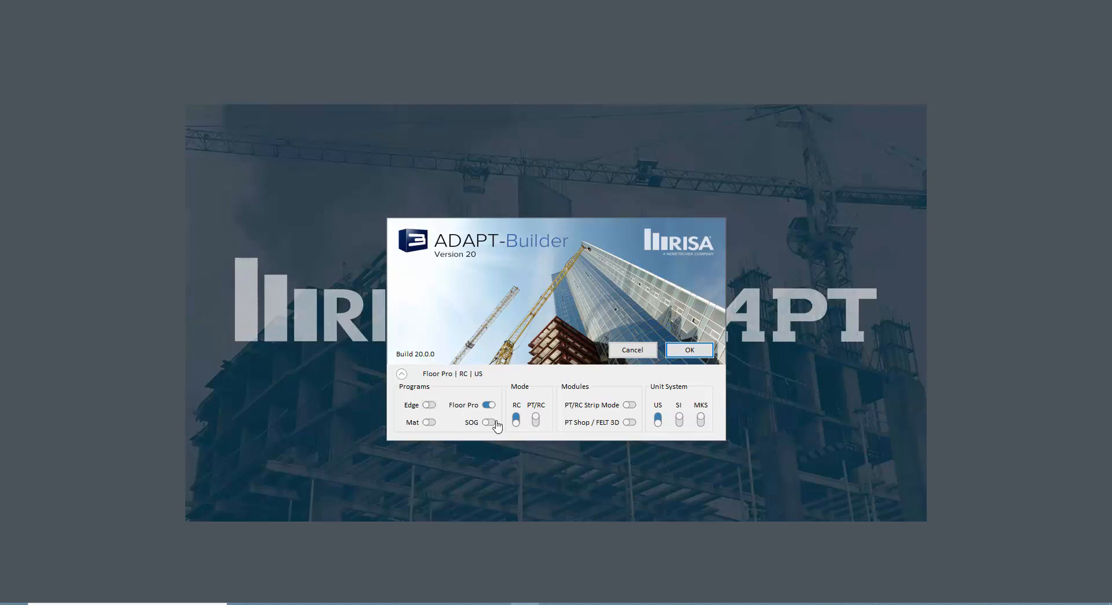
{"action": "left_click", "coordinate": [688, 349]}
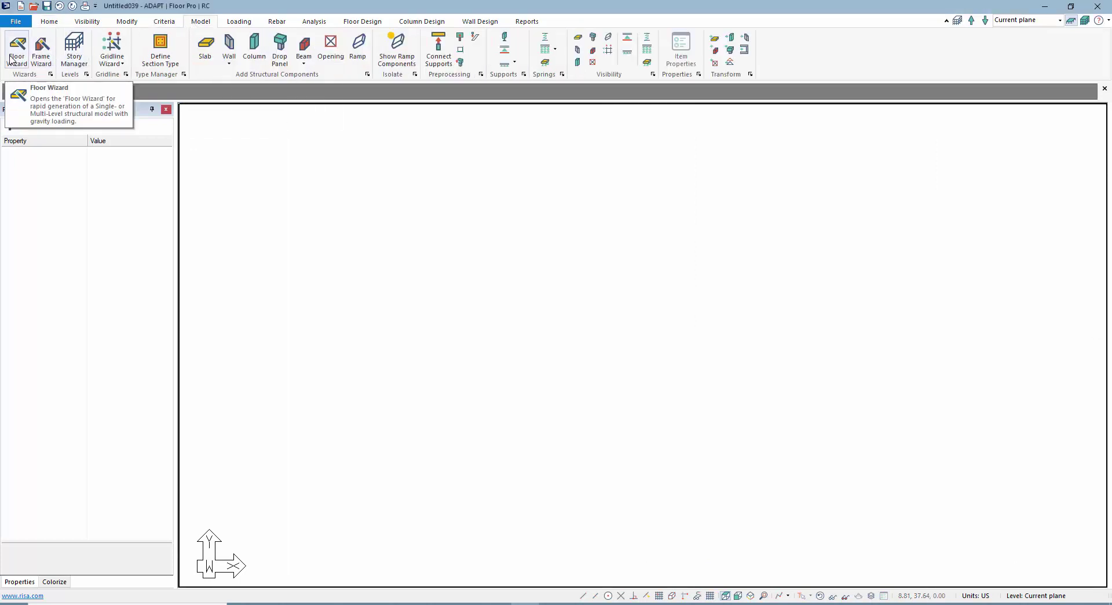
- Run the Floor Wizard for a 3×3-span slab with 28.50 ft spans and 0.080 patch loads
{"action": "left_click", "coordinate": [16, 50]}
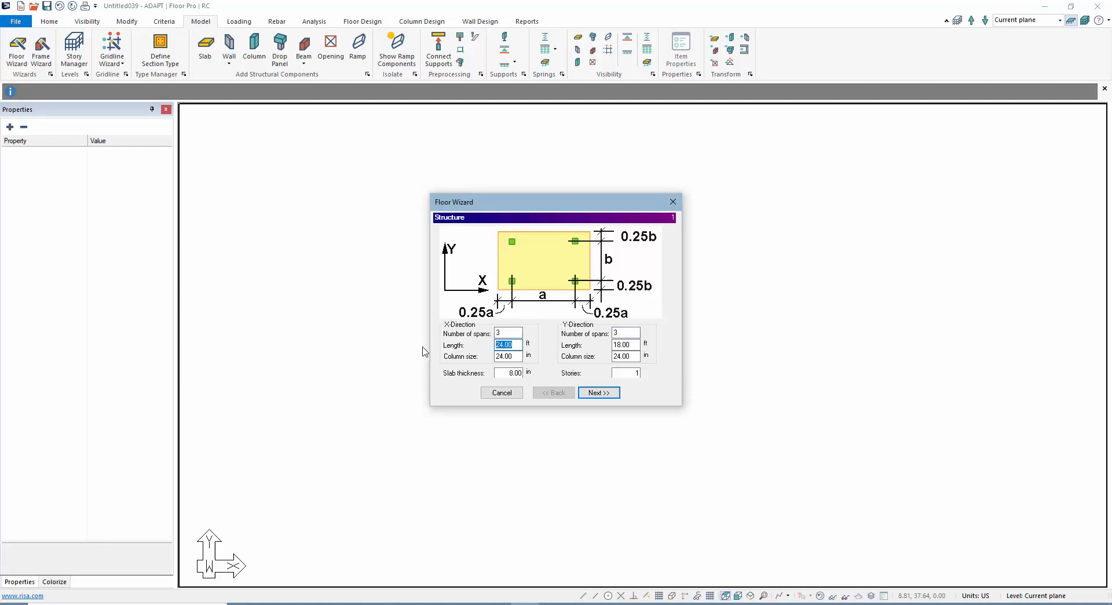
{"action": "type", "text": "28.50"}
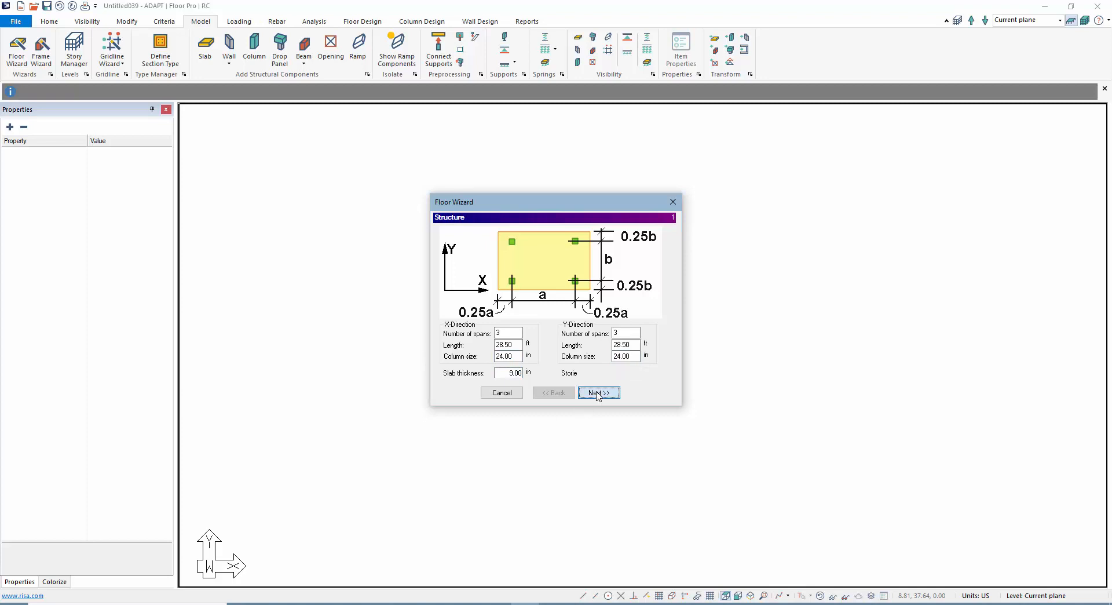
{"action": "left_click", "coordinate": [598, 392]}
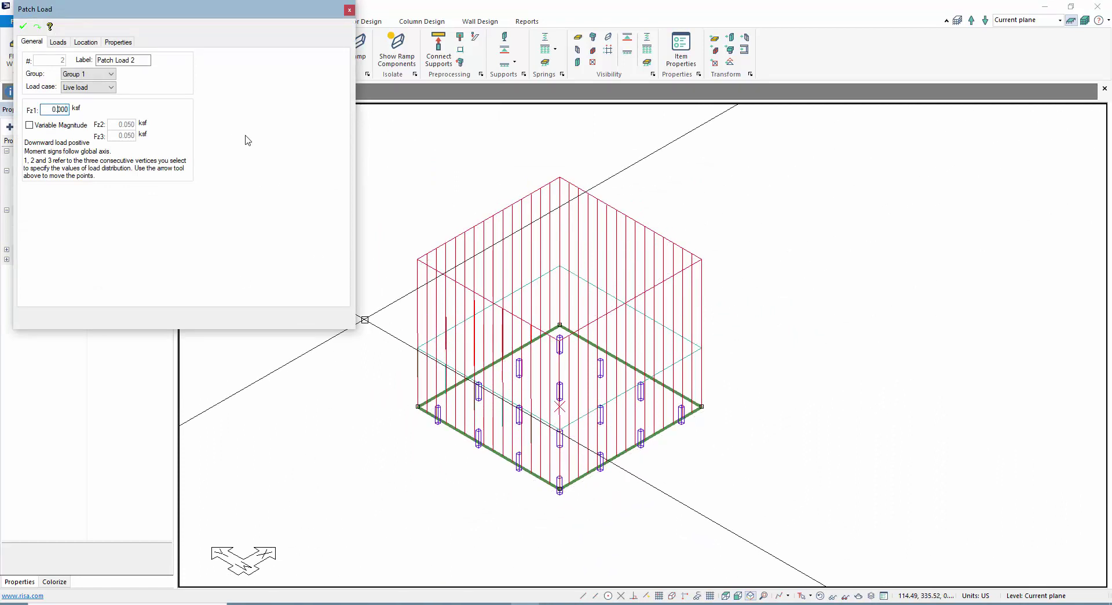
{"action": "type", "text": "0.080"}
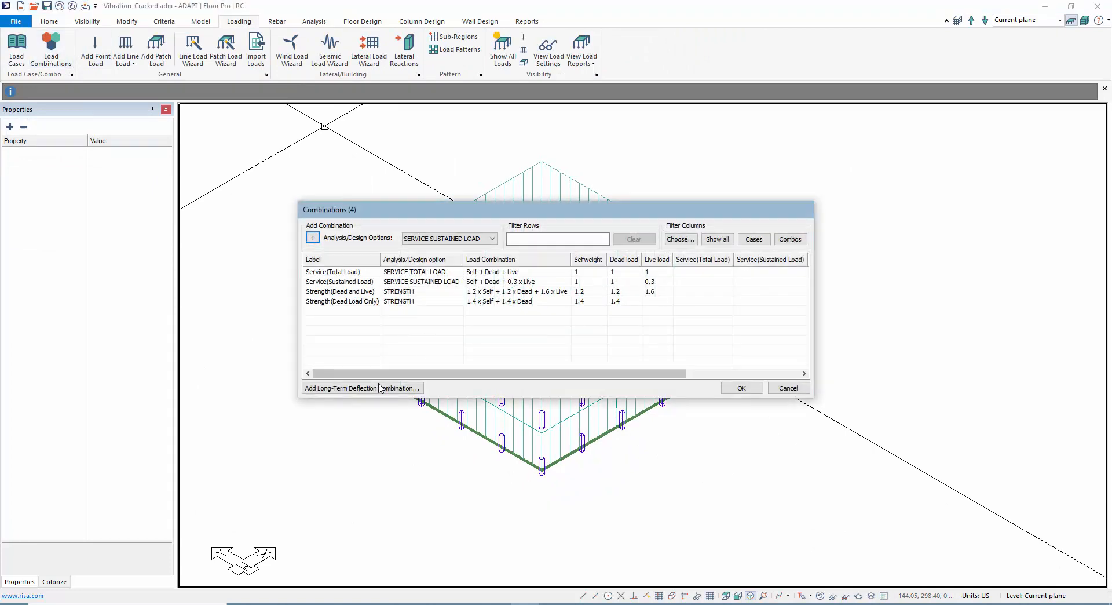
- Add the long-term deflection combination with creep factor 2 and accept the load combinations
{"action": "left_click", "coordinate": [361, 388]}
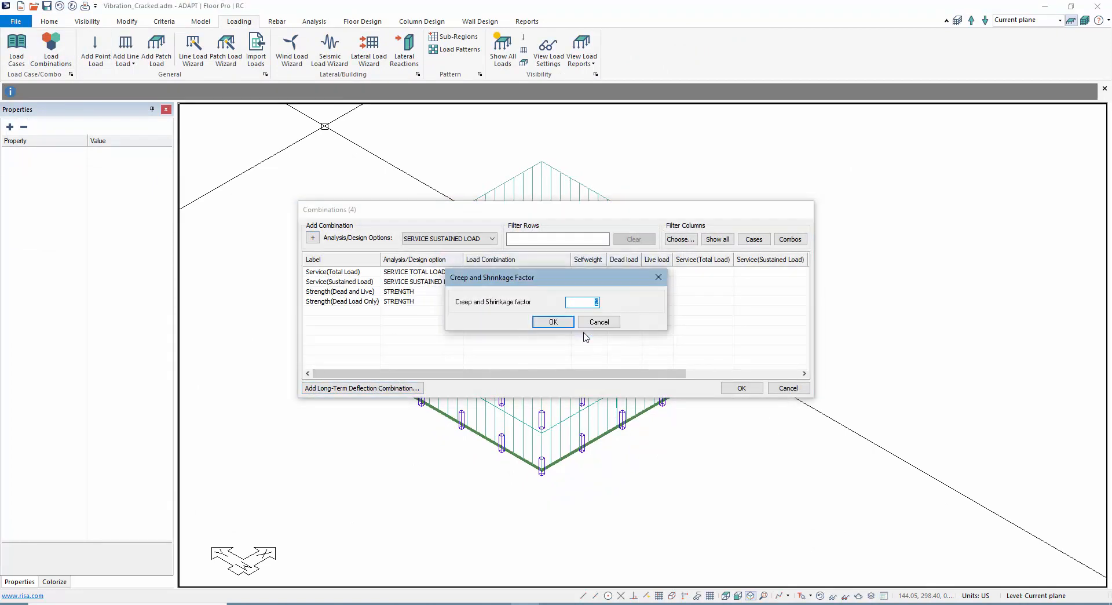
{"action": "left_click", "coordinate": [553, 321]}
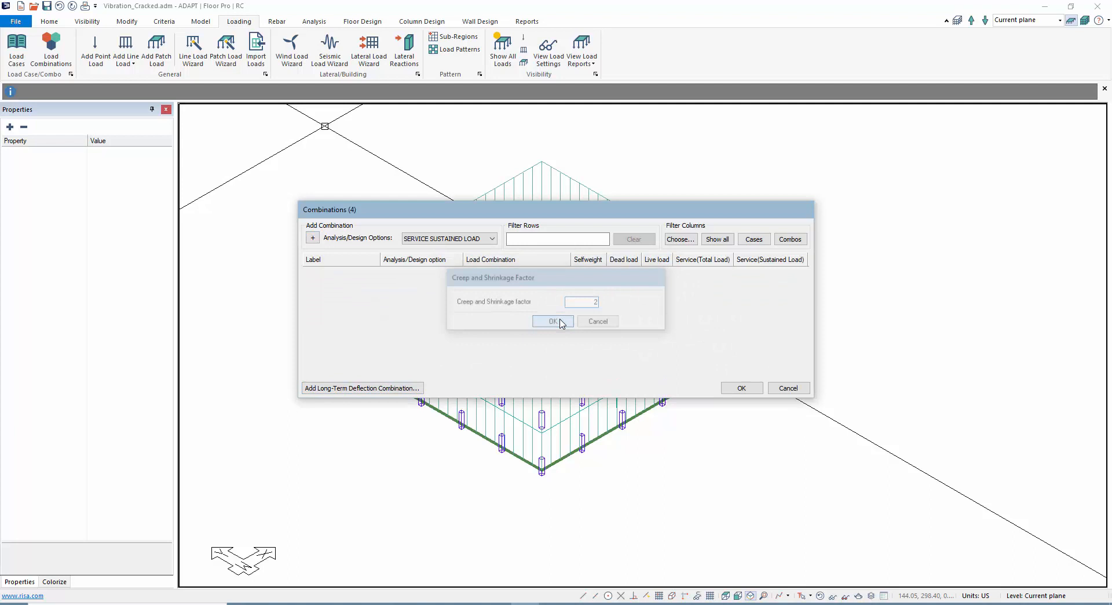
{"action": "left_click", "coordinate": [553, 321]}
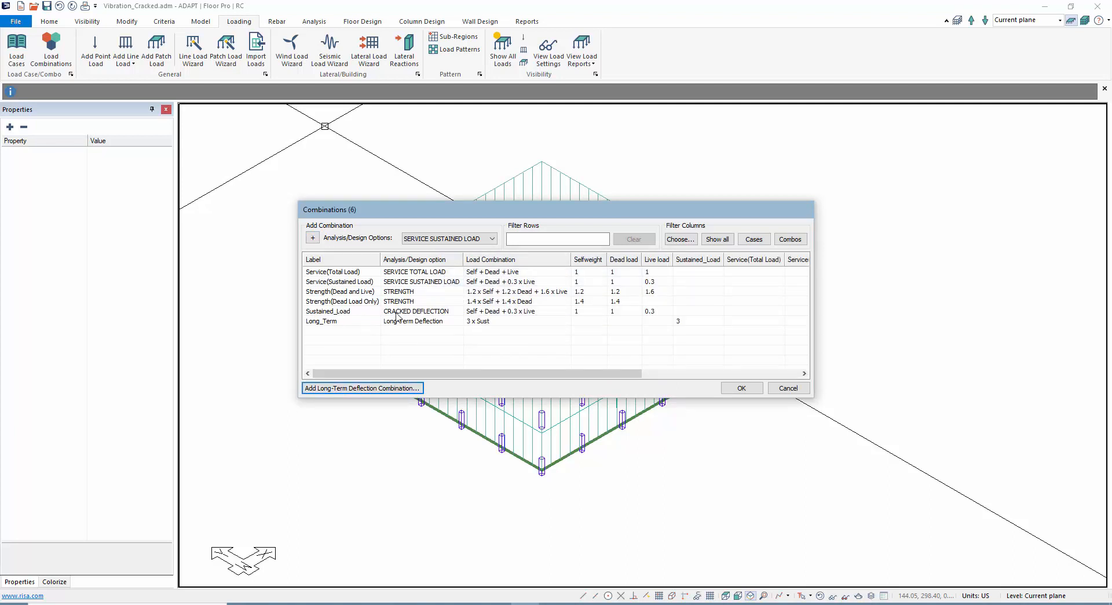
{"action": "mouse_move", "coordinate": [362, 314]}
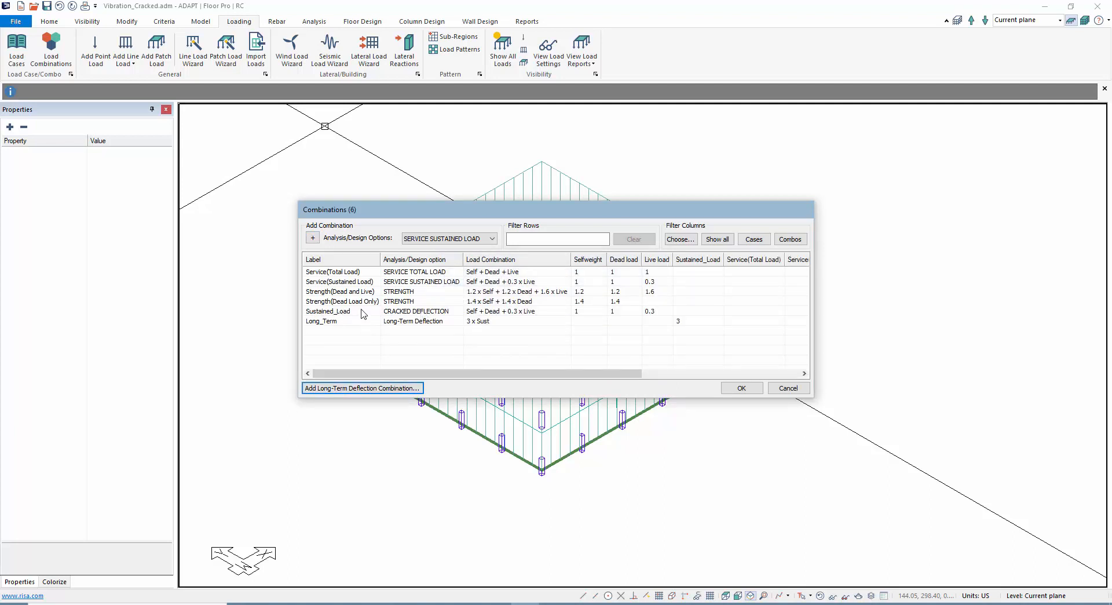
{"action": "mouse_move", "coordinate": [512, 321]}
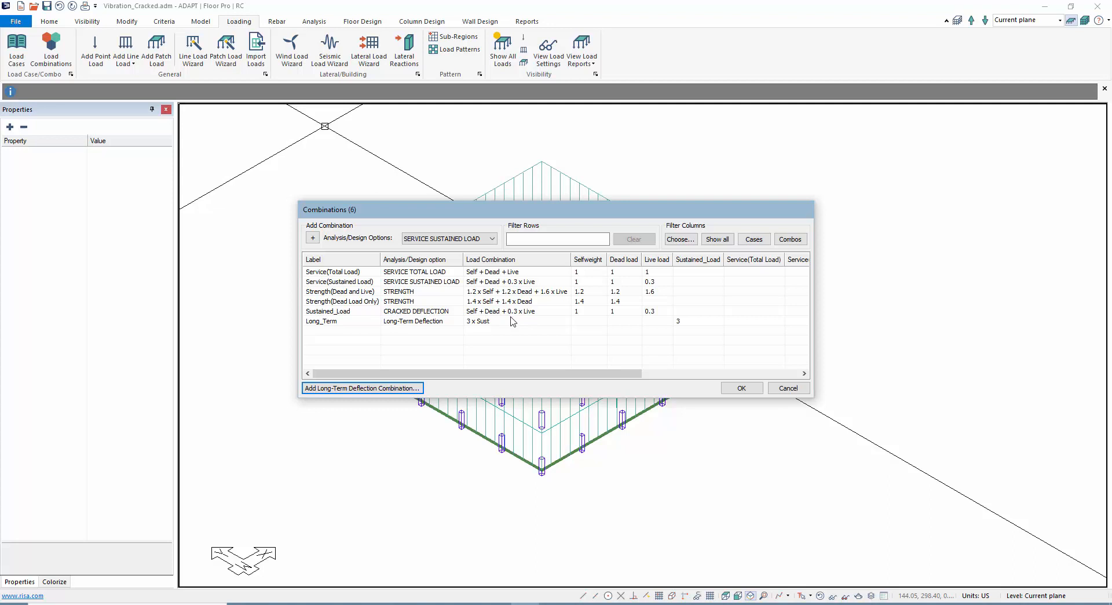
{"action": "mouse_move", "coordinate": [478, 318]}
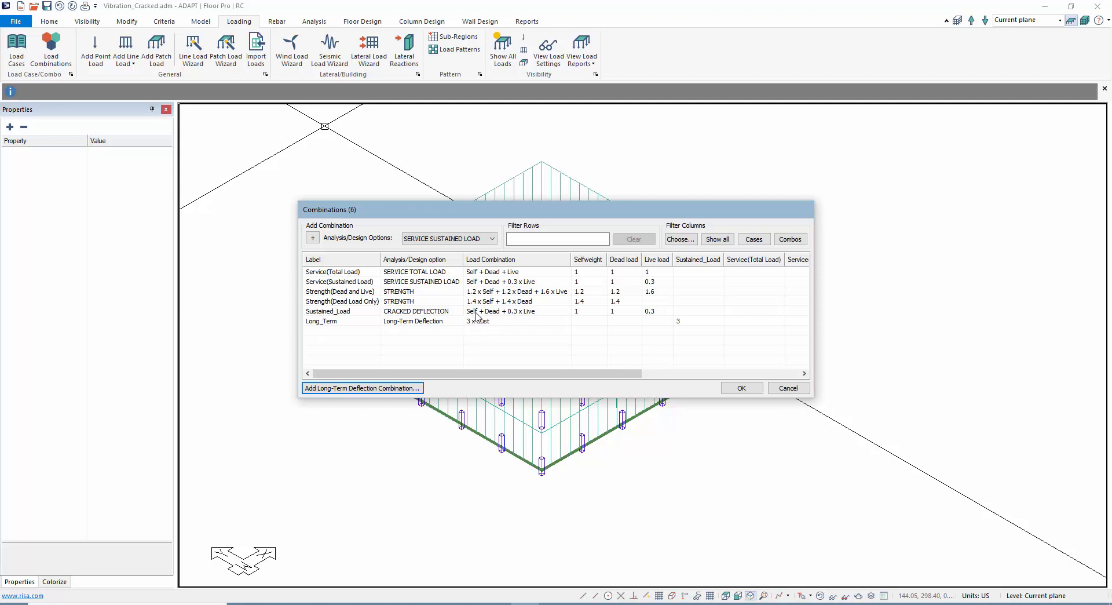
{"action": "mouse_move", "coordinate": [354, 335]}
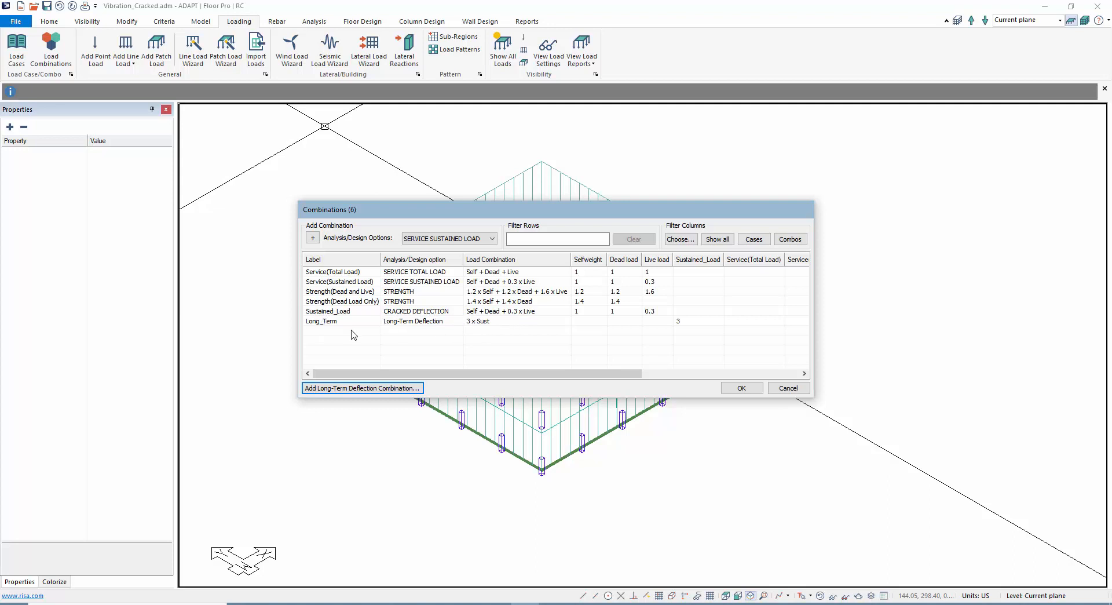
{"action": "mouse_move", "coordinate": [321, 317]}
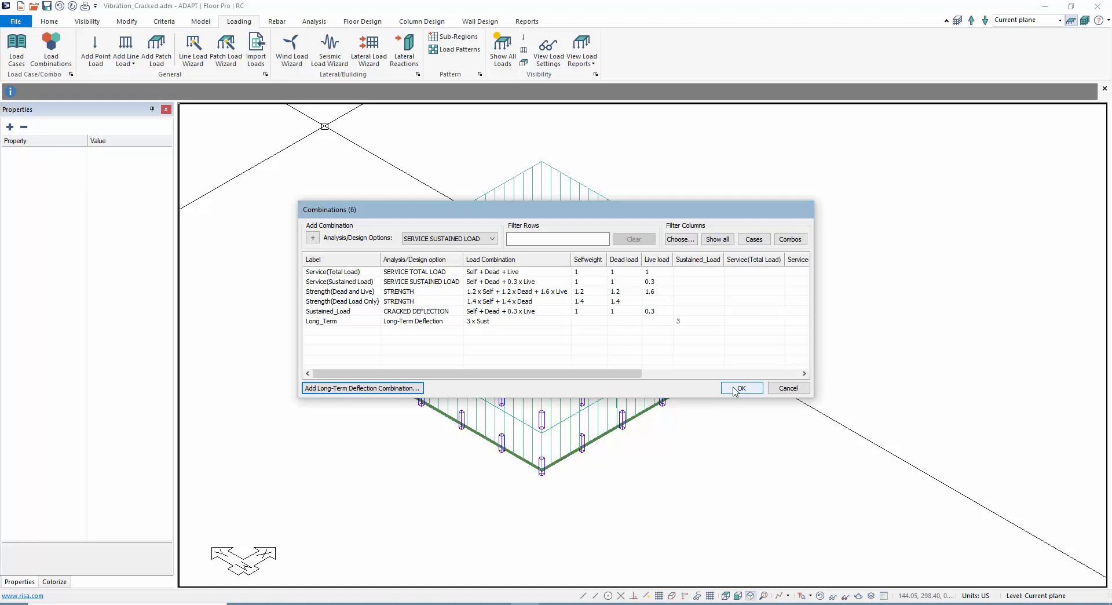
{"action": "left_click", "coordinate": [740, 388]}
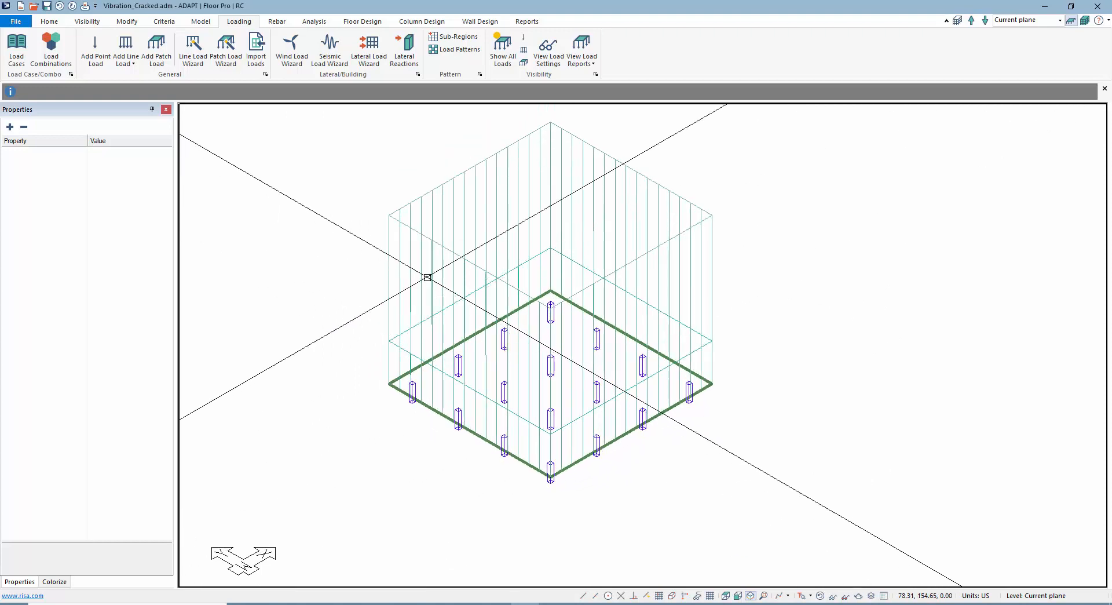
- Accept Vibration_1 with 3 modes, mesh the slab and start the analysis
{"action": "left_click", "coordinate": [313, 21]}
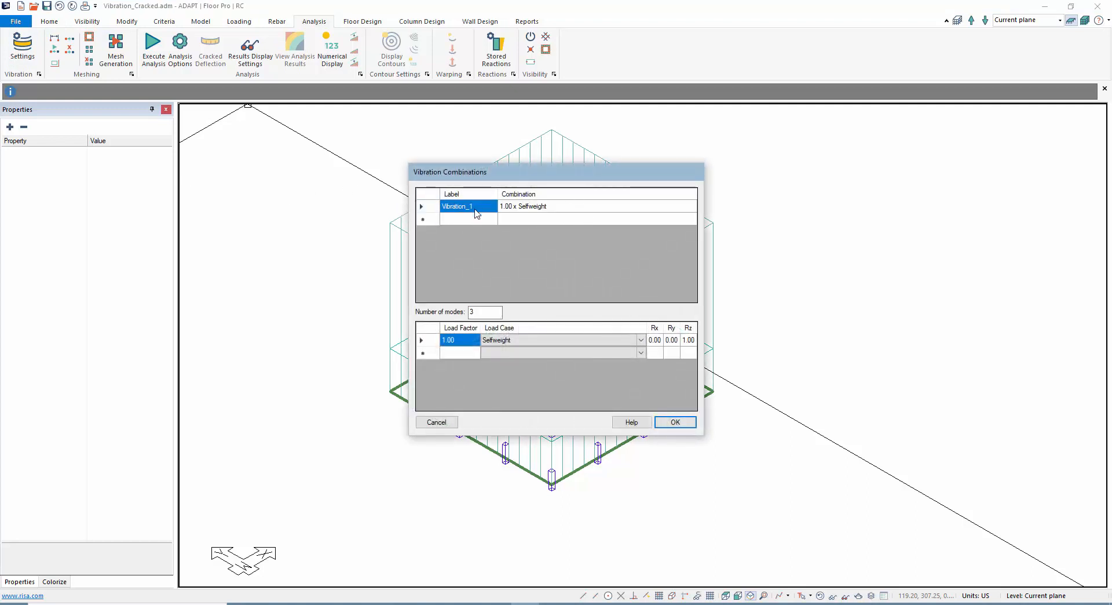
{"action": "mouse_move", "coordinate": [441, 218]}
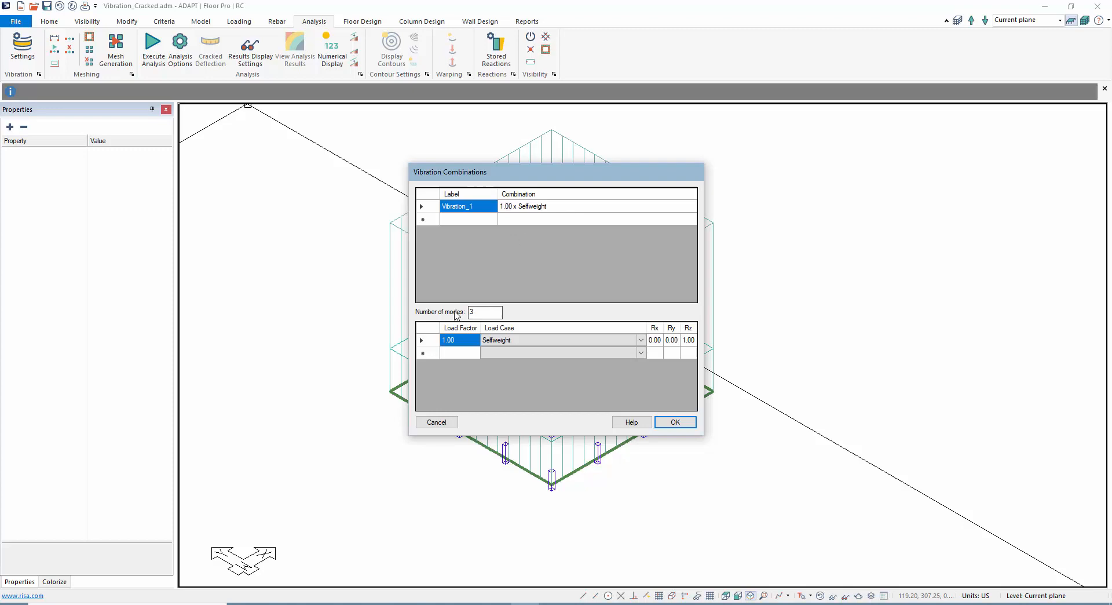
{"action": "mouse_move", "coordinate": [477, 232]}
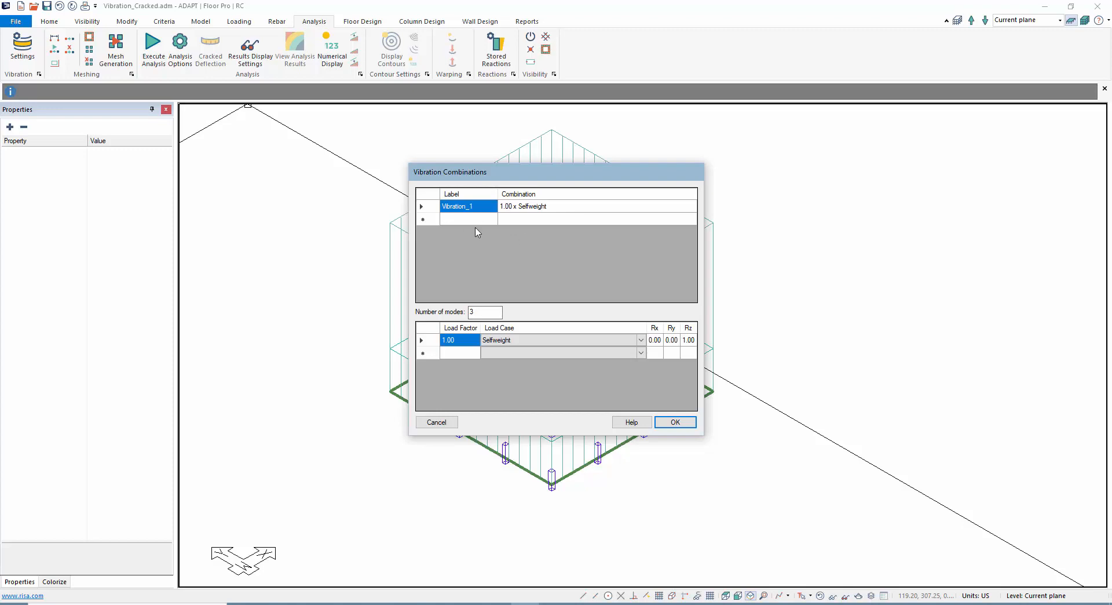
{"action": "mouse_move", "coordinate": [674, 422]}
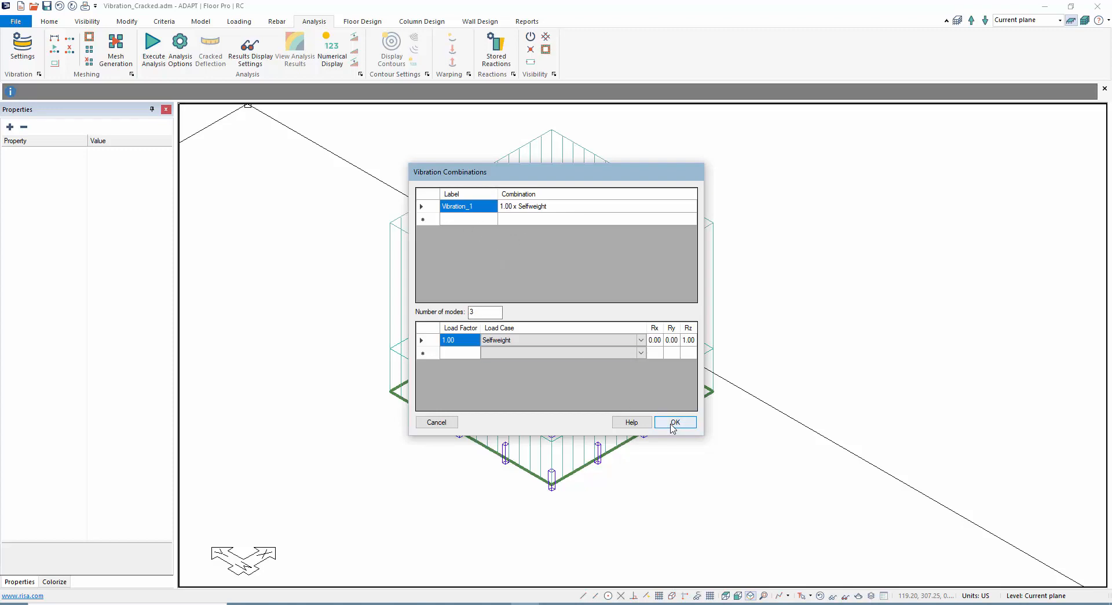
{"action": "left_click", "coordinate": [674, 422]}
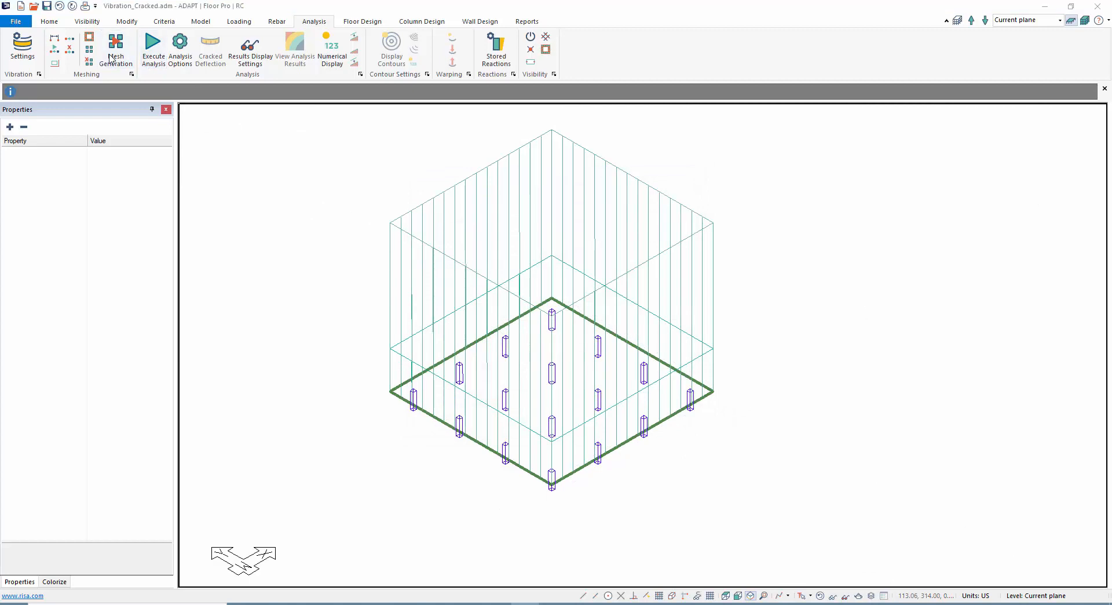
{"action": "left_click", "coordinate": [115, 50]}
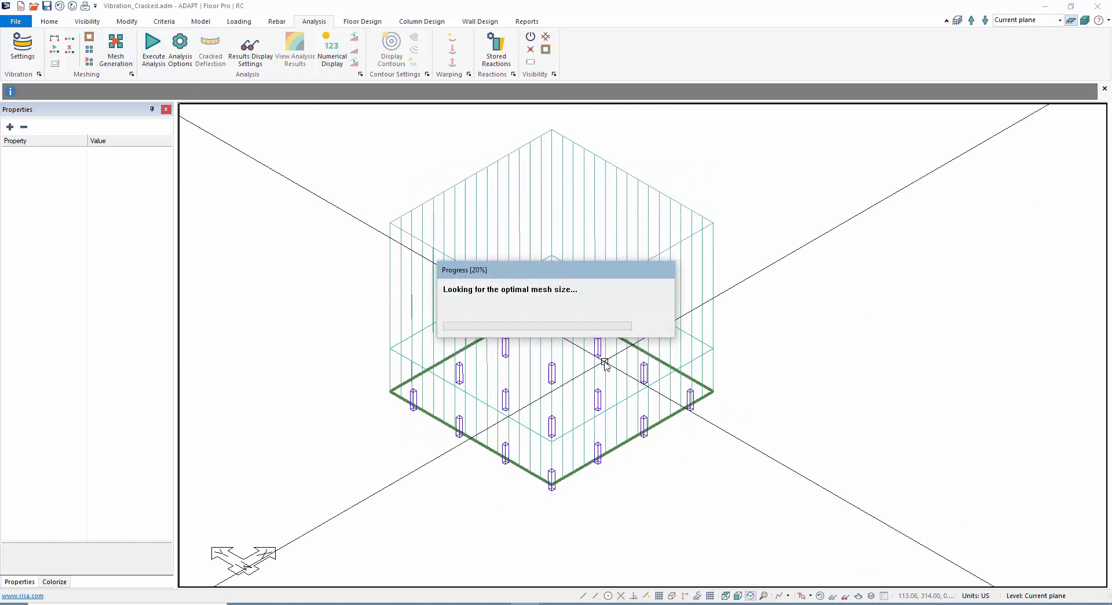
{"action": "mouse_move", "coordinate": [152, 50]}
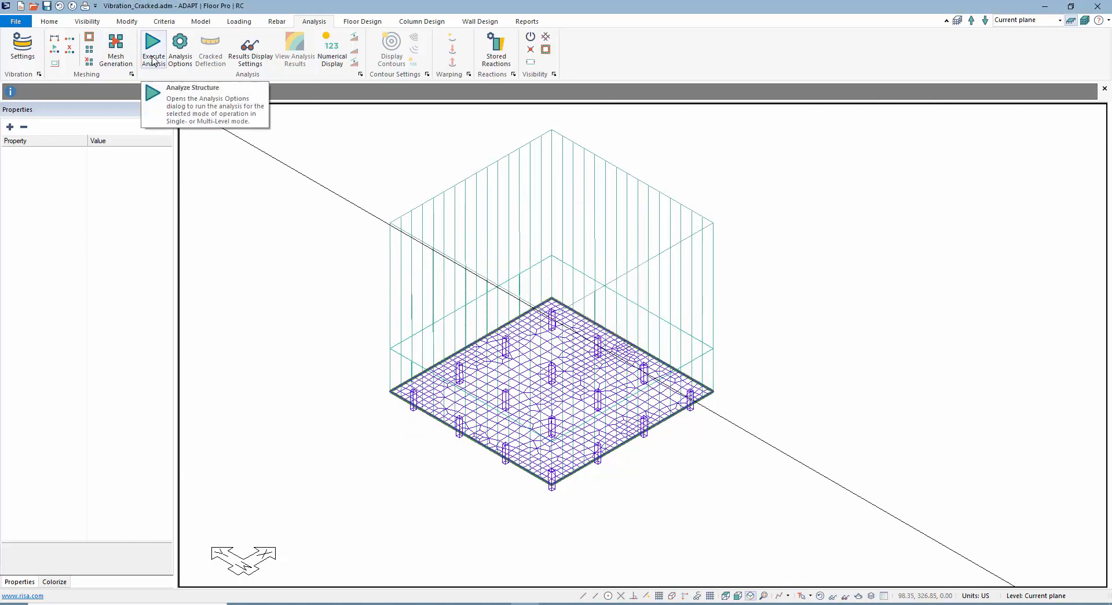
{"action": "left_click", "coordinate": [152, 50]}
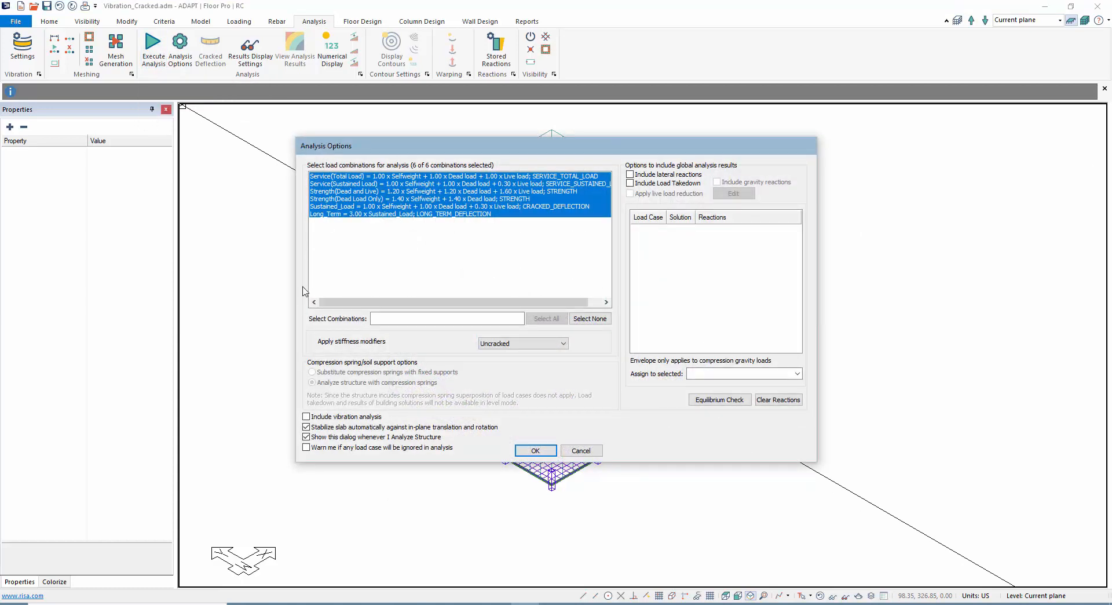
- Run the analysis with vibration included and save the completed solution
{"action": "left_click", "coordinate": [307, 416]}
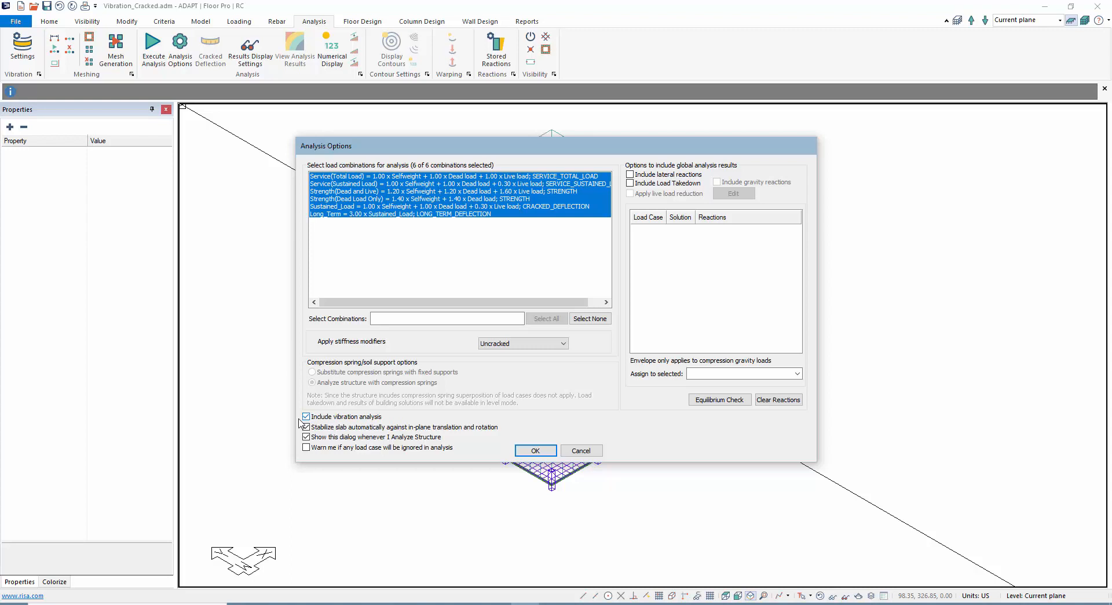
{"action": "left_click", "coordinate": [306, 426]}
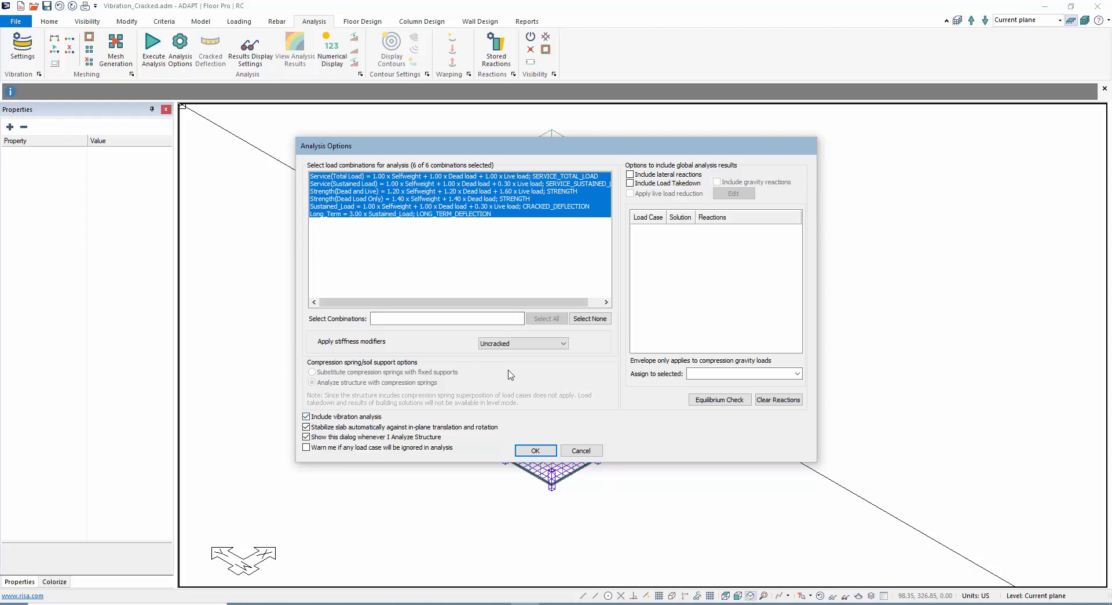
{"action": "mouse_move", "coordinate": [394, 352]}
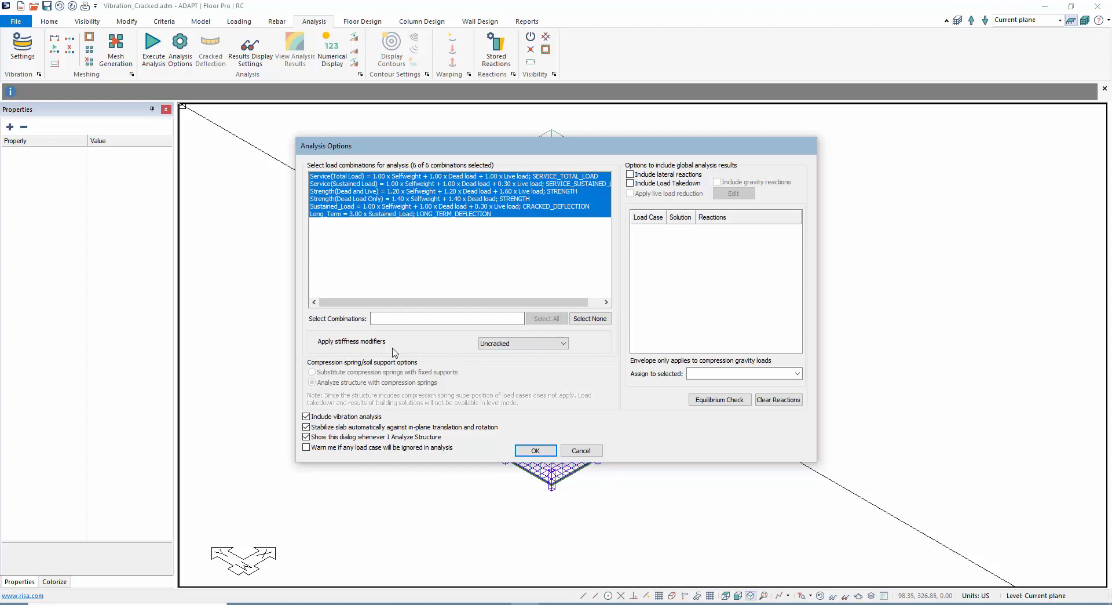
{"action": "mouse_move", "coordinate": [502, 360]}
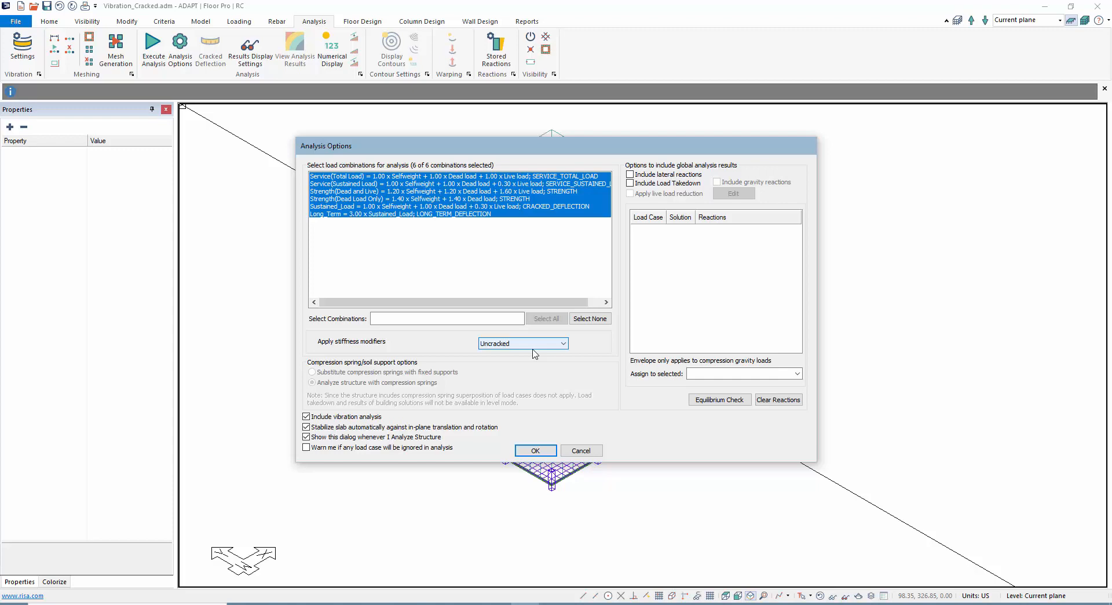
{"action": "left_click", "coordinate": [535, 451]}
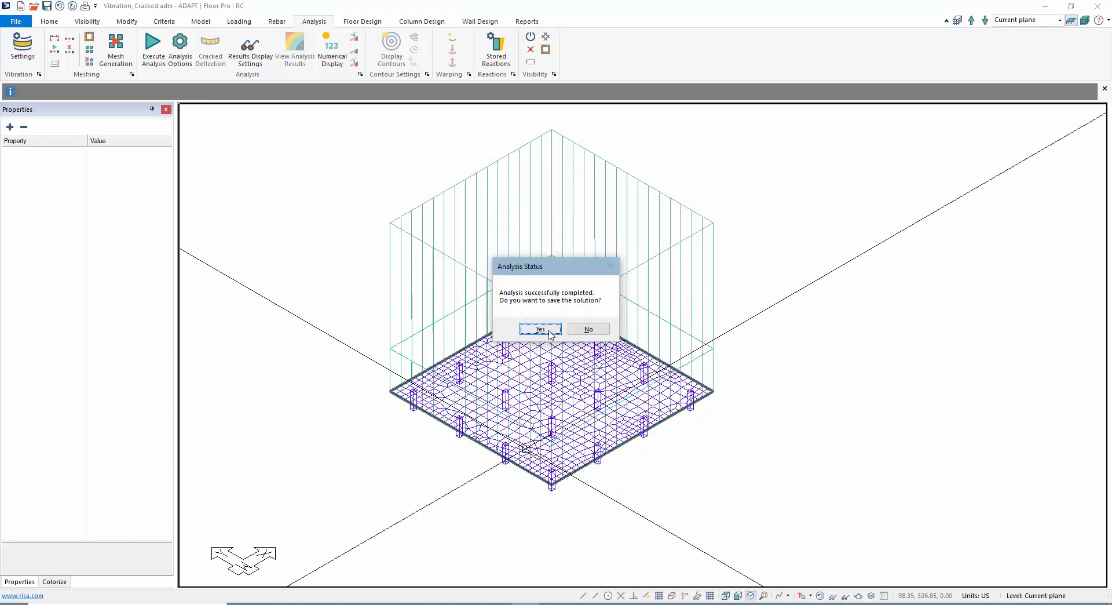
{"action": "left_click", "coordinate": [540, 329]}
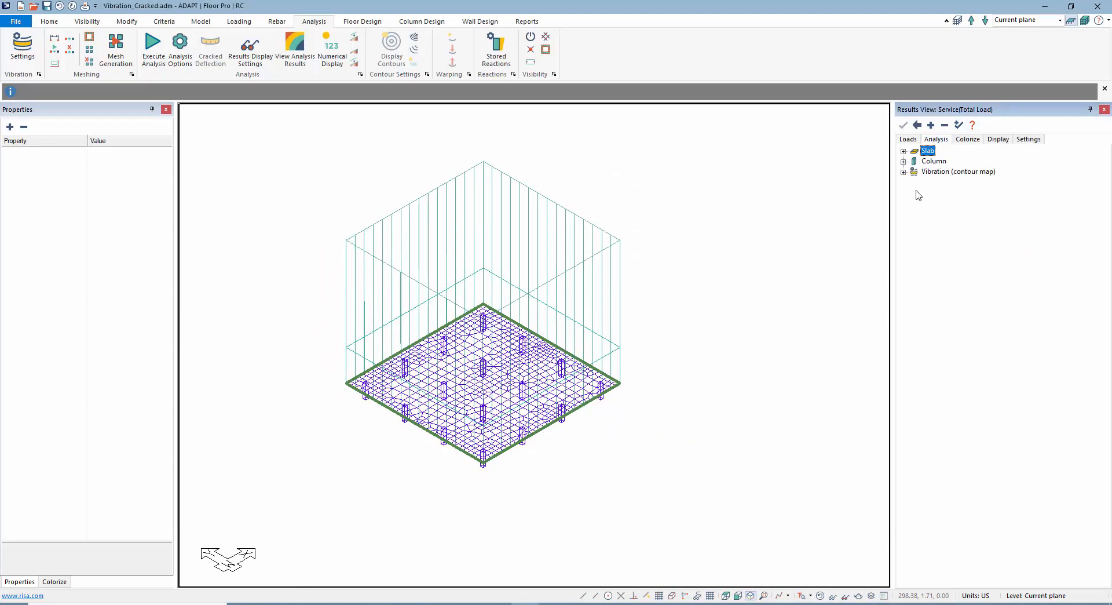
- Review the Mode 1, 2 and 3 vibration contours under Vibration_1, returning to Mode 1
{"action": "left_click", "coordinate": [904, 171]}
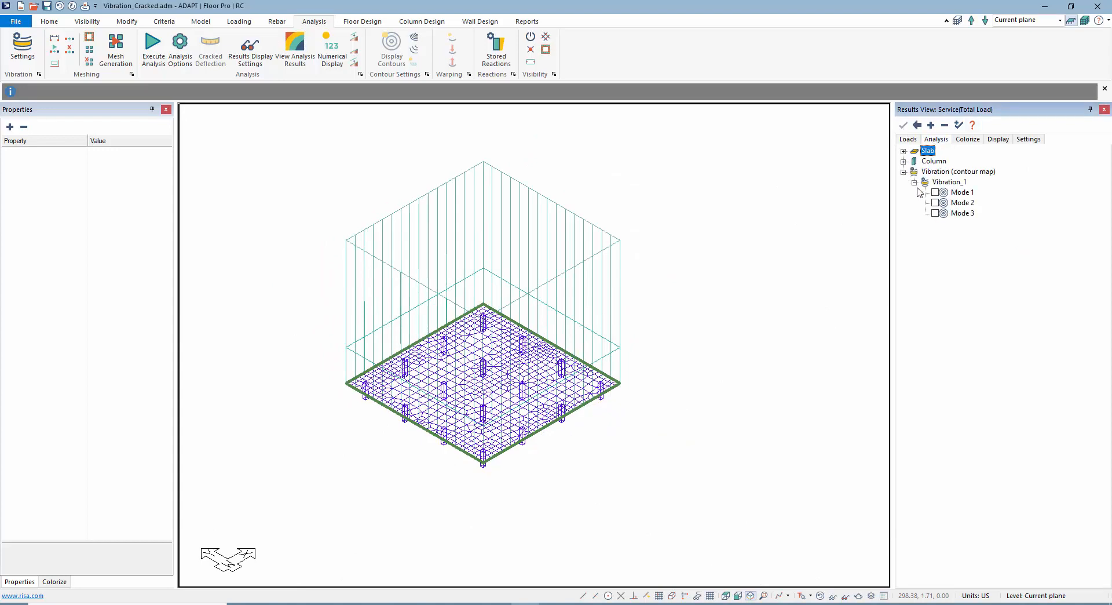
{"action": "left_click", "coordinate": [935, 193]}
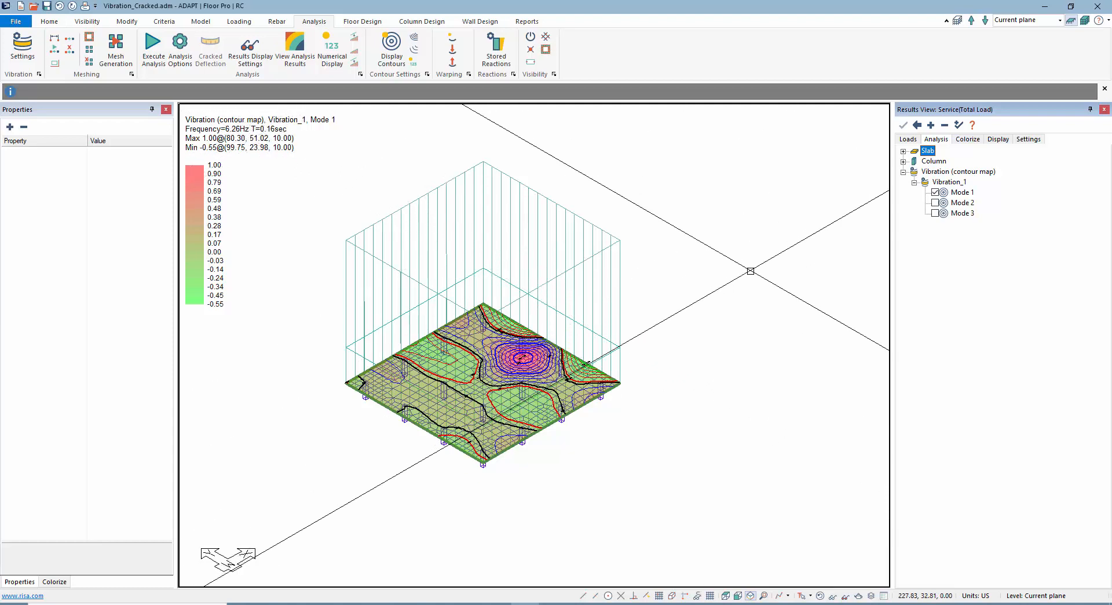
{"action": "left_click", "coordinate": [935, 203]}
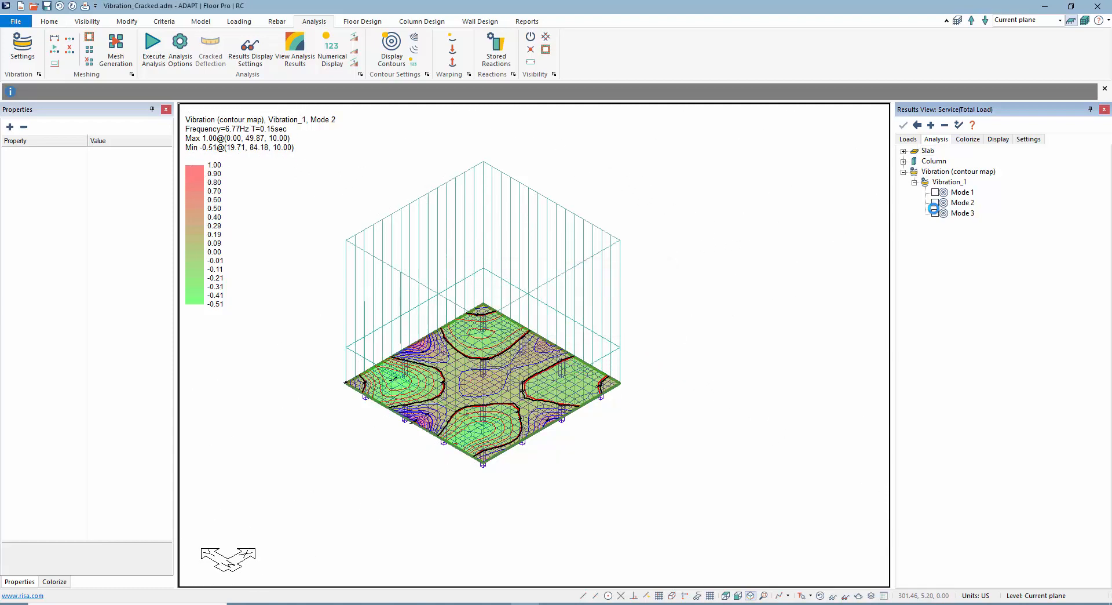
{"action": "left_click", "coordinate": [935, 202]}
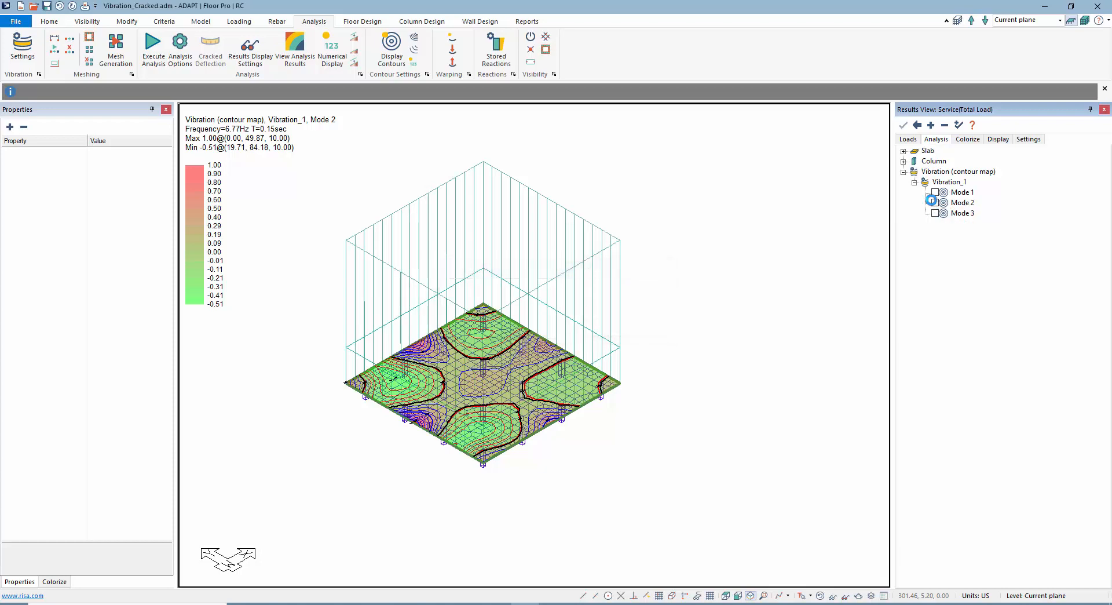
{"action": "left_click", "coordinate": [963, 212]}
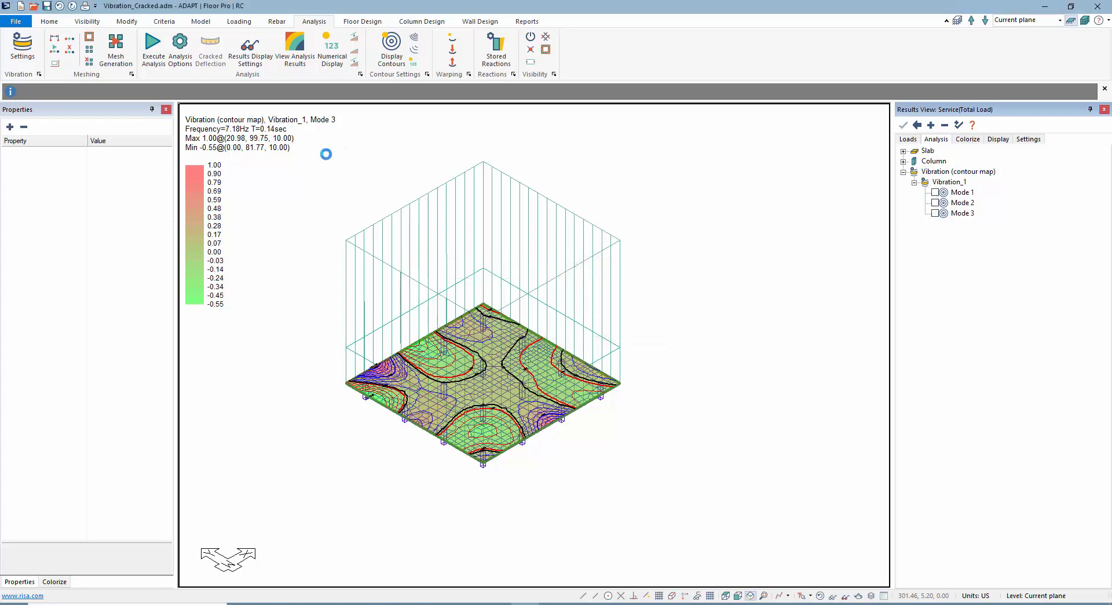
{"action": "left_click", "coordinate": [936, 191]}
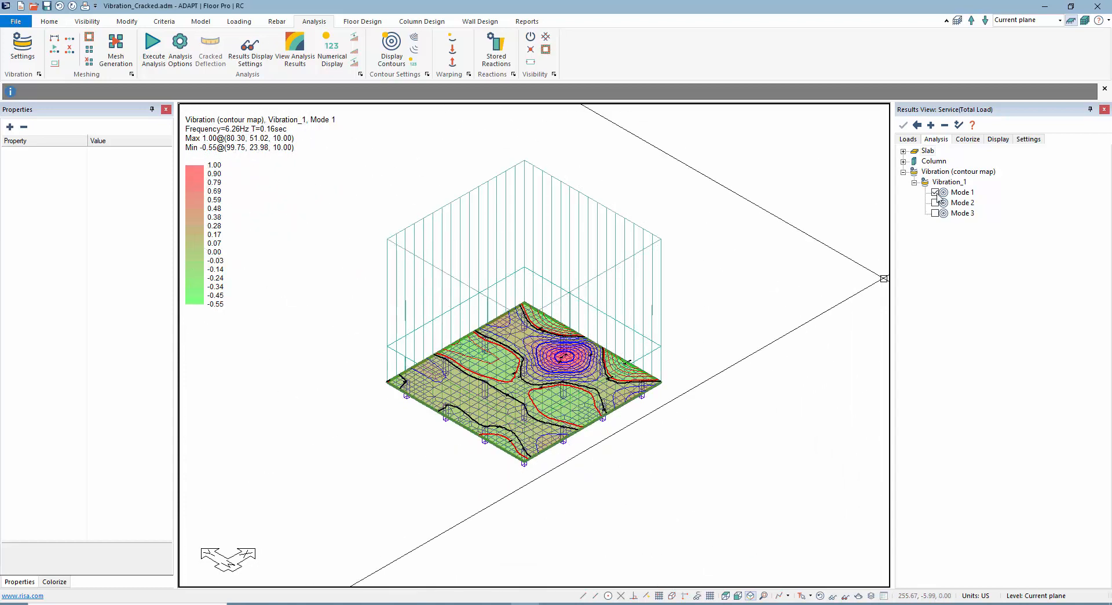
- Clear the vibration contour from the slab and bring up the floor design tools
{"action": "left_click", "coordinate": [391, 48]}
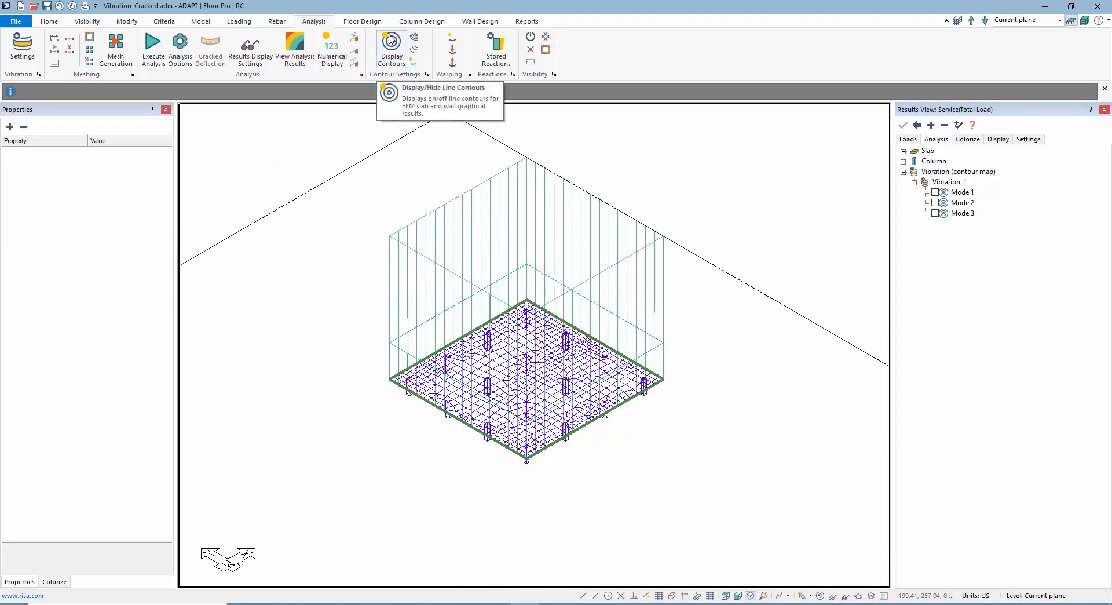
{"action": "left_click", "coordinate": [361, 20]}
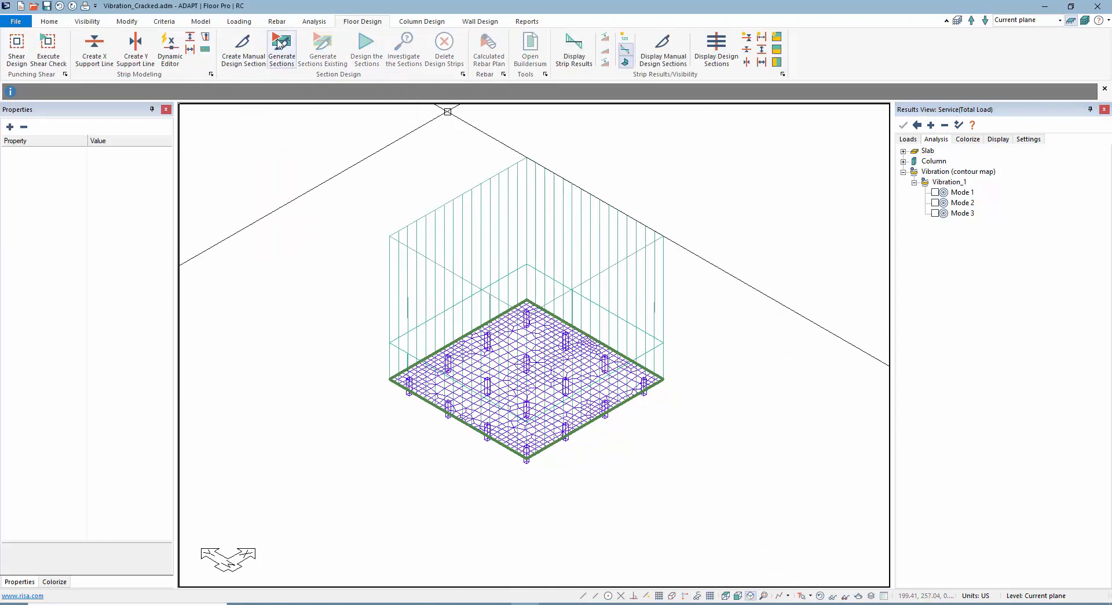
- Display the design sections and view the slab plan from the top
{"action": "left_click", "coordinate": [716, 50]}
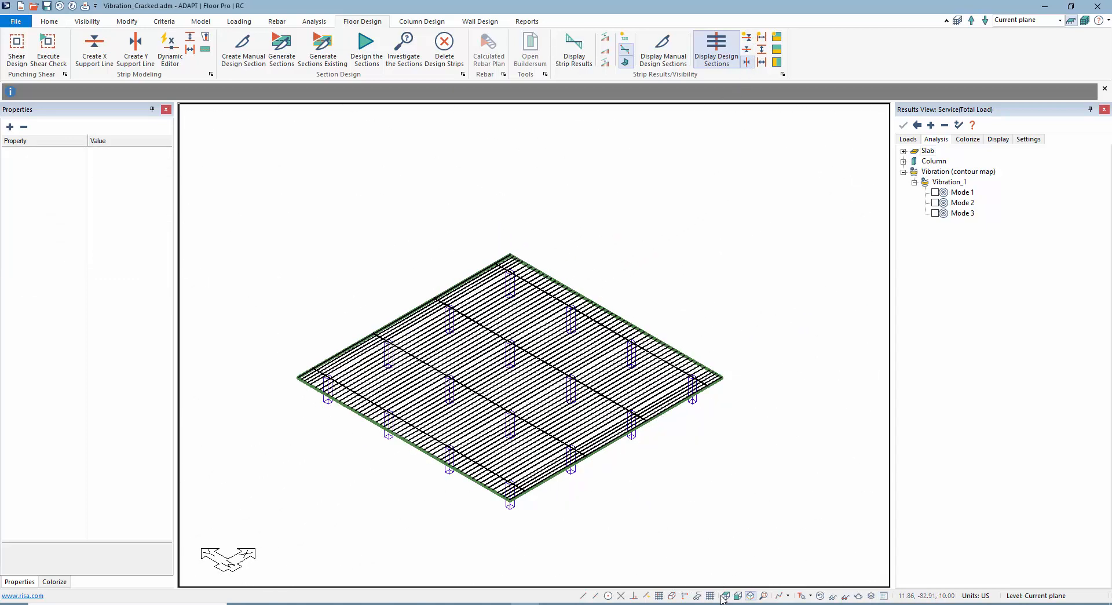
{"action": "left_click", "coordinate": [725, 596]}
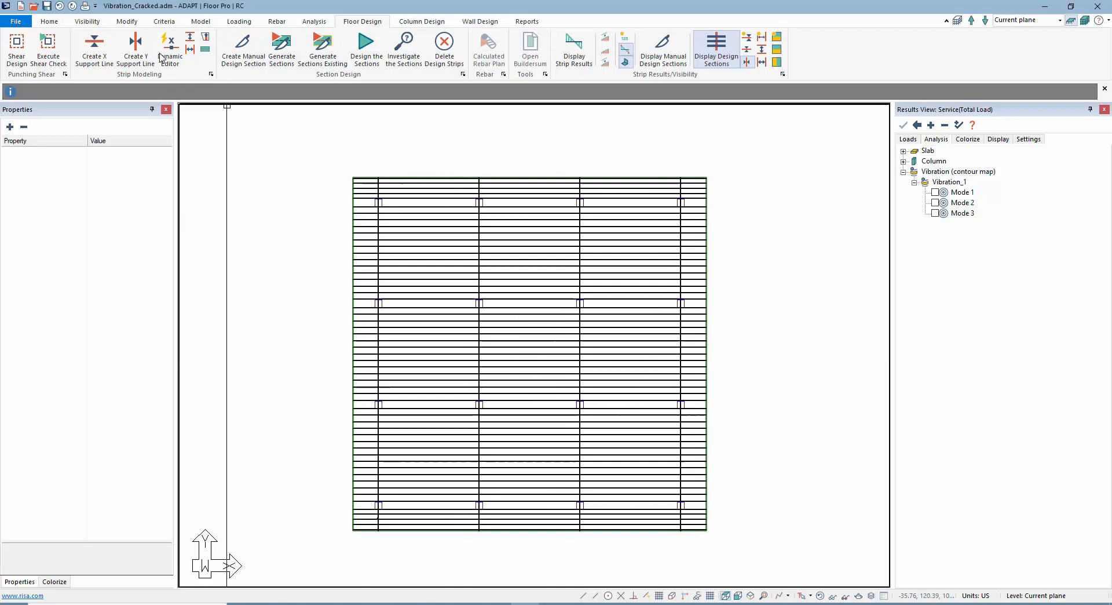
{"action": "mouse_move", "coordinate": [274, 22]}
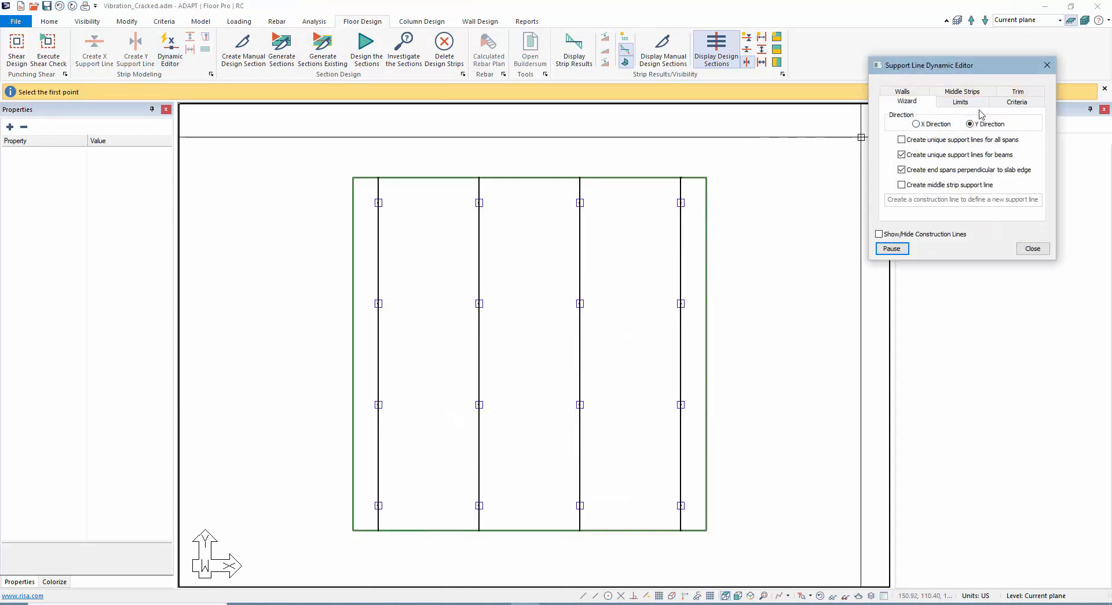
- Create middle strips between support lines and regenerate design sections in X and Y
{"action": "left_click", "coordinate": [962, 91]}
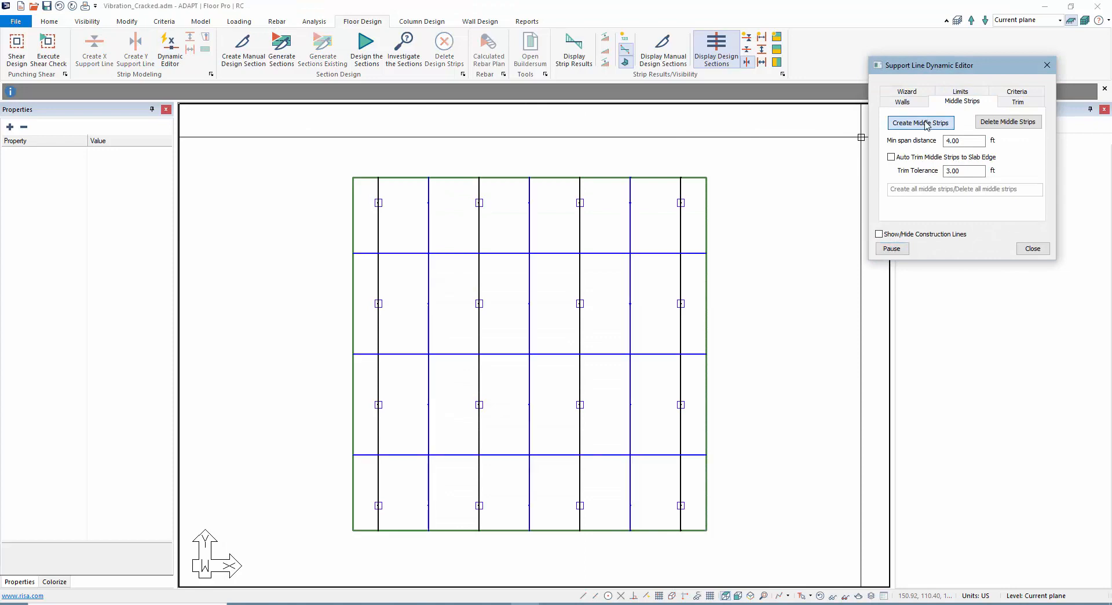
{"action": "mouse_move", "coordinate": [1033, 249]}
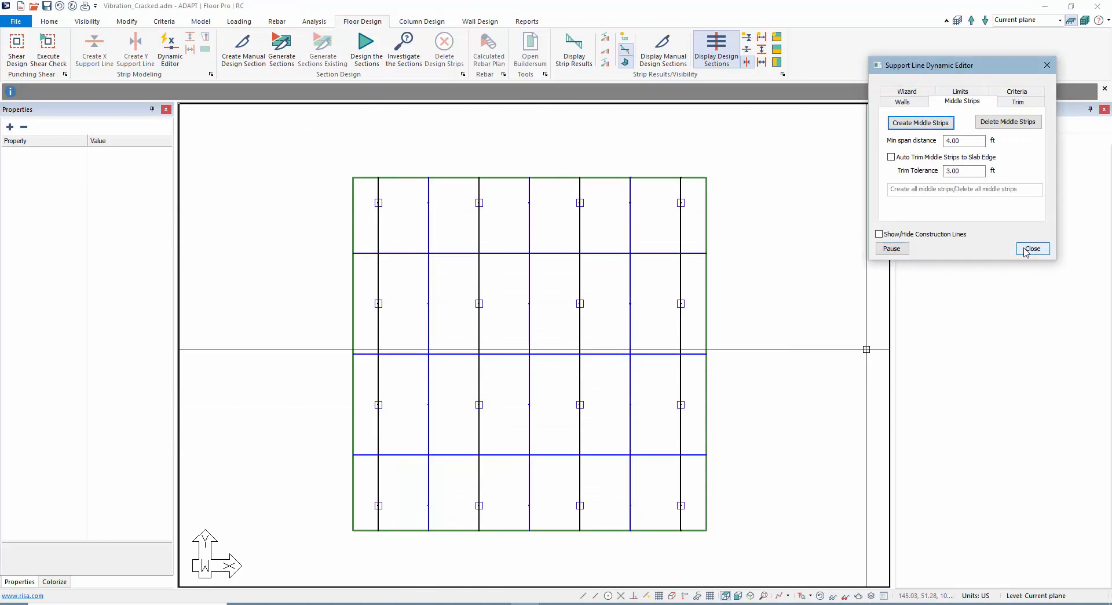
{"action": "left_click", "coordinate": [1031, 249]}
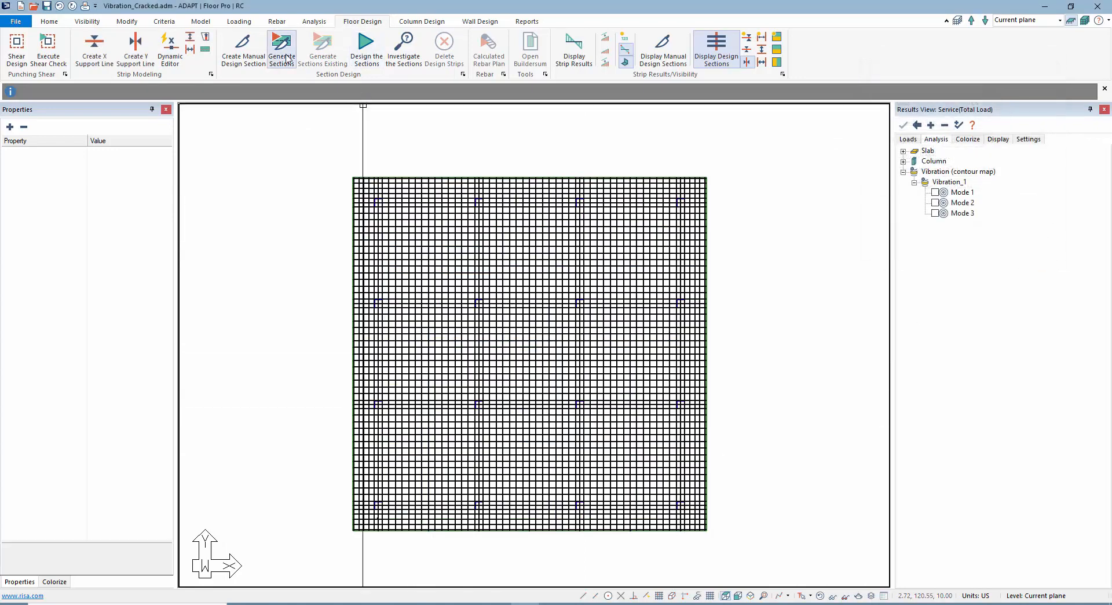
{"action": "left_click", "coordinate": [281, 50]}
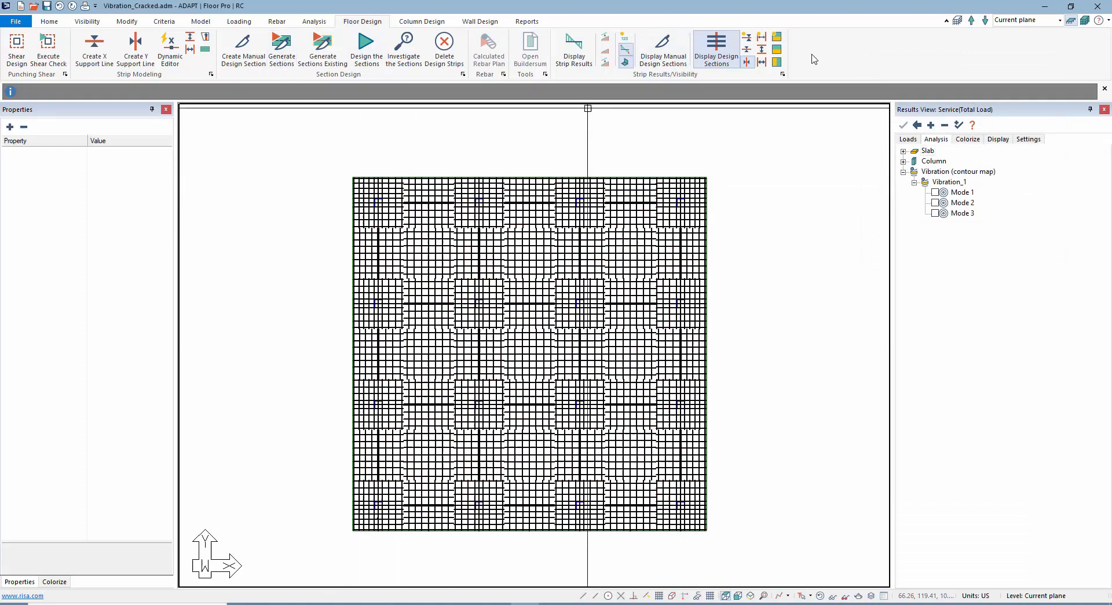
{"action": "left_click", "coordinate": [747, 50]}
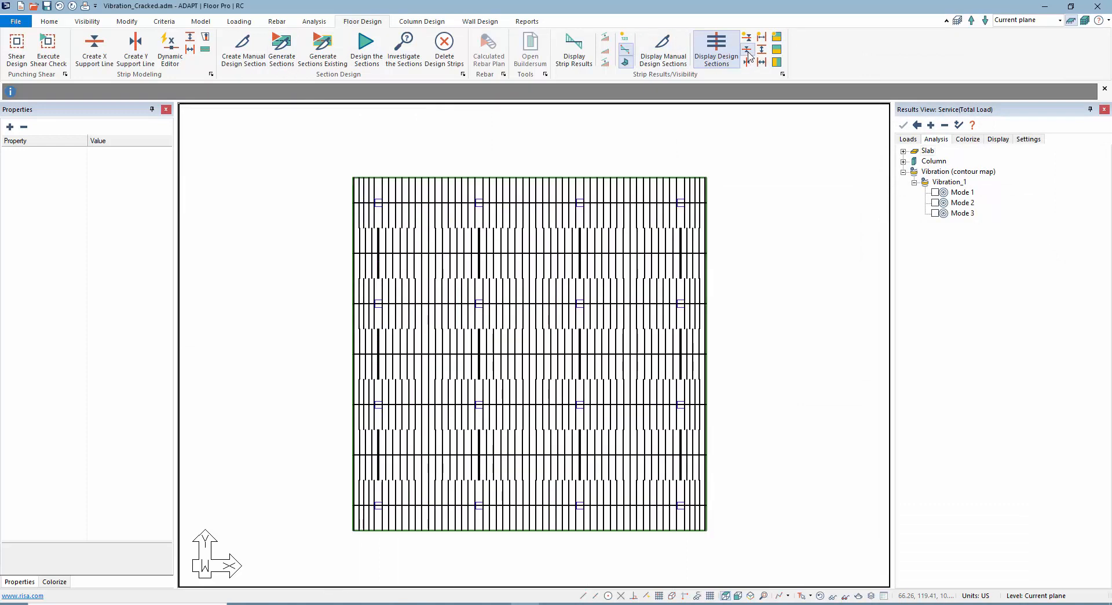
{"action": "left_click", "coordinate": [747, 61]}
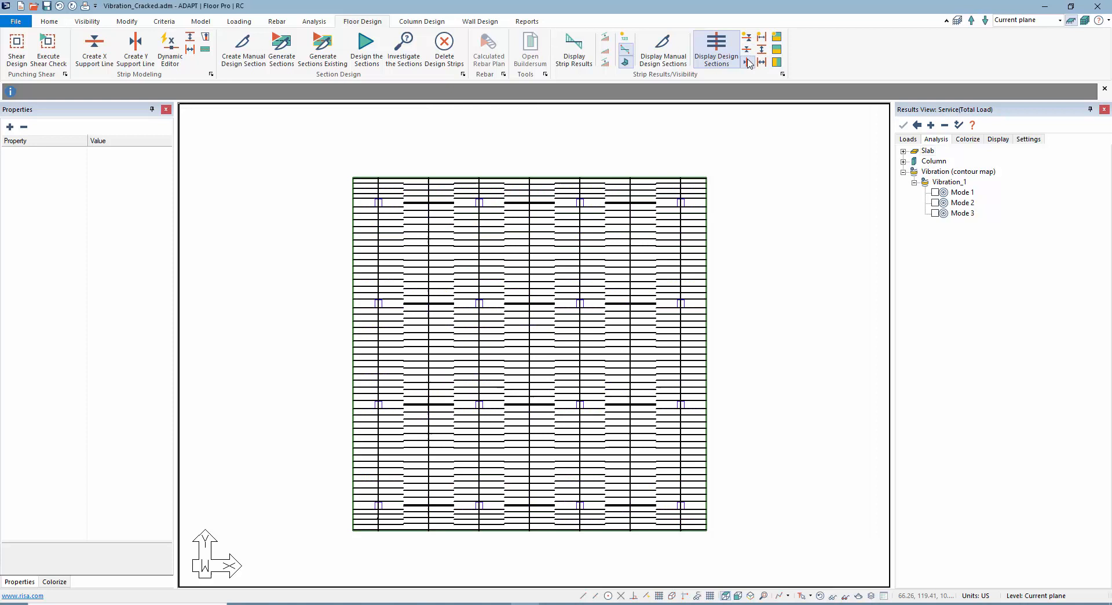
{"action": "mouse_move", "coordinate": [366, 50]}
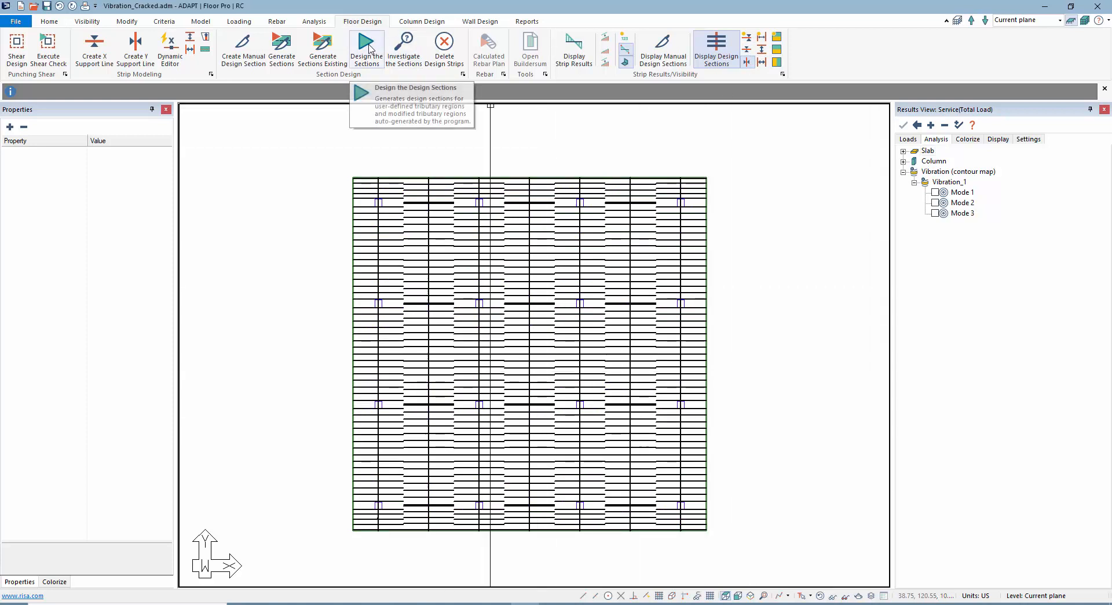
- Design all design sections and save the design results
{"action": "left_click", "coordinate": [366, 48]}
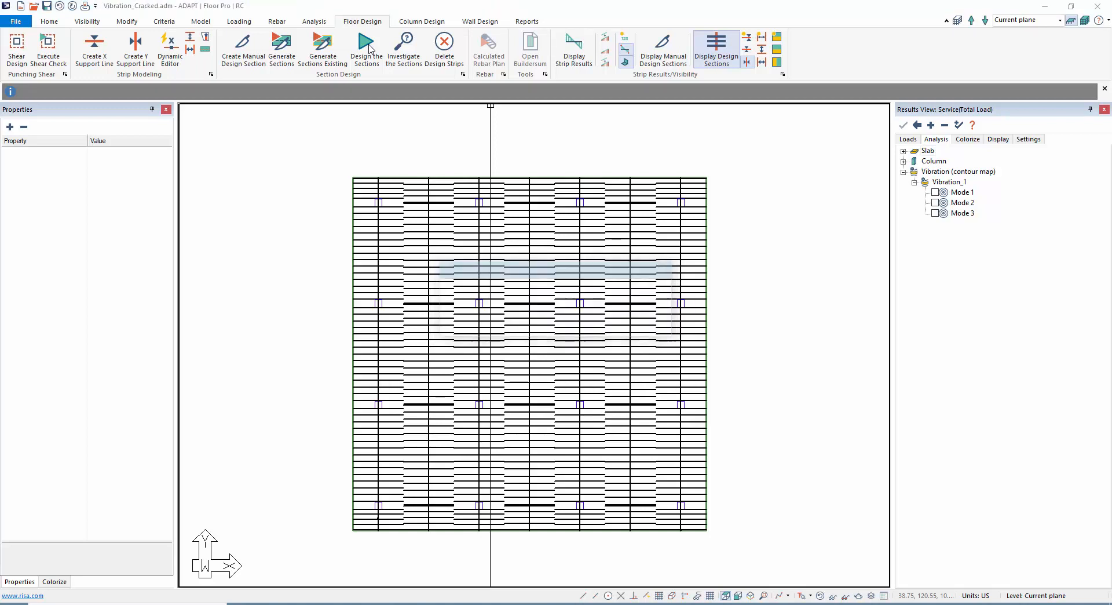
{"action": "left_click", "coordinate": [366, 50]}
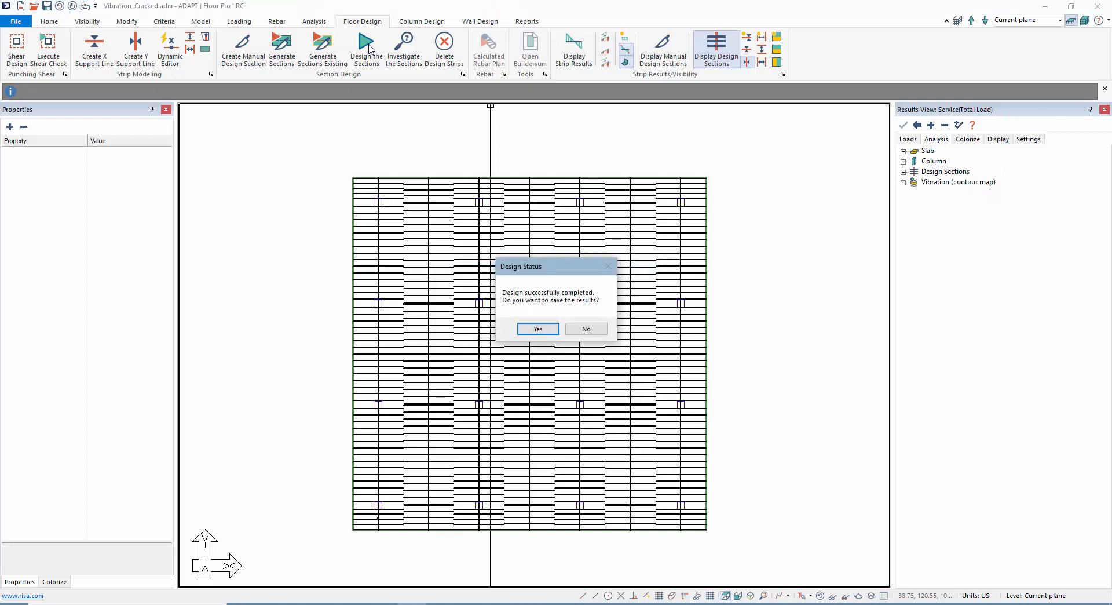
{"action": "left_click", "coordinate": [537, 329]}
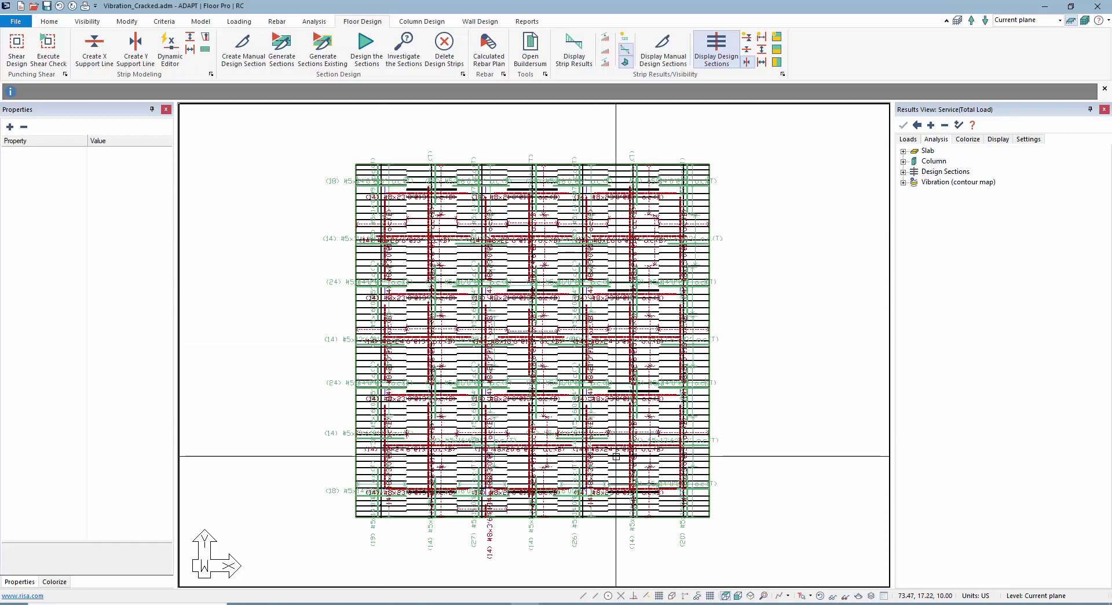
{"action": "mouse_move", "coordinate": [500, 89]}
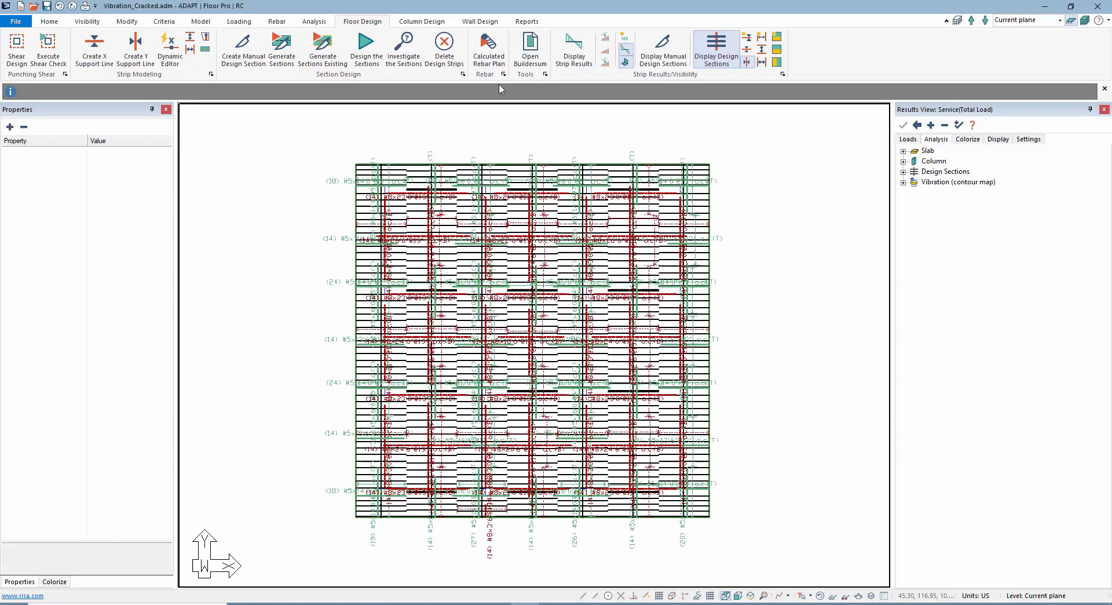
- Hide the rebar from the plan and run the cracked deflection calculation
{"action": "left_click", "coordinate": [277, 21]}
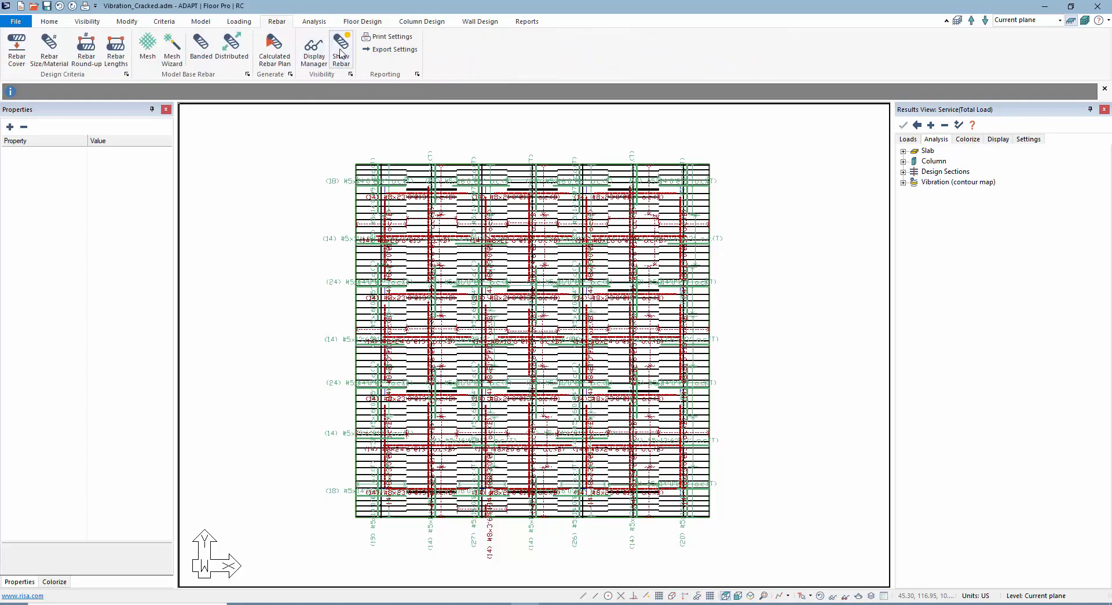
{"action": "left_click", "coordinate": [341, 50]}
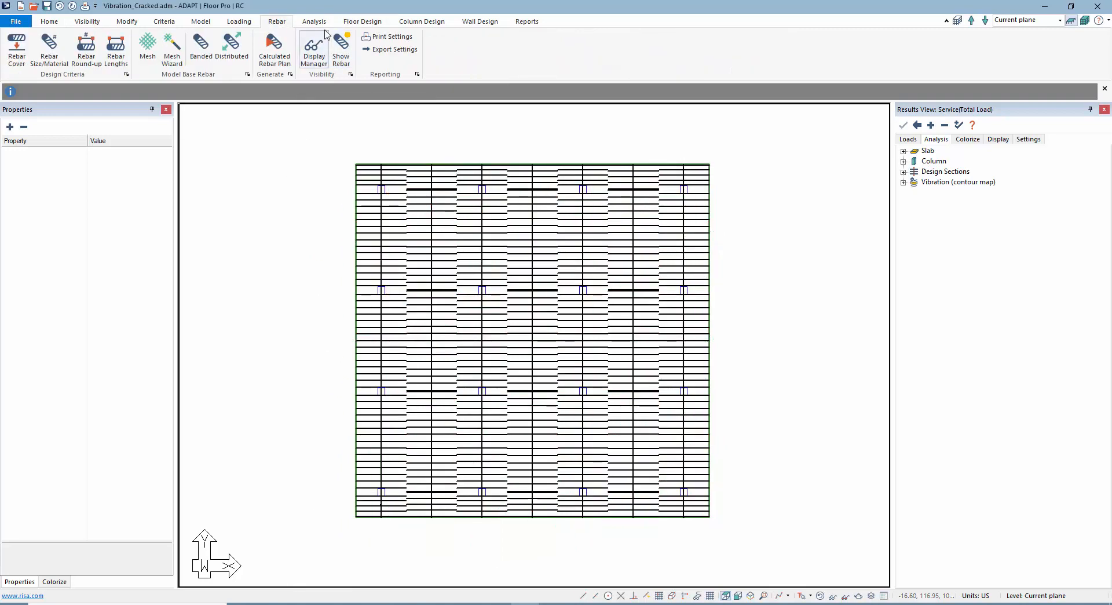
{"action": "left_click", "coordinate": [313, 20]}
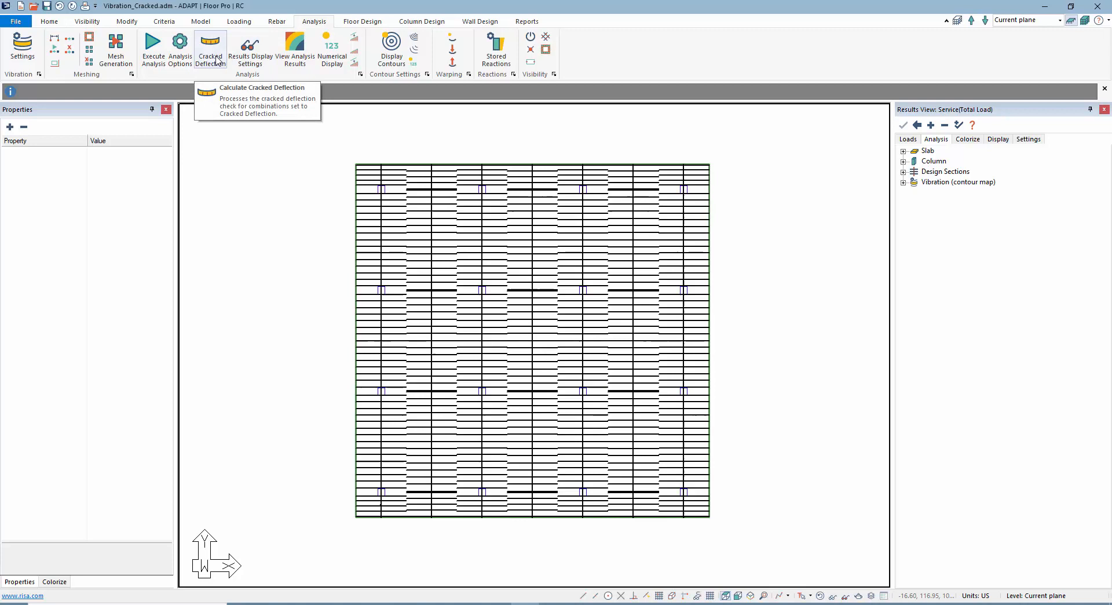
{"action": "left_click", "coordinate": [209, 50]}
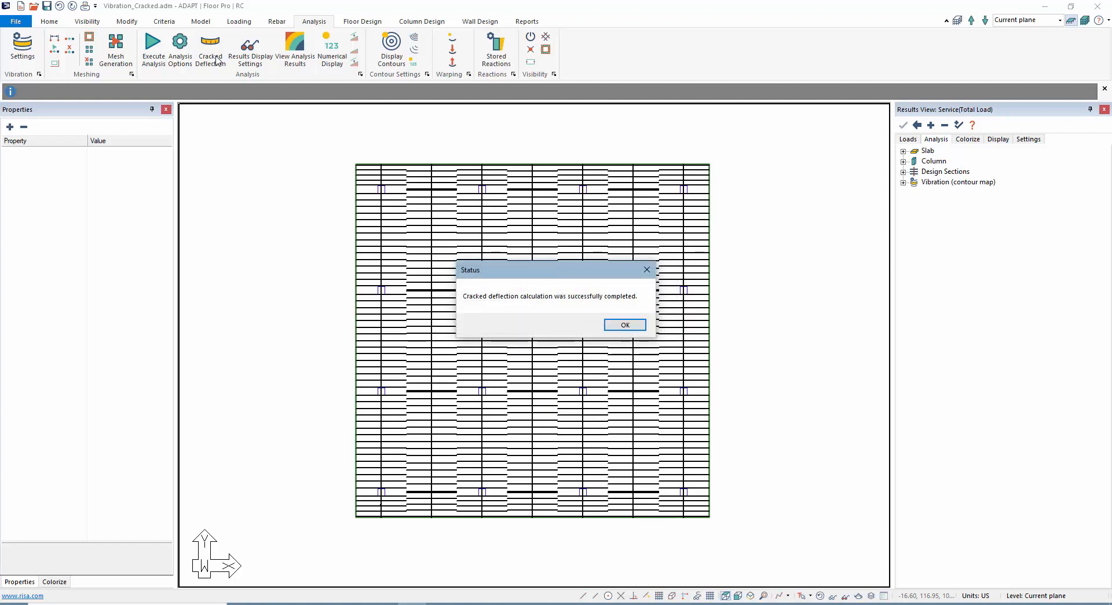
{"action": "left_click", "coordinate": [625, 324]}
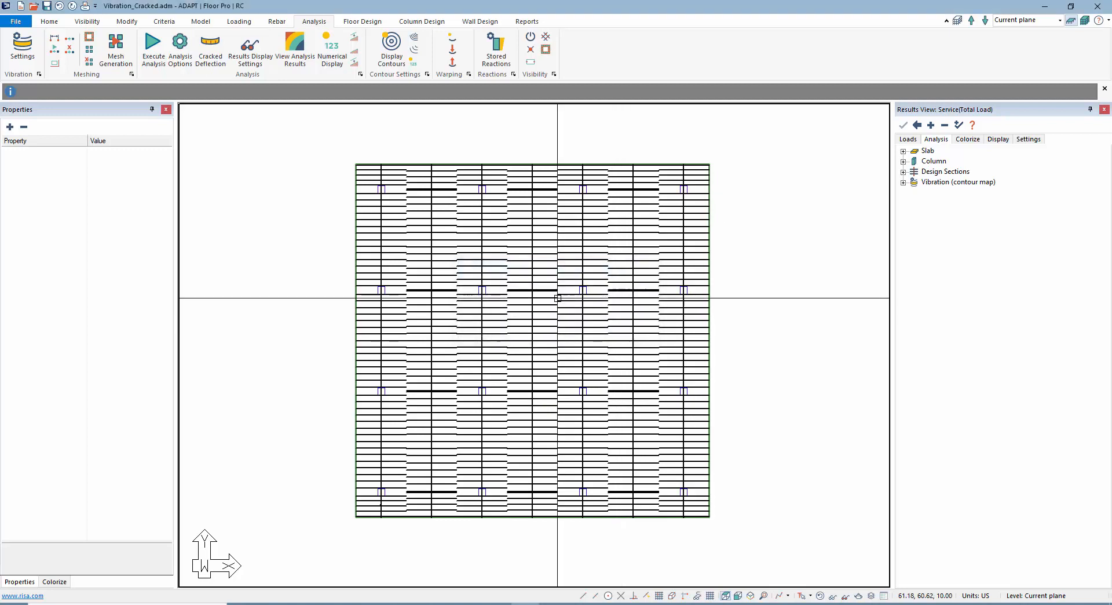
{"action": "left_click", "coordinate": [819, 595]}
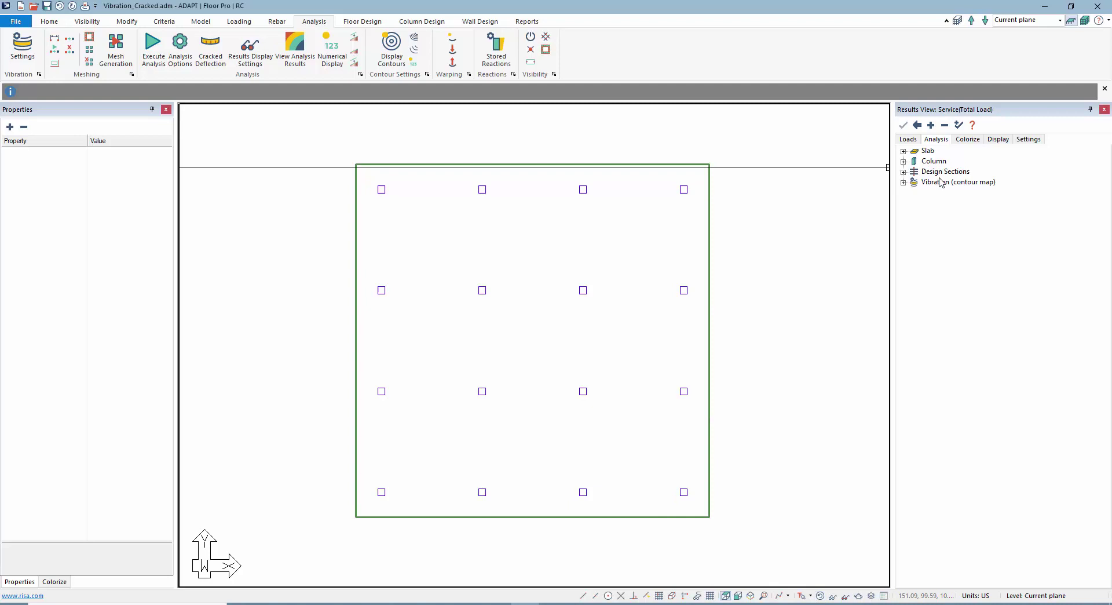
- Display the slab Z-Translation contour for cracked_Sustained_Load, 0.21 to -0.61 in
{"action": "left_click", "coordinate": [907, 138]}
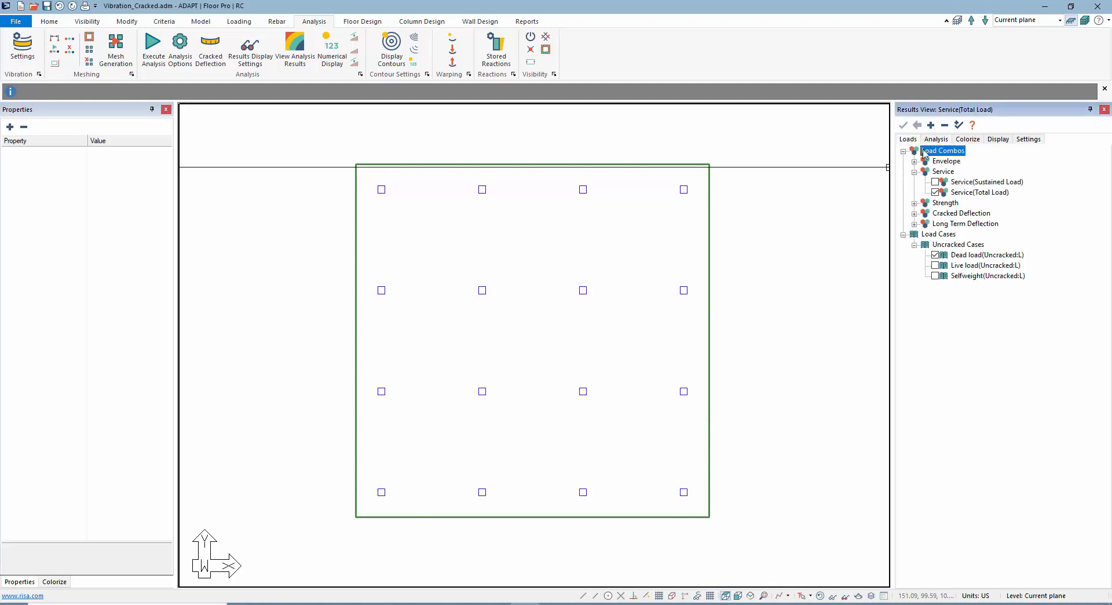
{"action": "left_click", "coordinate": [904, 150]}
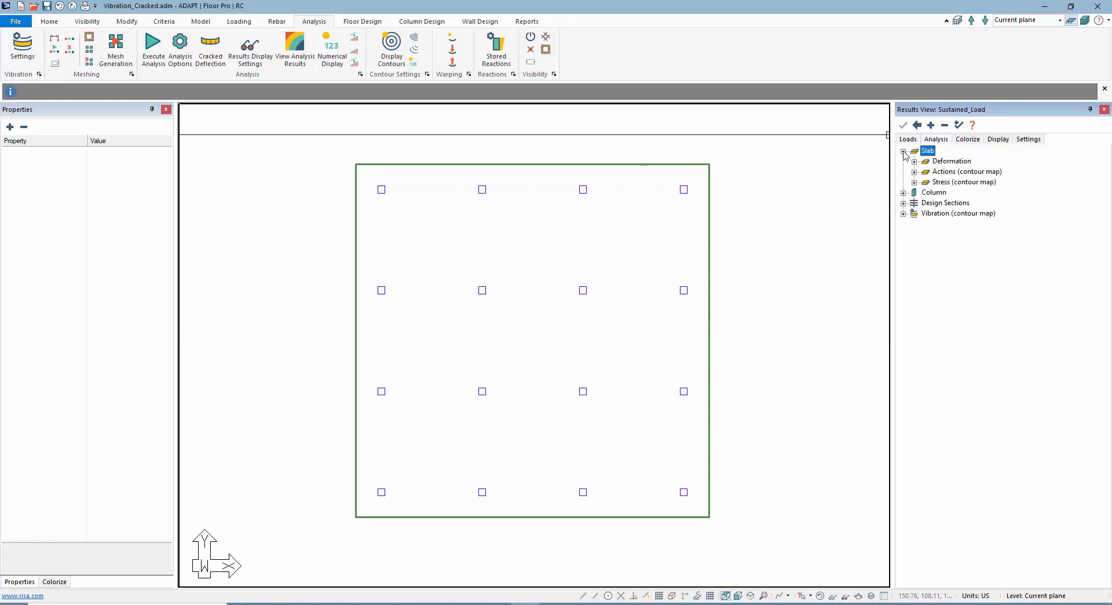
{"action": "left_click", "coordinate": [914, 161]}
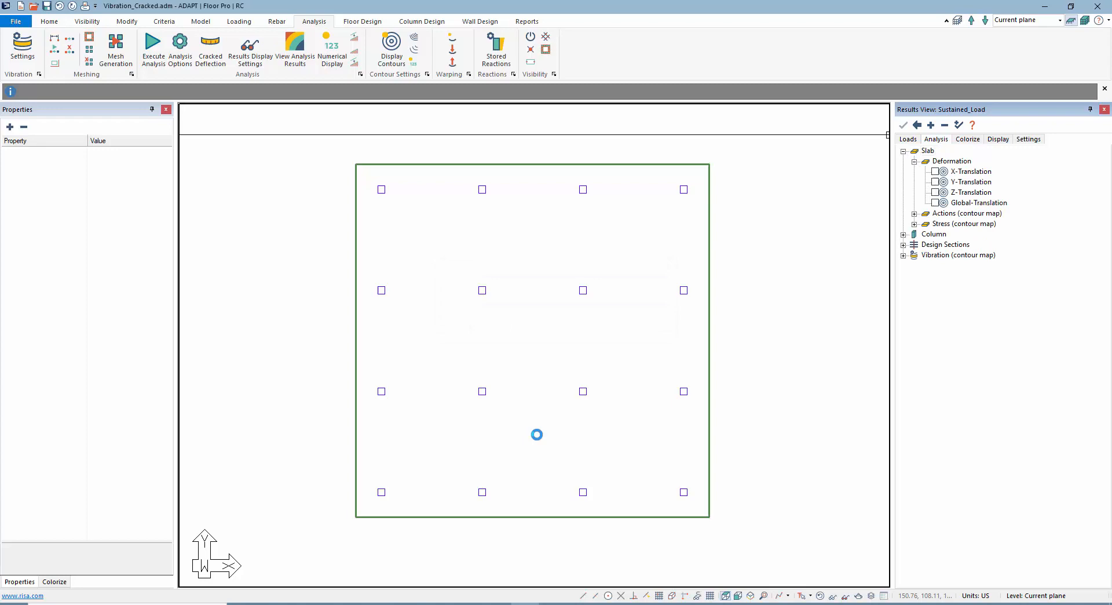
{"action": "left_click", "coordinate": [935, 193]}
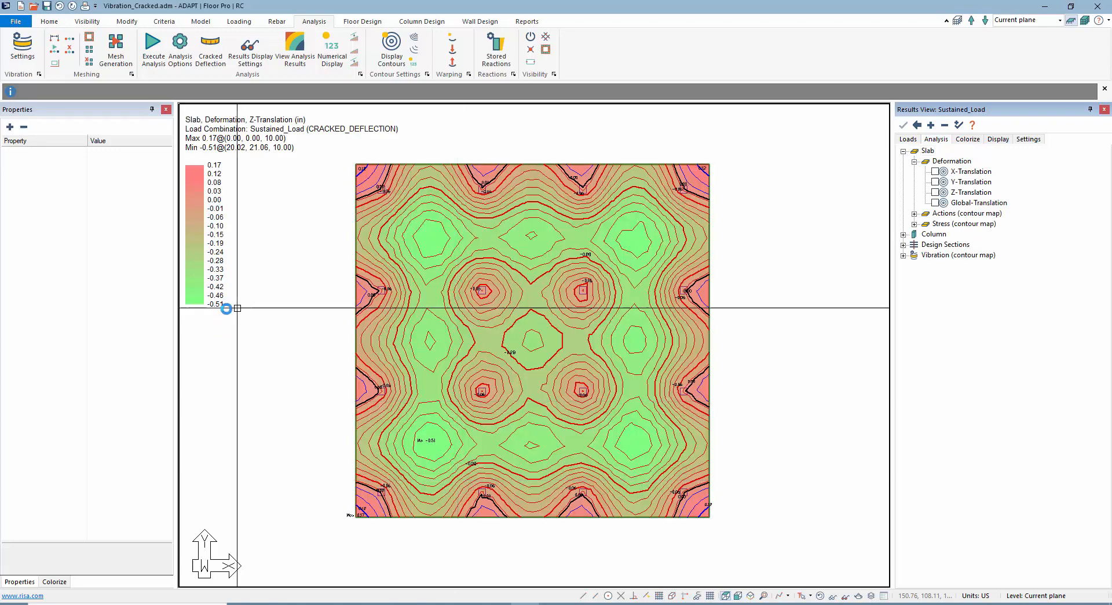
{"action": "left_click", "coordinate": [935, 192]}
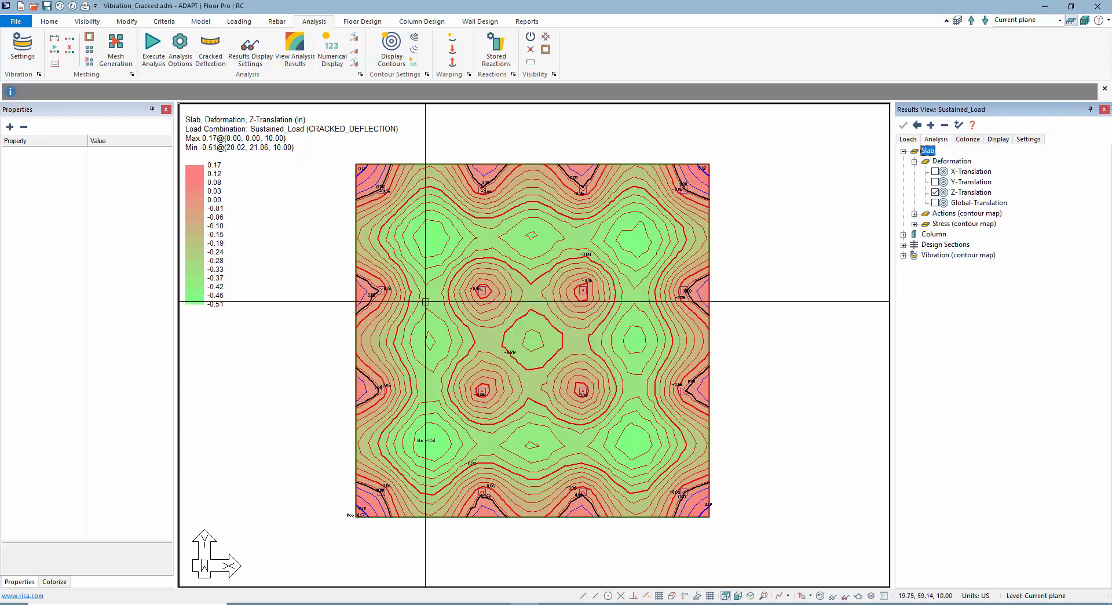
{"action": "mouse_move", "coordinate": [445, 202]}
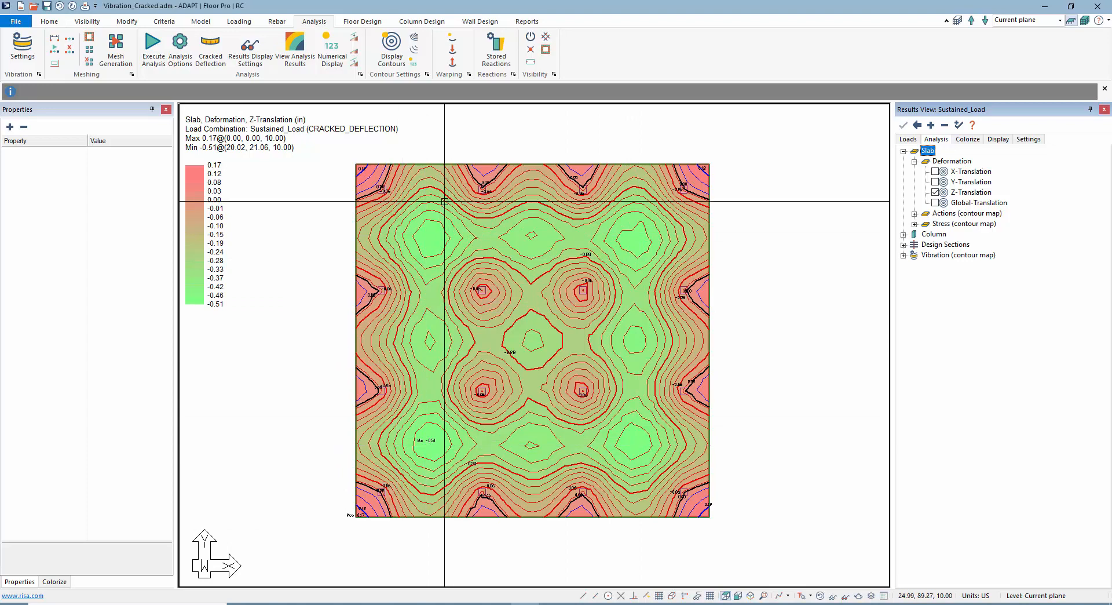
{"action": "left_click", "coordinate": [908, 139]}
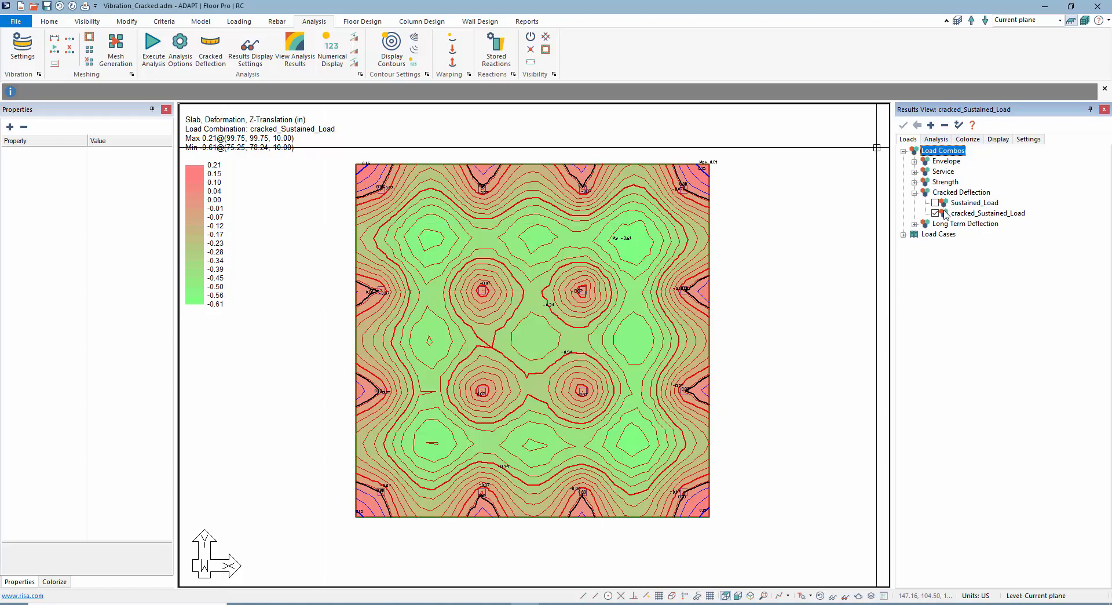
{"action": "mouse_move", "coordinate": [955, 193]}
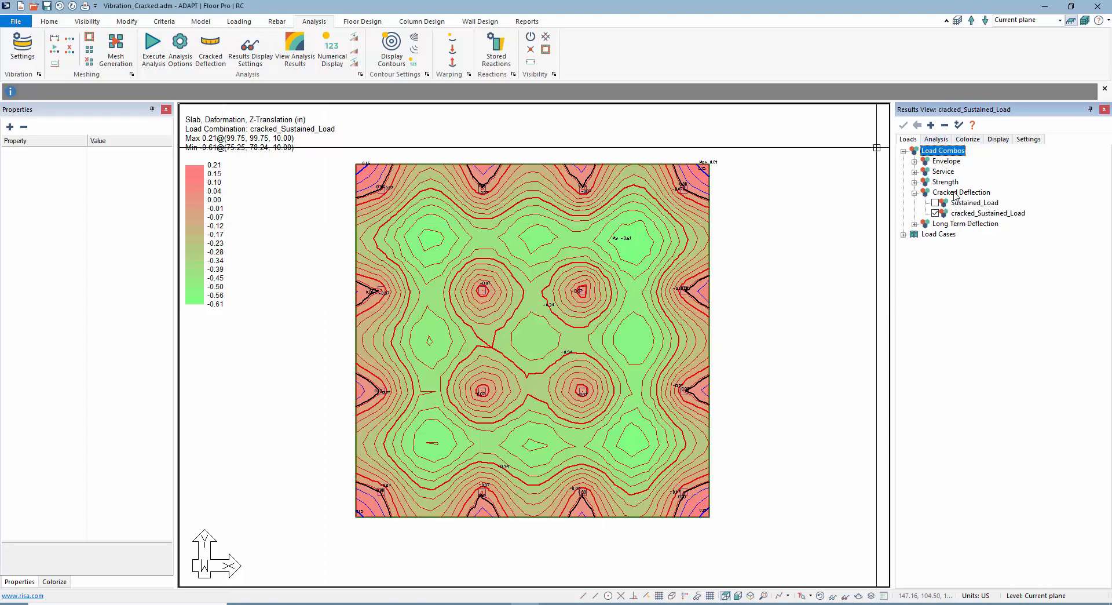
- Show reduced rotational stiffness about XX, then about YY (1.00 to 0.43)
{"action": "left_click", "coordinate": [936, 139]}
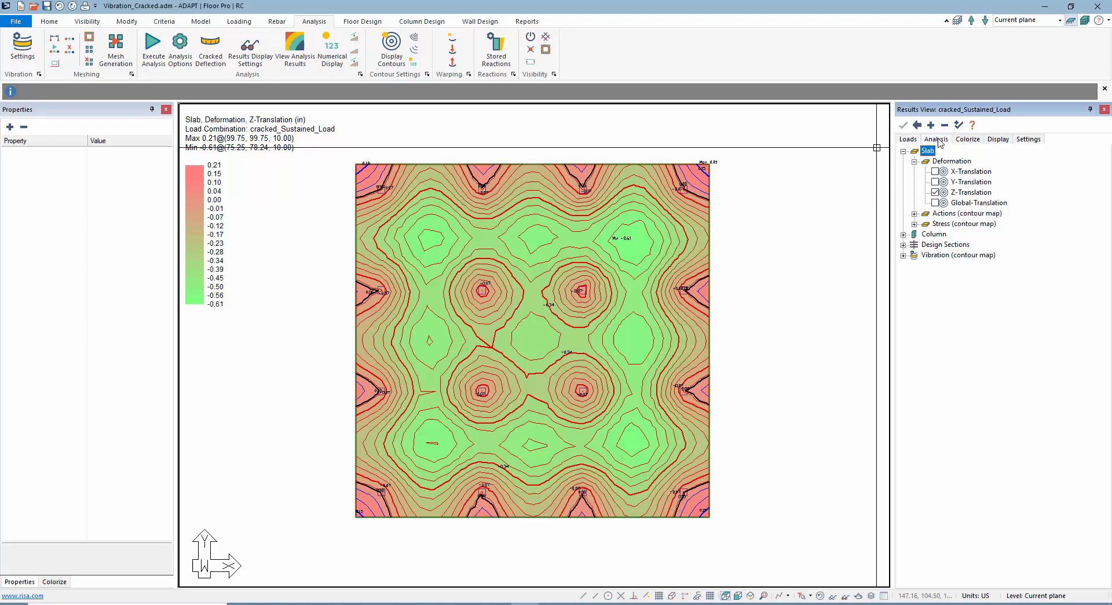
{"action": "left_click", "coordinate": [916, 214]}
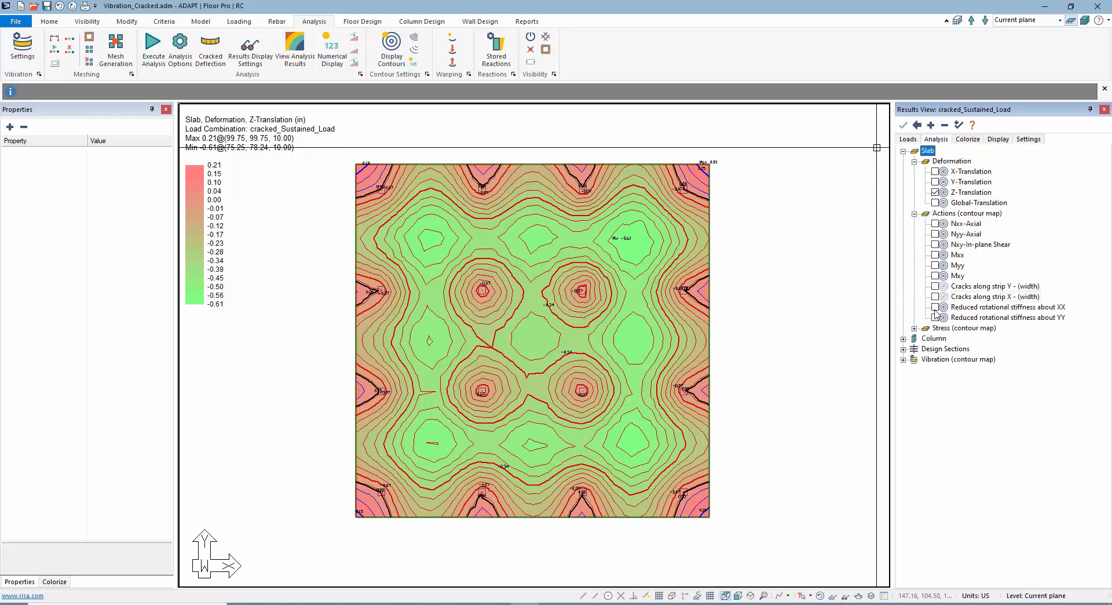
{"action": "left_click", "coordinate": [935, 307]}
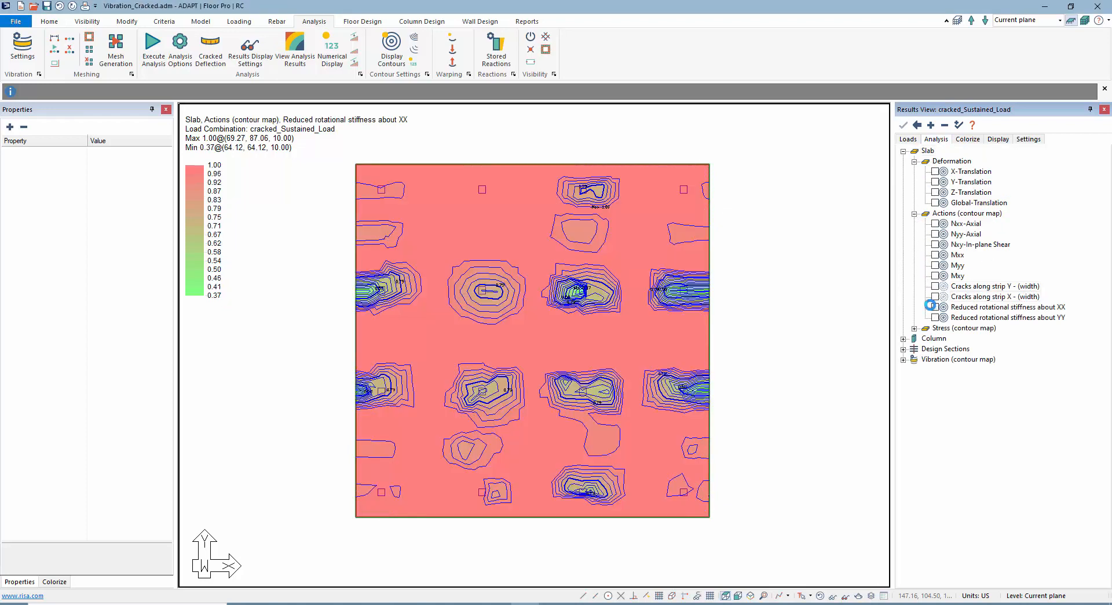
{"action": "left_click", "coordinate": [927, 150]}
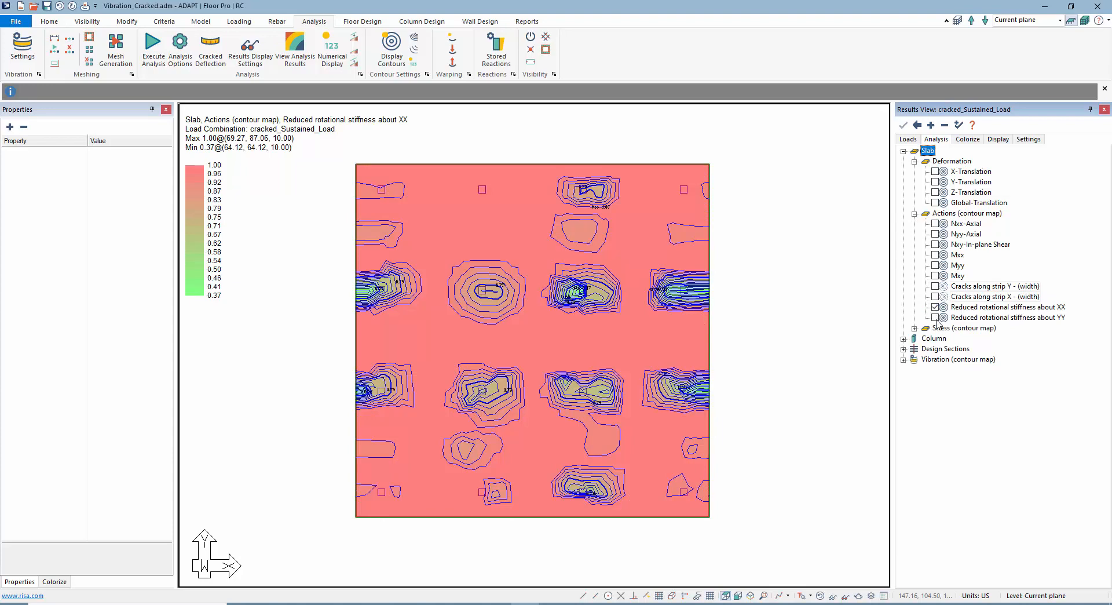
{"action": "left_click", "coordinate": [935, 317]}
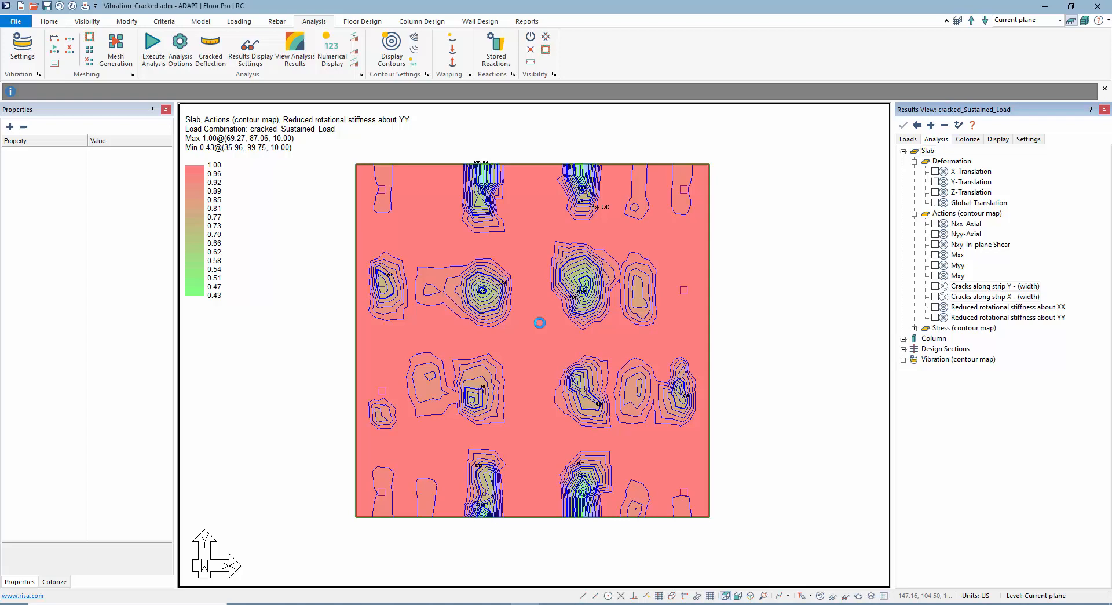
{"action": "left_click", "coordinate": [935, 317]}
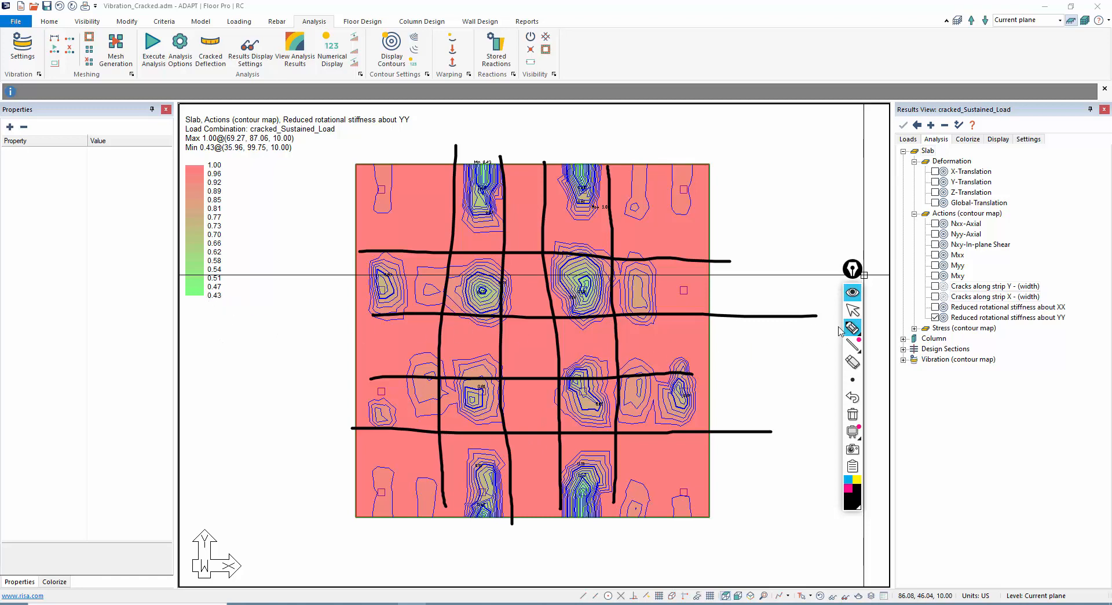
{"action": "mouse_move", "coordinate": [853, 310]}
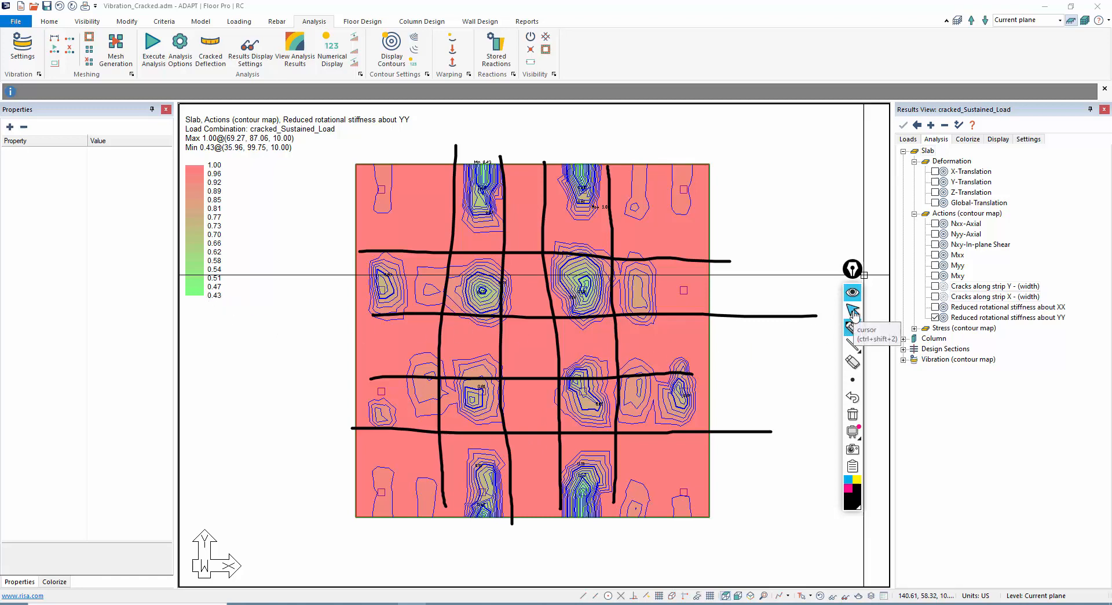
{"action": "mouse_move", "coordinate": [230, 307]}
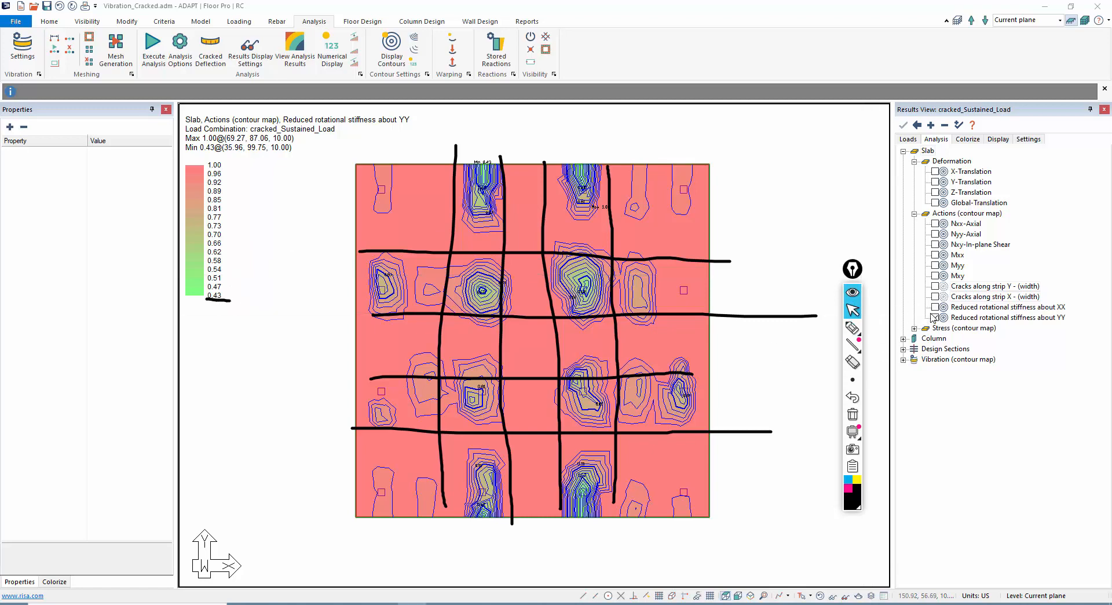
- Switch back to the reduced rotational stiffness about XX contour (1.00 to 0.37)
{"action": "left_click", "coordinate": [935, 307]}
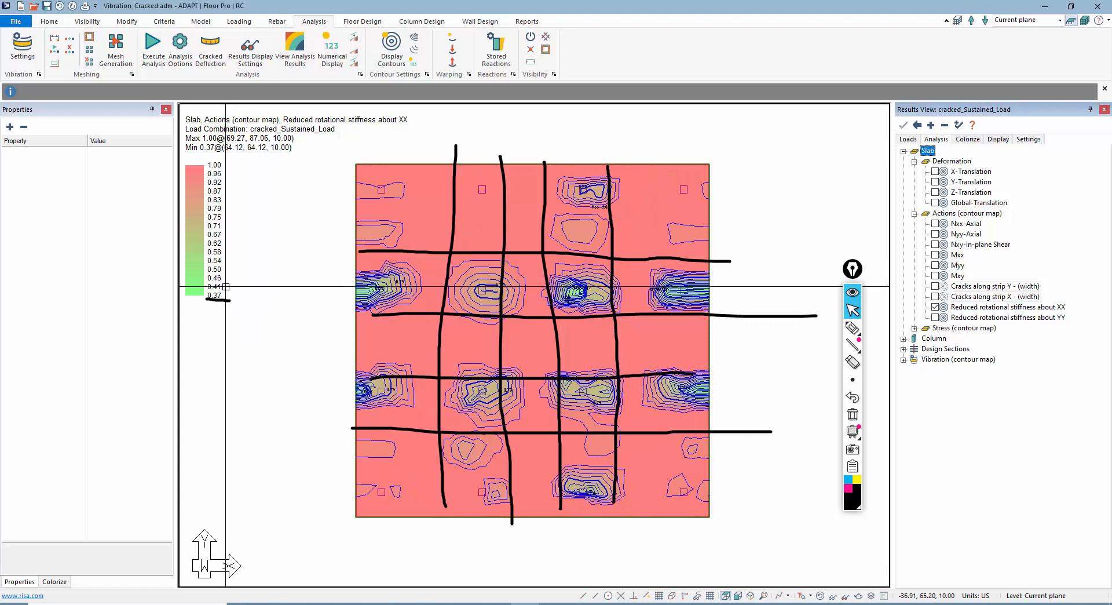
{"action": "mouse_move", "coordinate": [527, 197]}
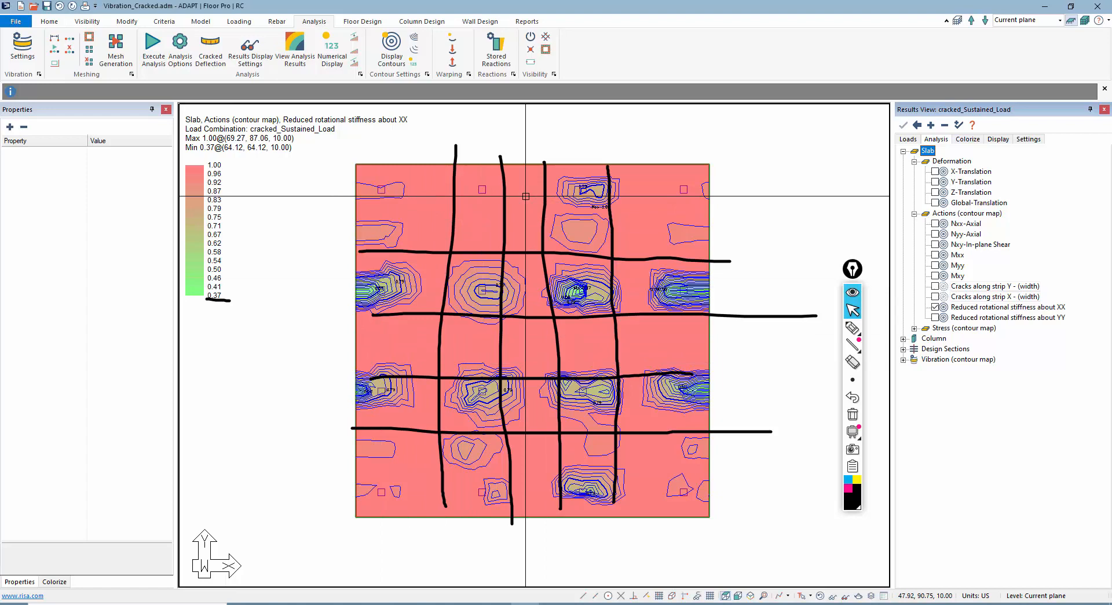
{"action": "mouse_move", "coordinate": [472, 164]}
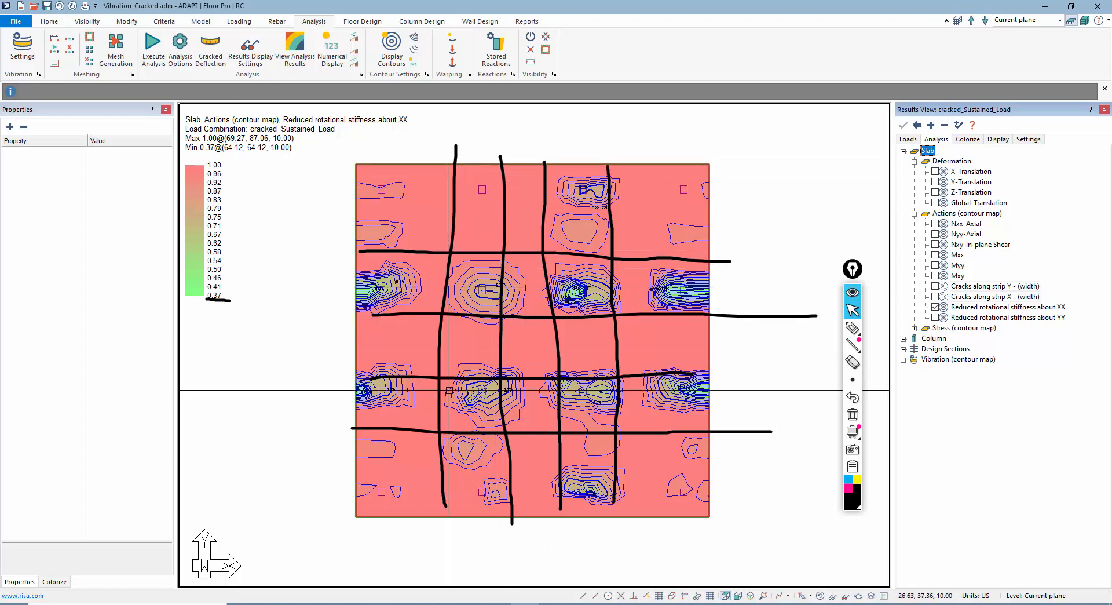
{"action": "mouse_move", "coordinate": [507, 288]}
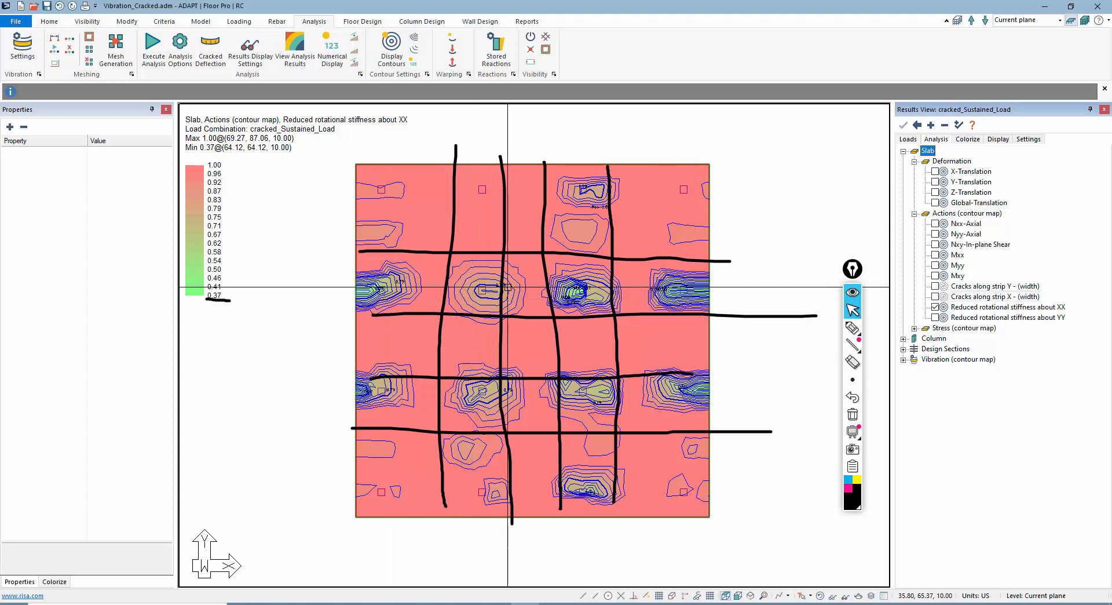
{"action": "mouse_move", "coordinate": [770, 293]}
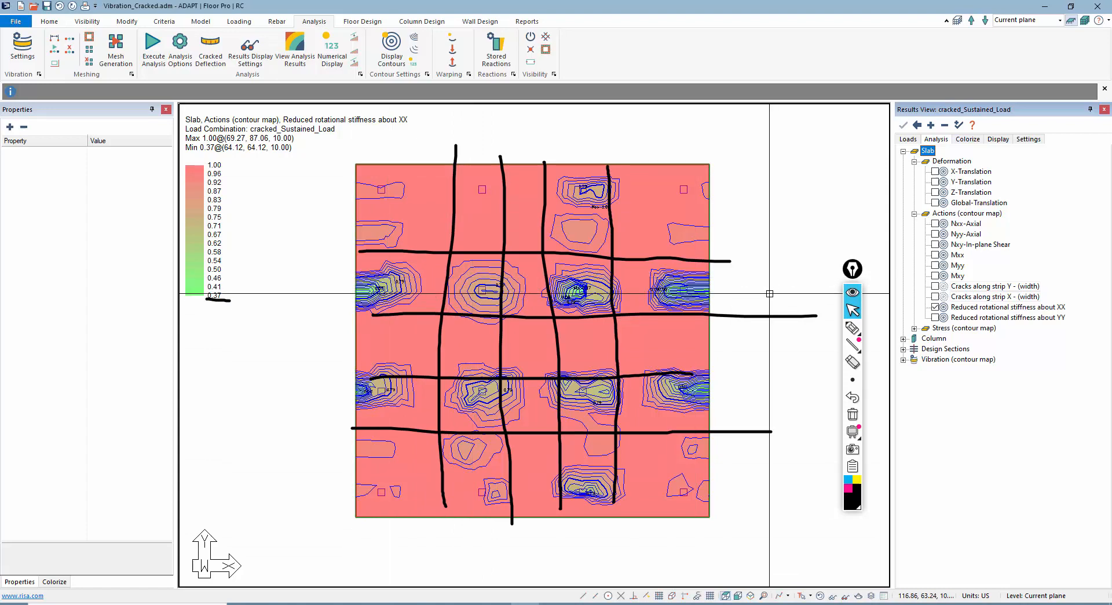
{"action": "left_click", "coordinate": [532, 341]}
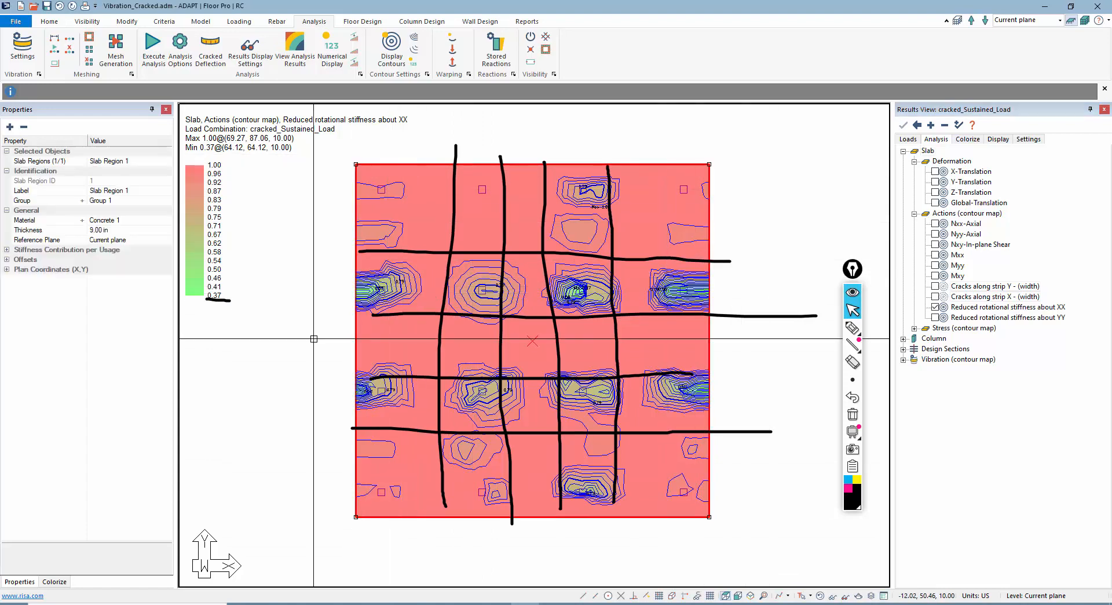
{"action": "mouse_move", "coordinate": [719, 286]}
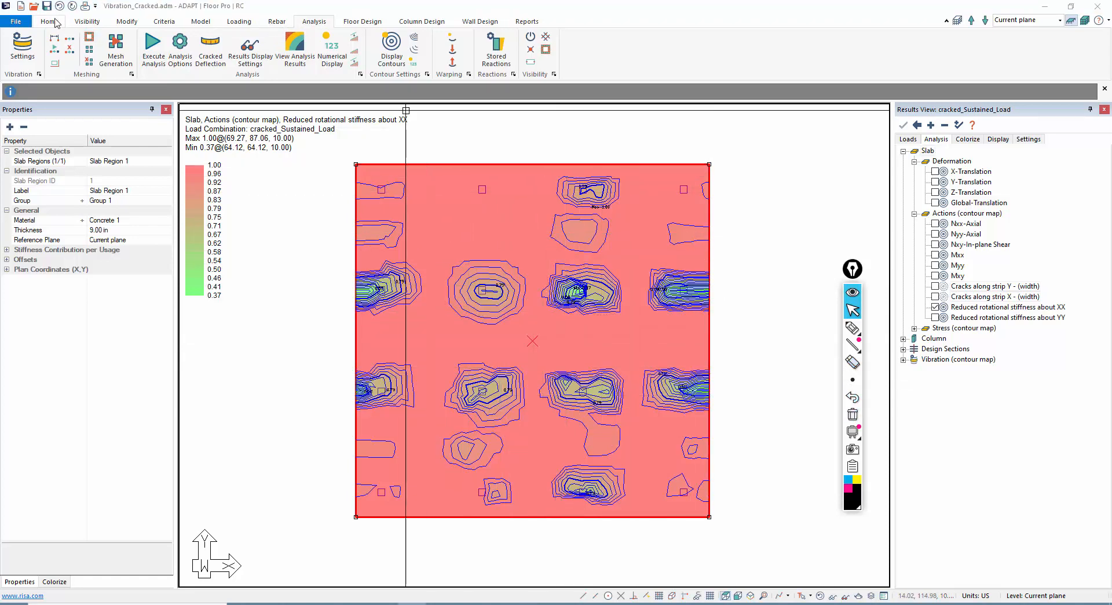
- Draw vertical and horizontal guide lines dividing the slab into column and middle strips
{"action": "left_click", "coordinate": [48, 22]}
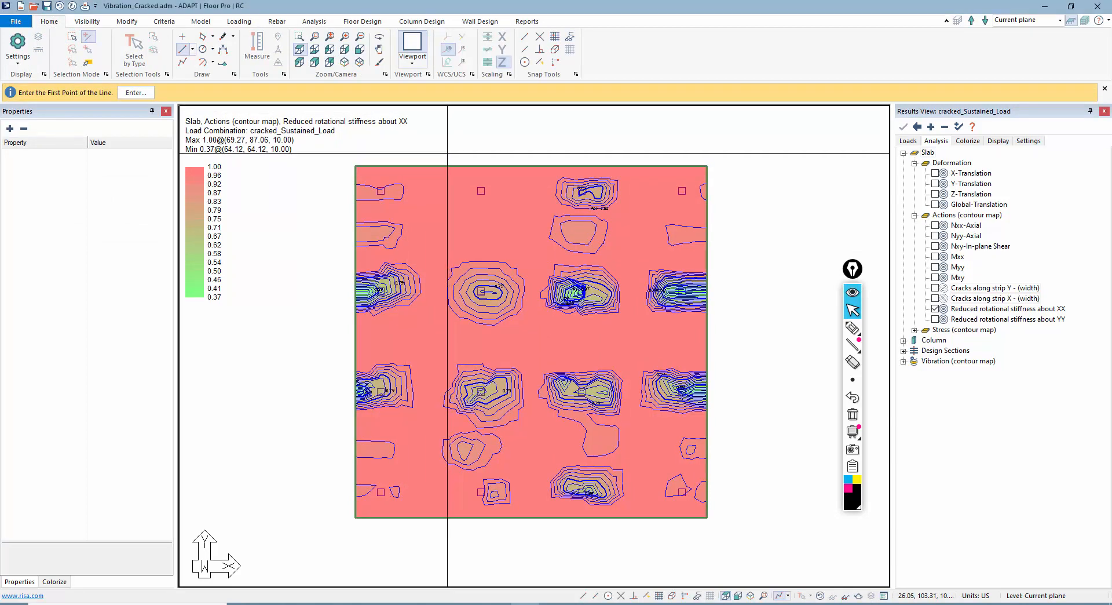
{"action": "left_click", "coordinate": [446, 155]}
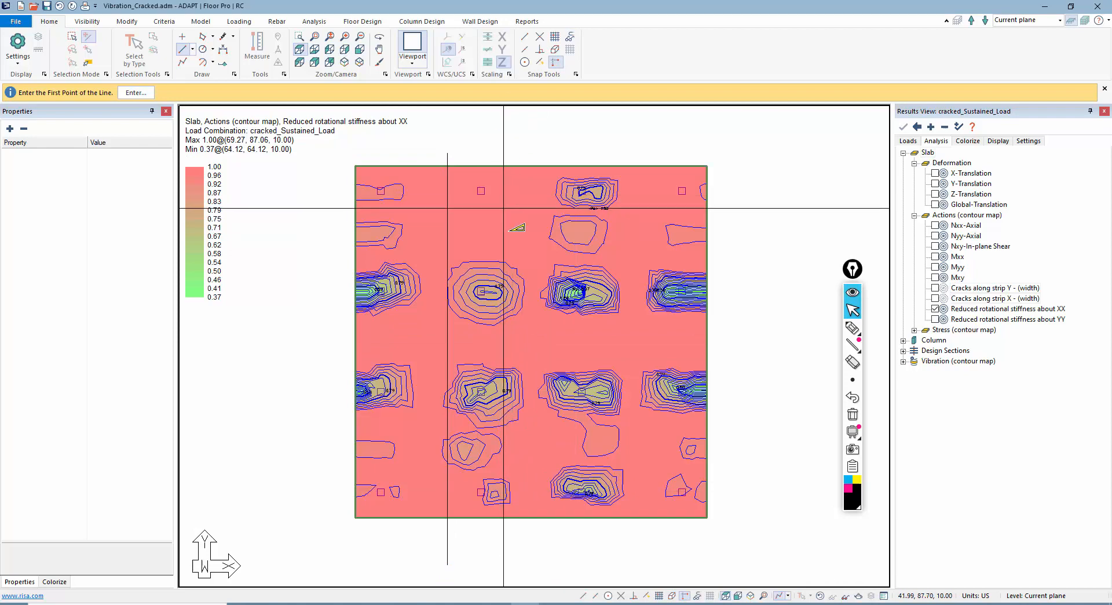
{"action": "left_click", "coordinate": [500, 360]}
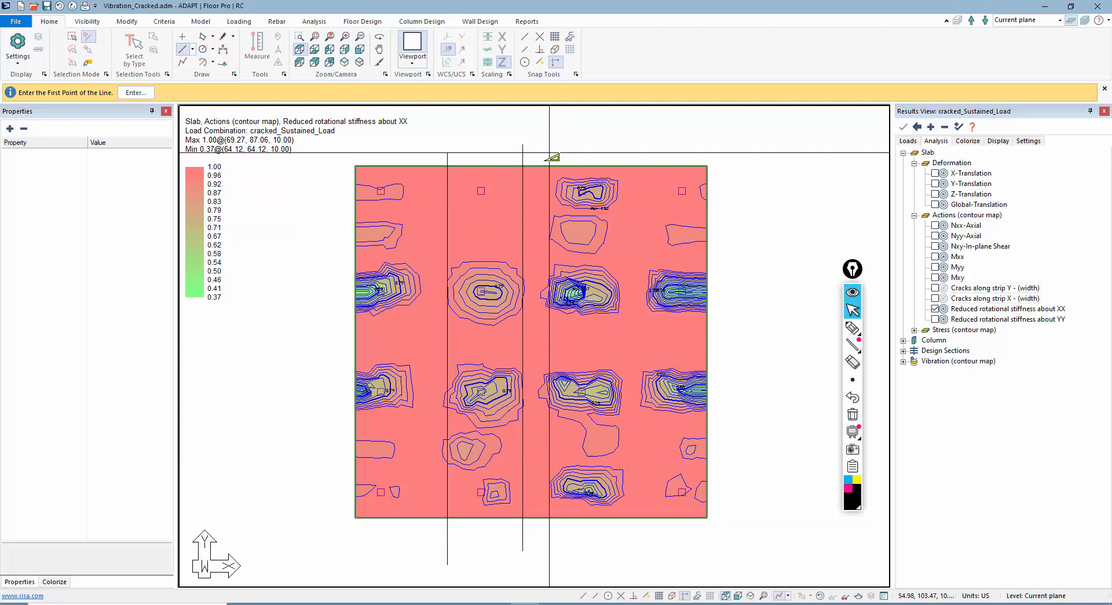
{"action": "left_click", "coordinate": [552, 157]}
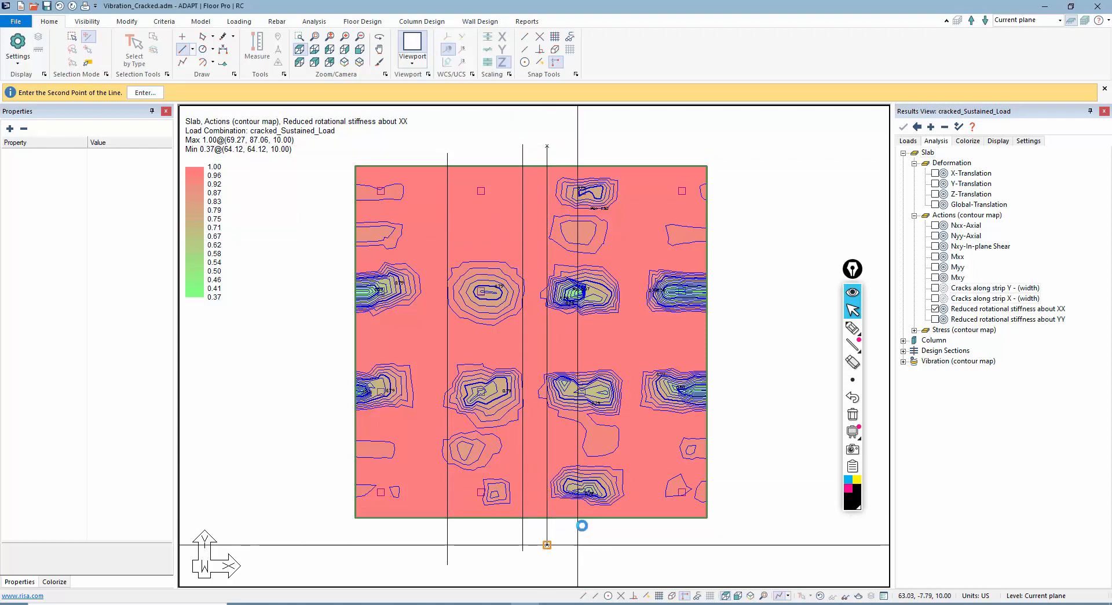
{"action": "left_click", "coordinate": [582, 525]}
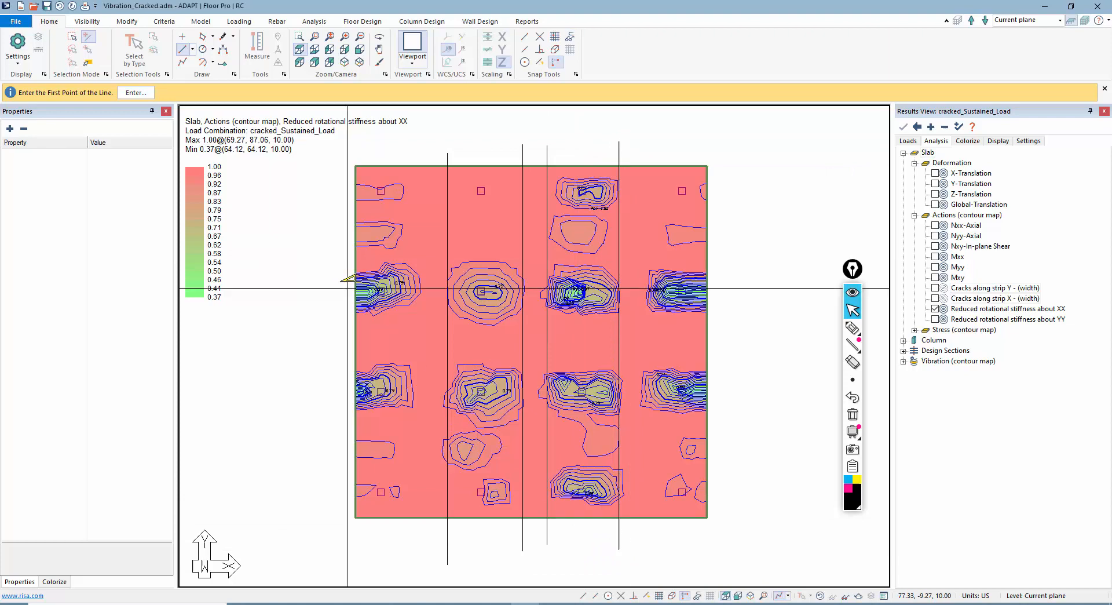
{"action": "left_click", "coordinate": [344, 276]}
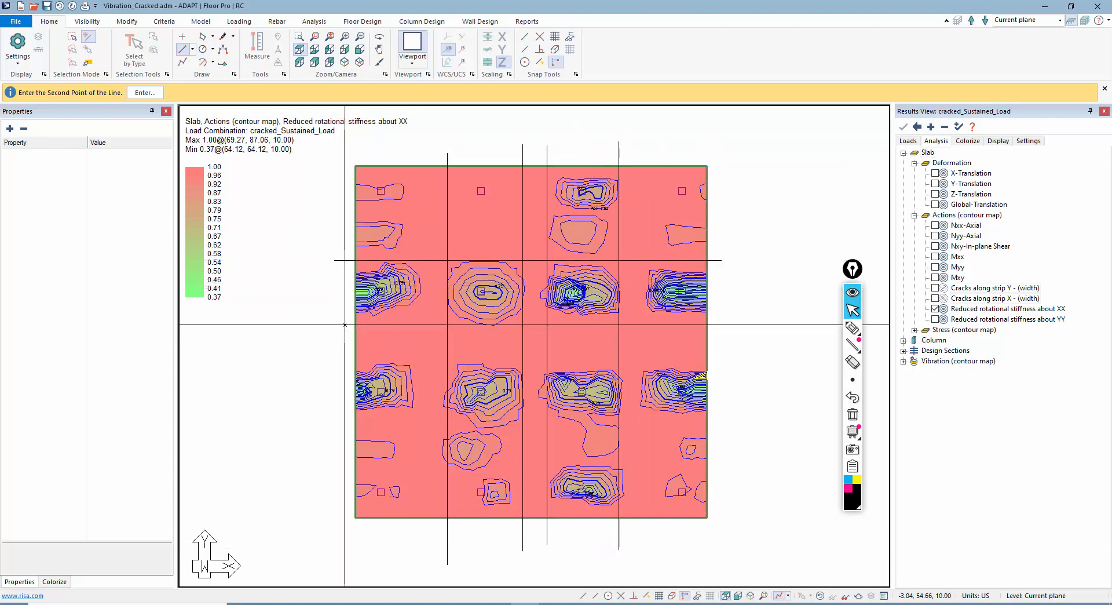
{"action": "left_click", "coordinate": [342, 369]}
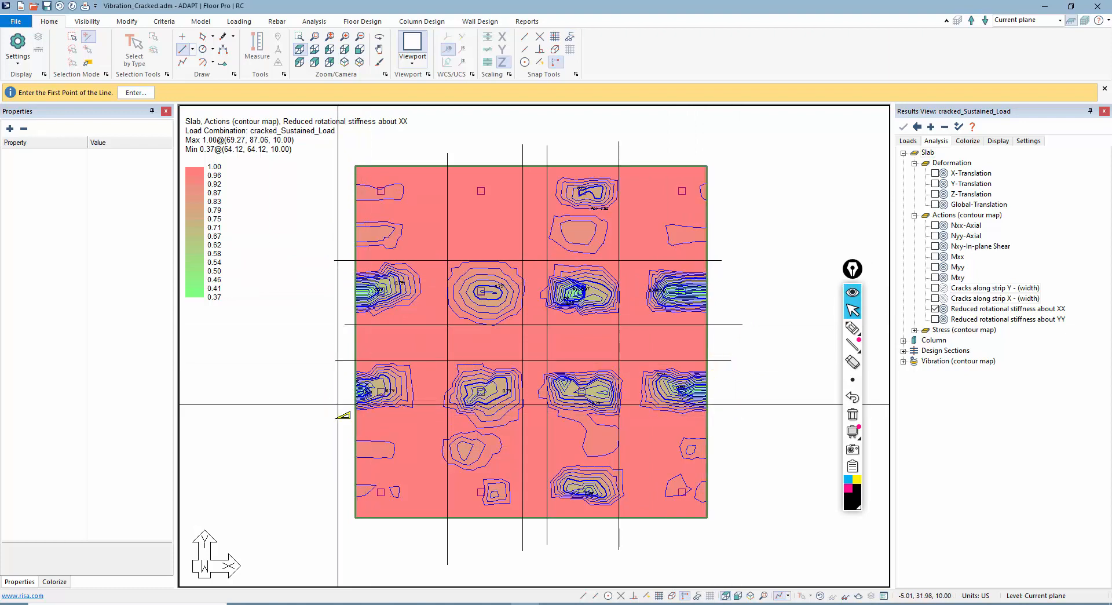
{"action": "left_click", "coordinate": [343, 415]}
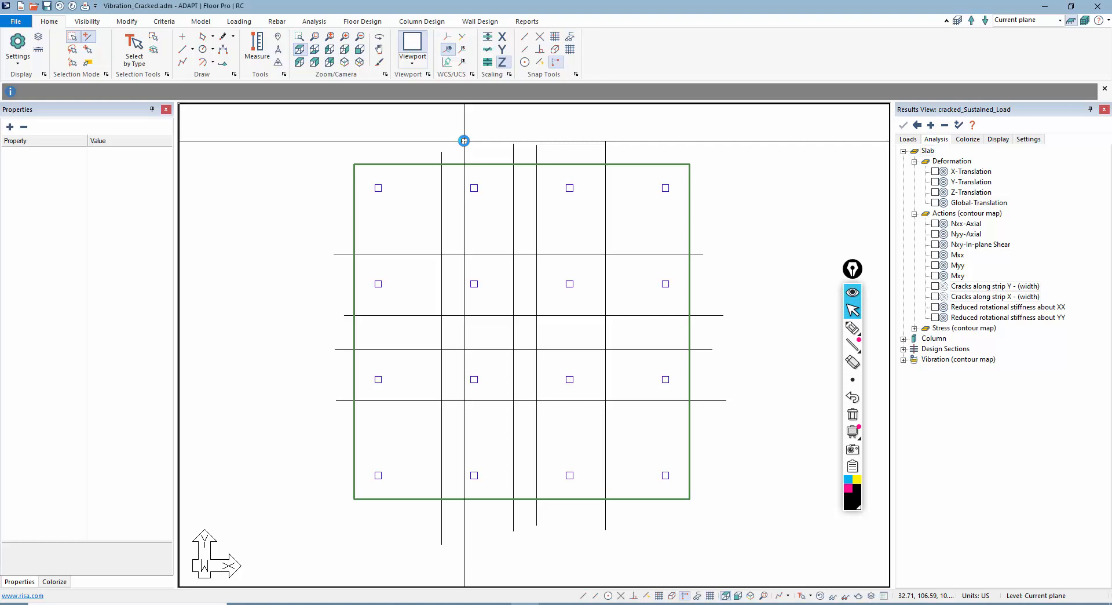
{"action": "mouse_move", "coordinate": [555, 327]}
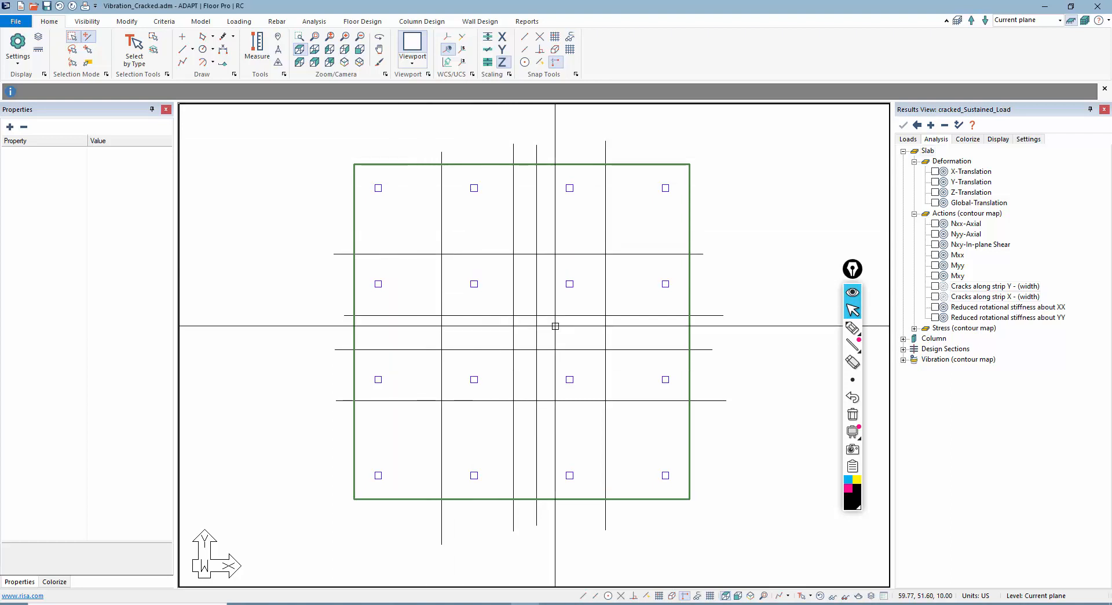
{"action": "mouse_move", "coordinate": [633, 244]}
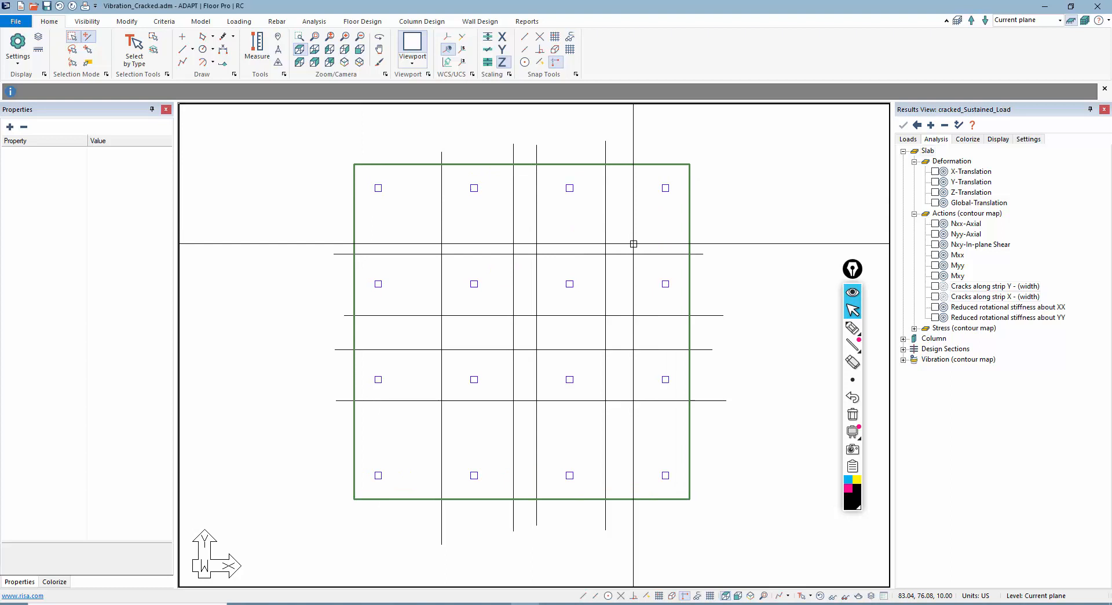
- Begin a slab region from the Model commands and cancel it with Escape
{"action": "left_click", "coordinate": [201, 21]}
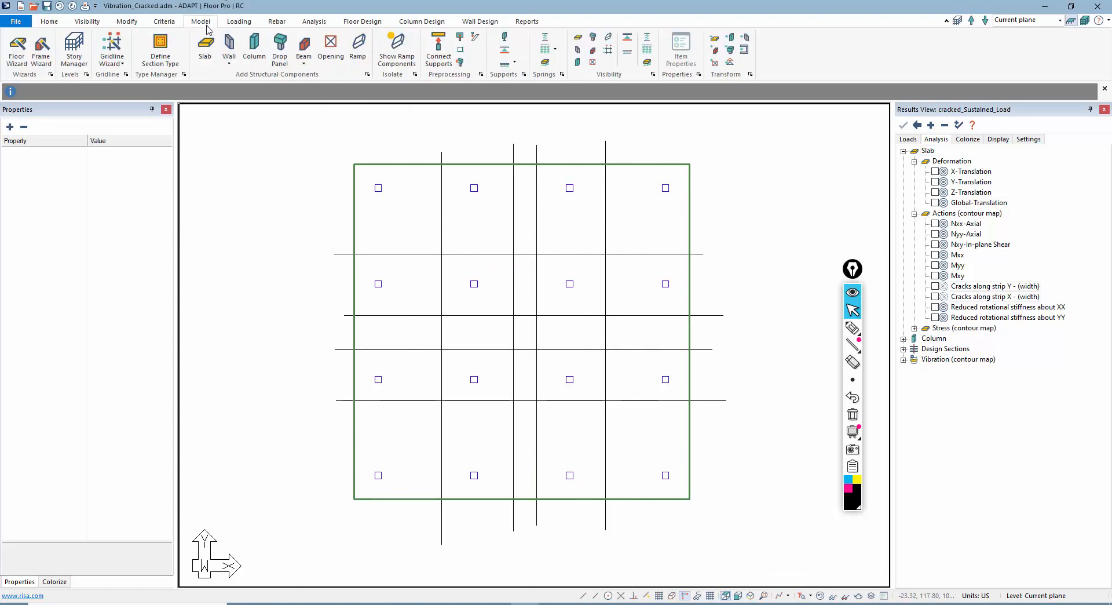
{"action": "left_click", "coordinate": [205, 50]}
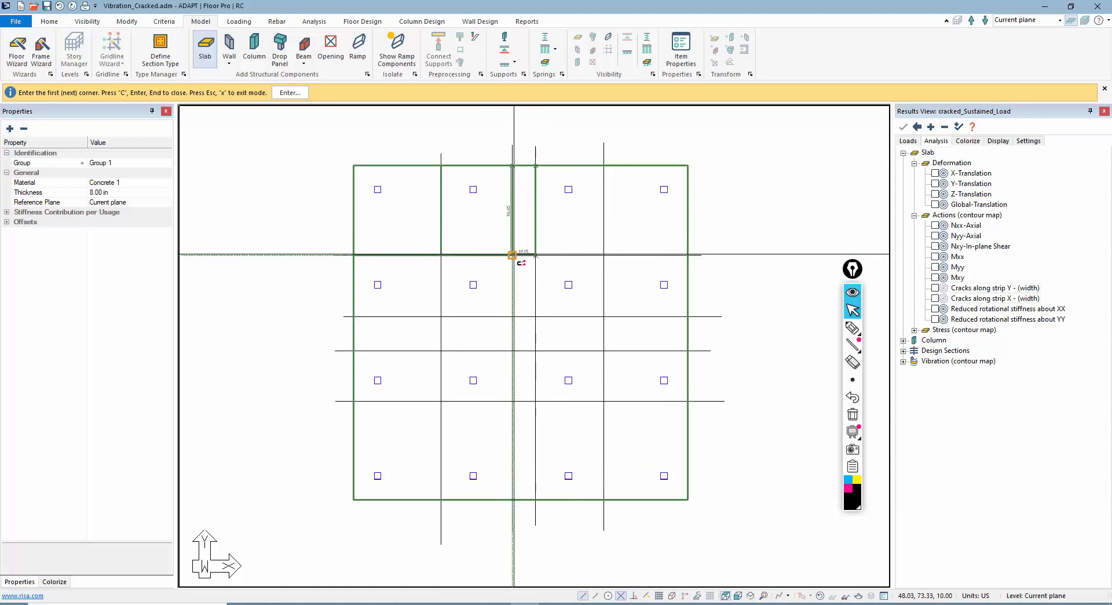
{"action": "mouse_move", "coordinate": [803, 340]}
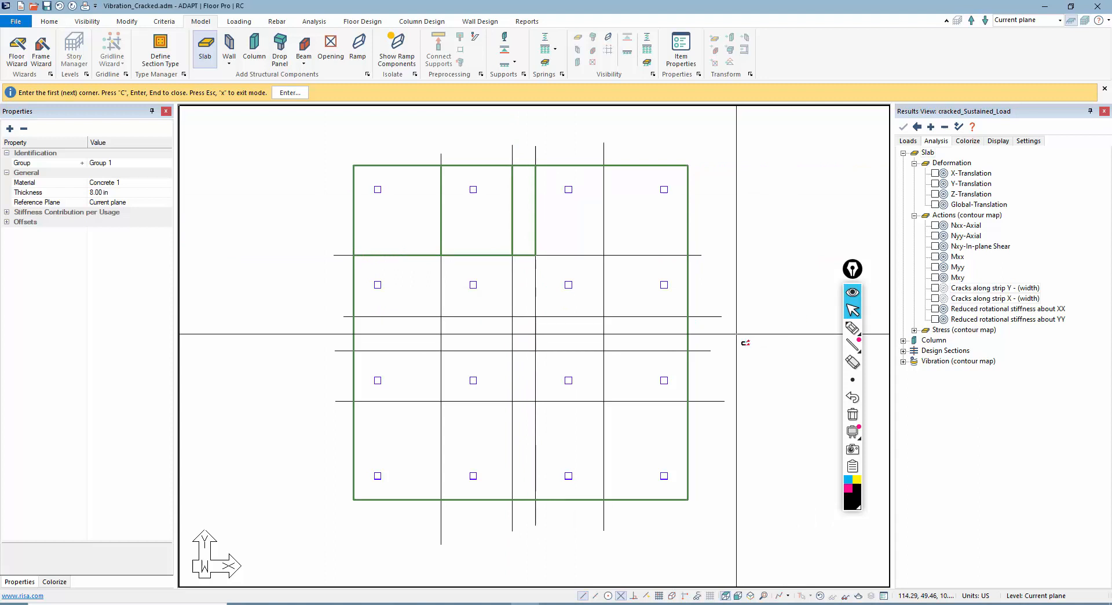
{"action": "key", "text": "Escape"}
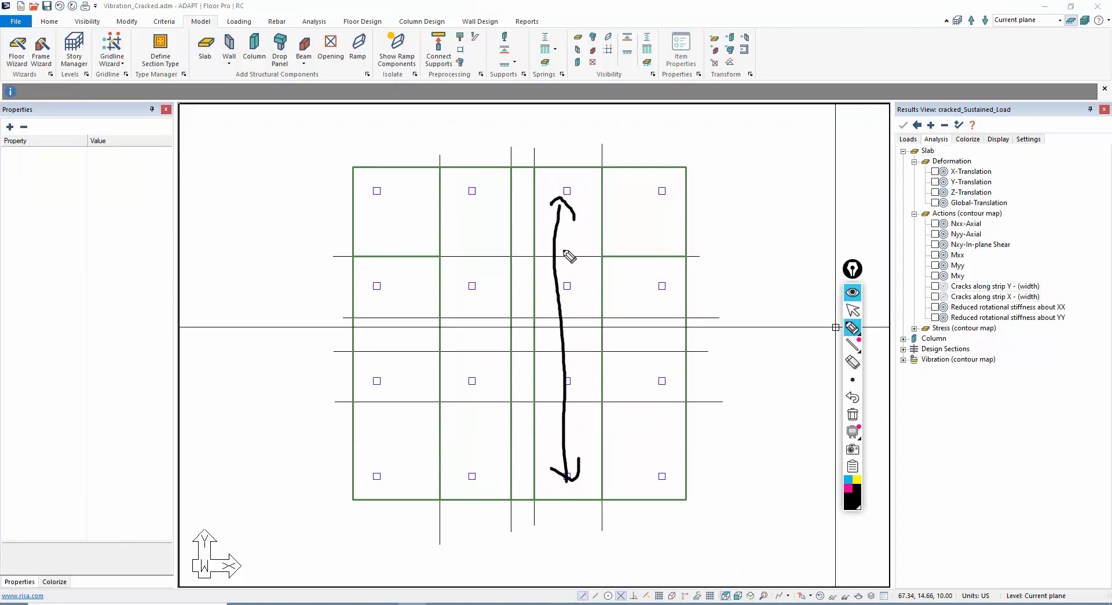
{"action": "mouse_move", "coordinate": [461, 254]}
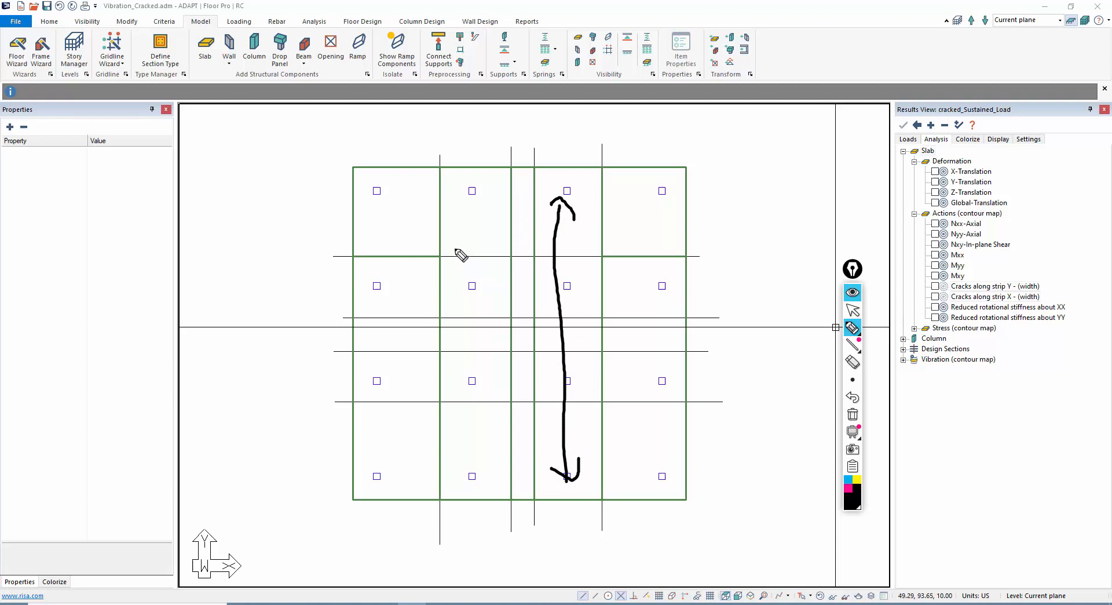
{"action": "left_click_drag", "start_coordinate": [468, 209], "coordinate": [468, 436]}
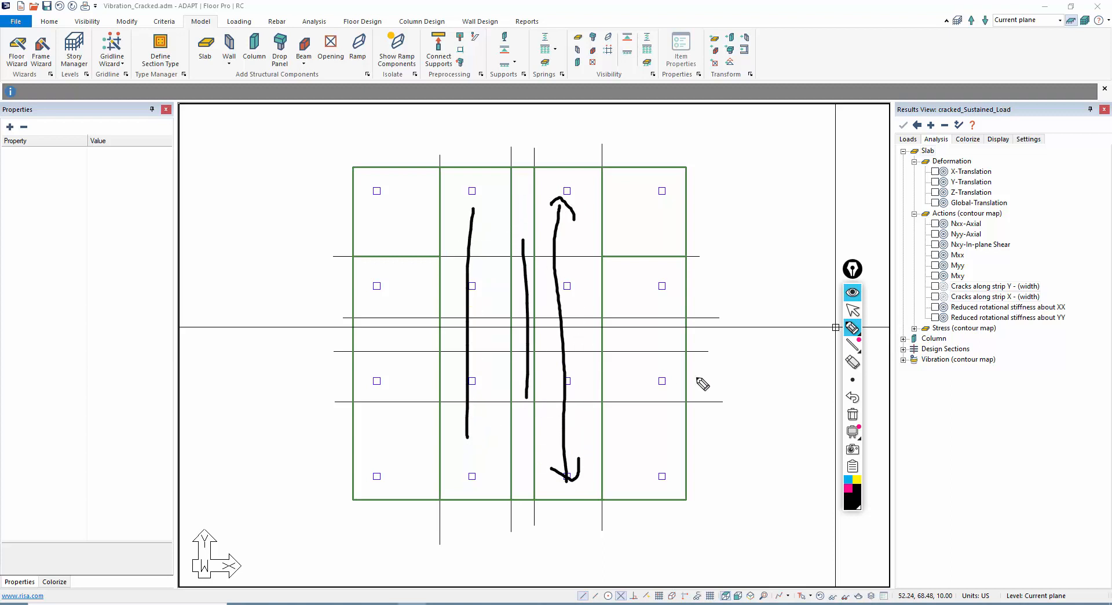
{"action": "mouse_move", "coordinate": [610, 266]}
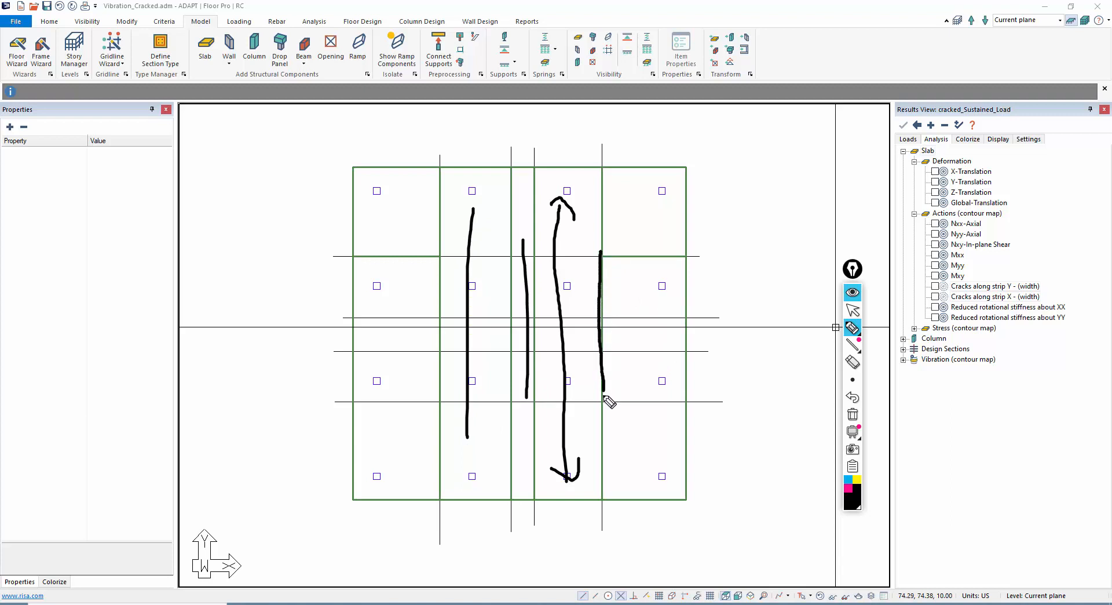
{"action": "left_click_drag", "start_coordinate": [603, 397], "coordinate": [677, 284]}
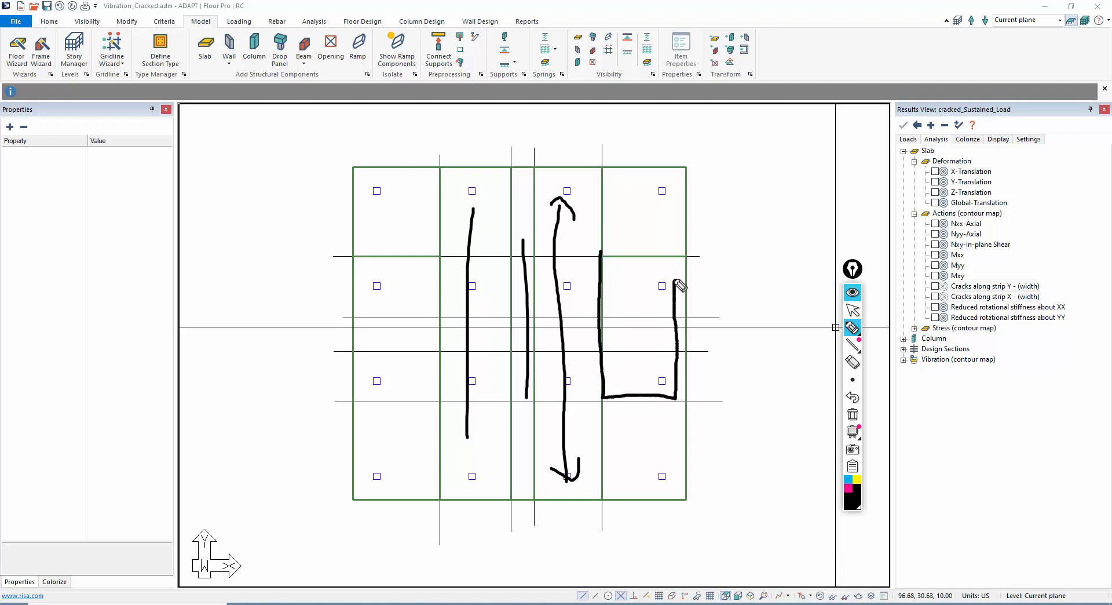
{"action": "left_click_drag", "start_coordinate": [677, 286], "coordinate": [362, 266]}
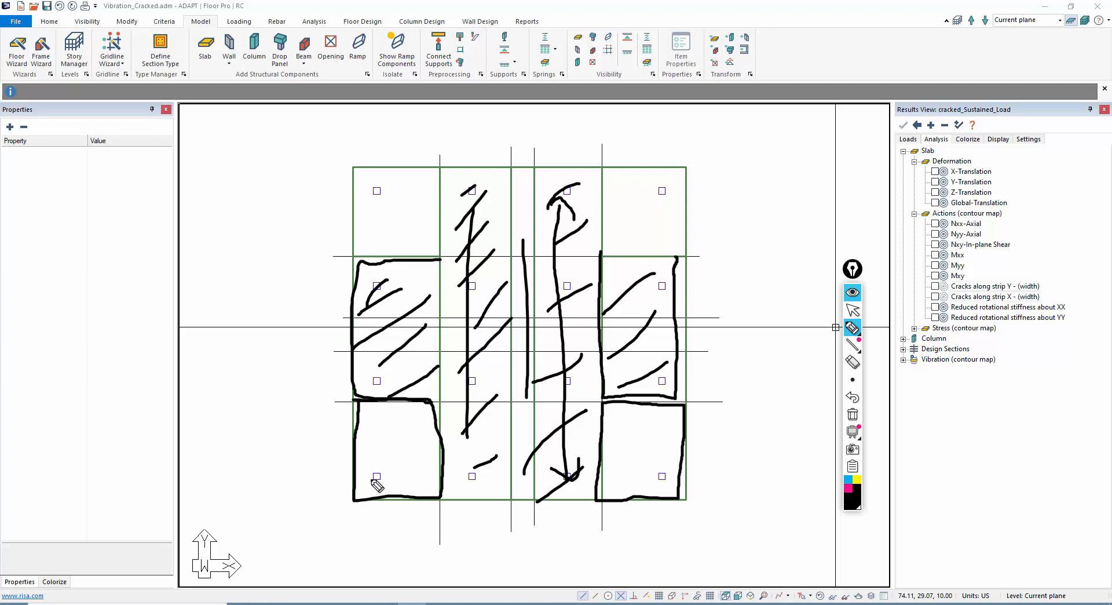
{"action": "left_click", "coordinate": [852, 415]}
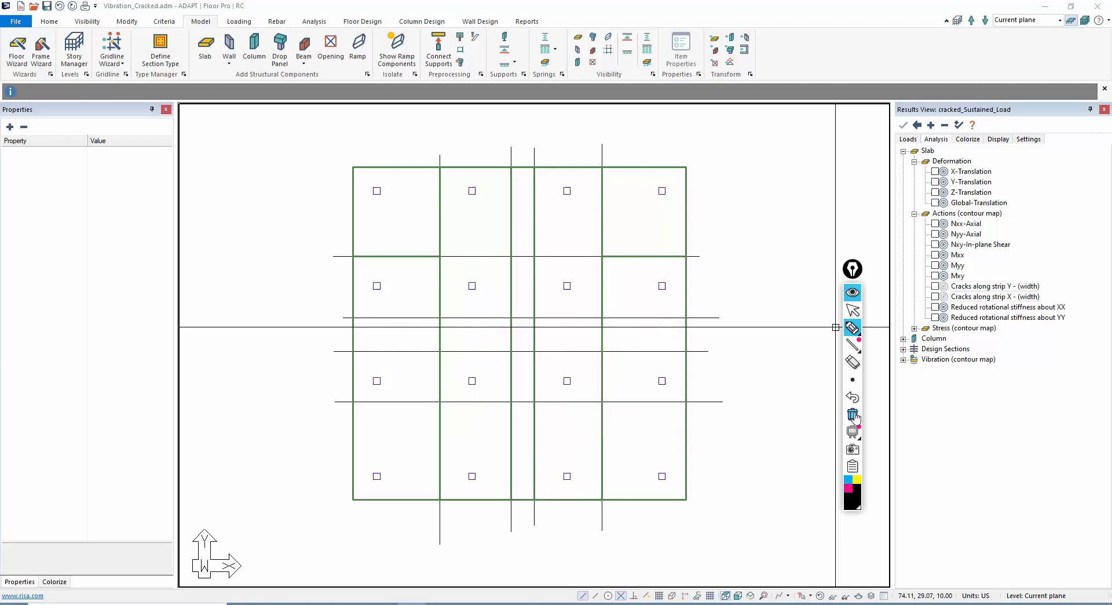
{"action": "mouse_move", "coordinate": [823, 338]}
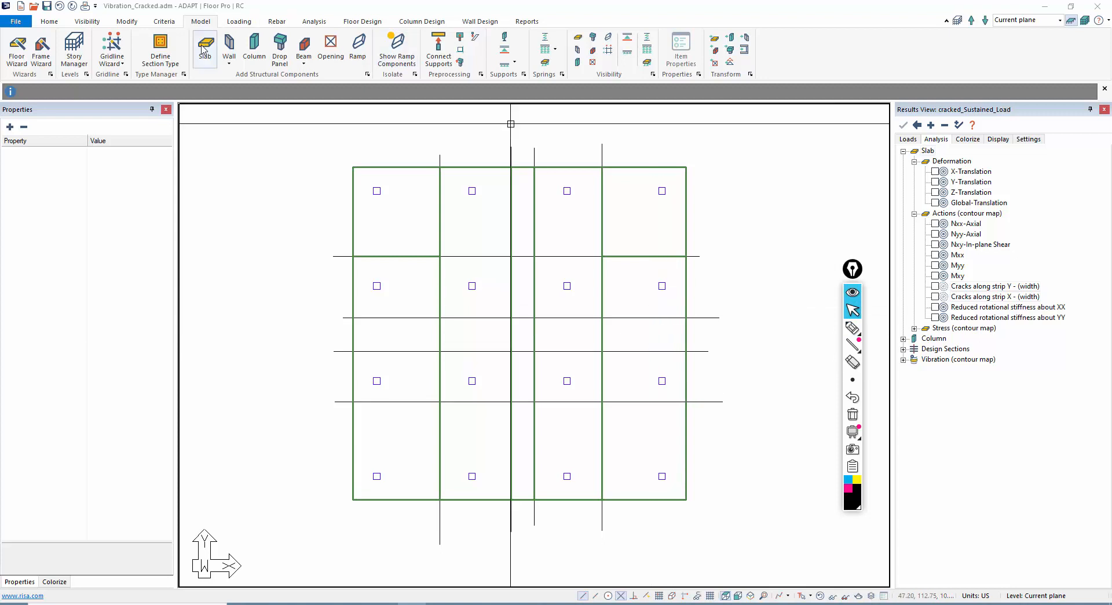
- Trace rectangular slab regions along the guide lines between the strips
{"action": "left_click", "coordinate": [204, 49]}
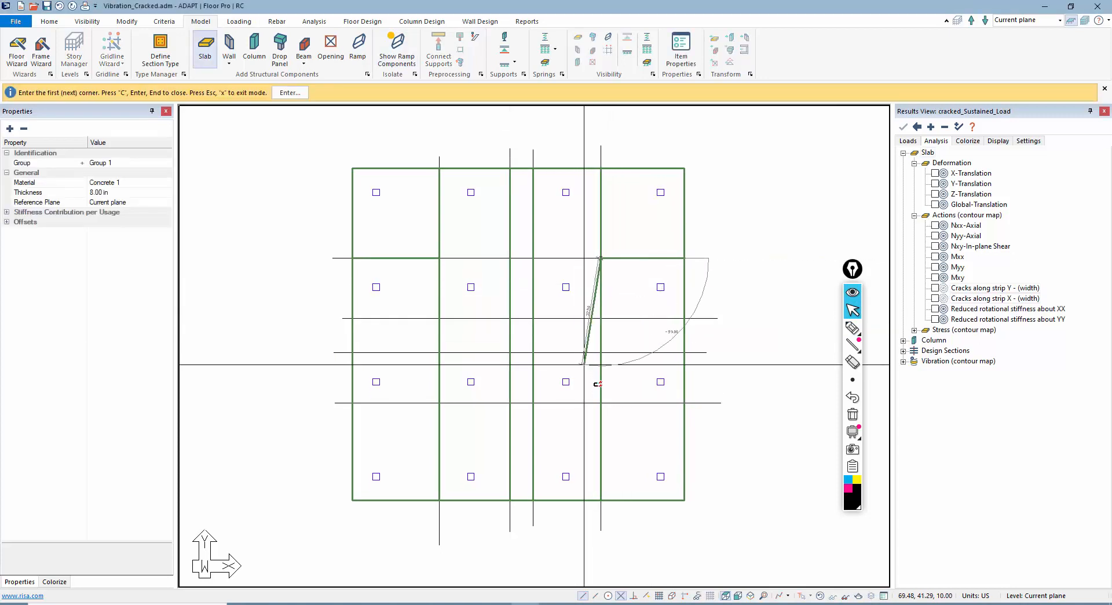
{"action": "mouse_move", "coordinate": [683, 403]}
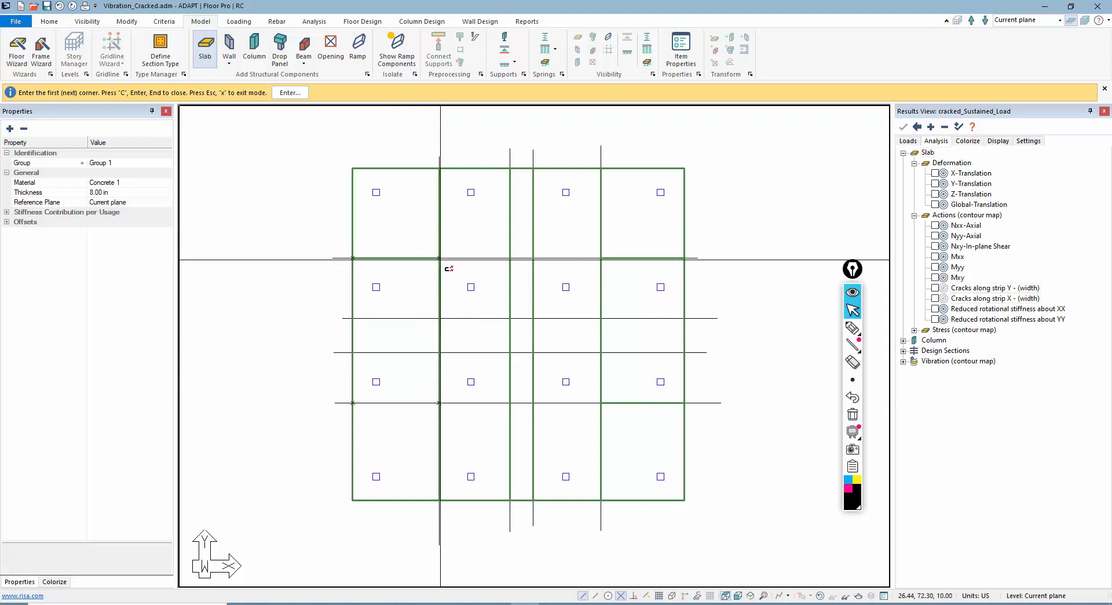
{"action": "mouse_move", "coordinate": [354, 496]}
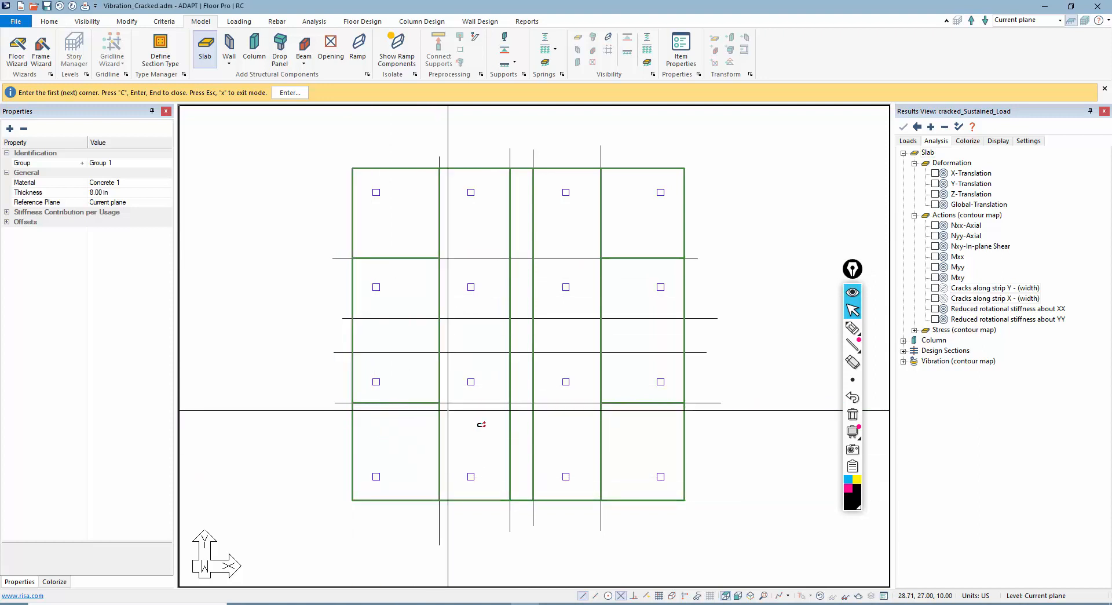
{"action": "mouse_move", "coordinate": [672, 511]}
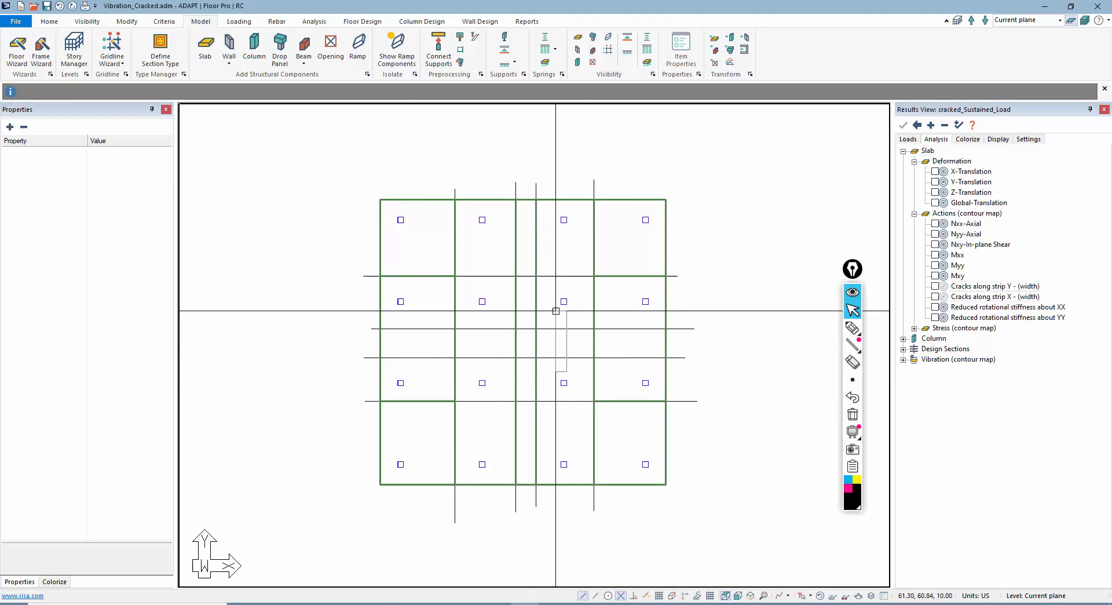
{"action": "left_click", "coordinate": [497, 276]}
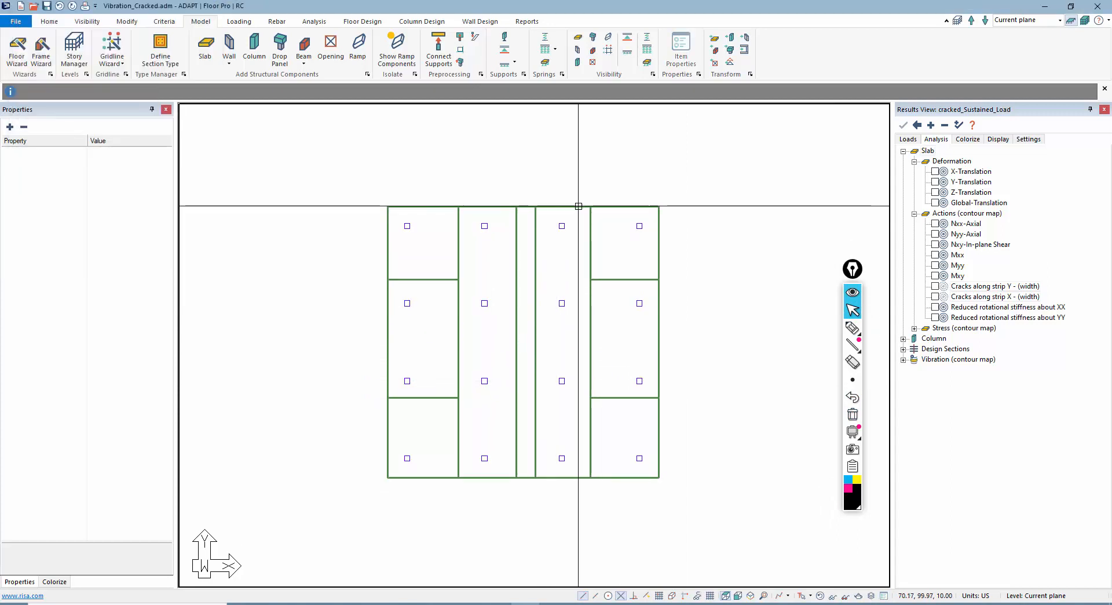
- Add a new 'Cracked' stiffness usage on the second slab strip region
{"action": "left_click", "coordinate": [523, 343]}
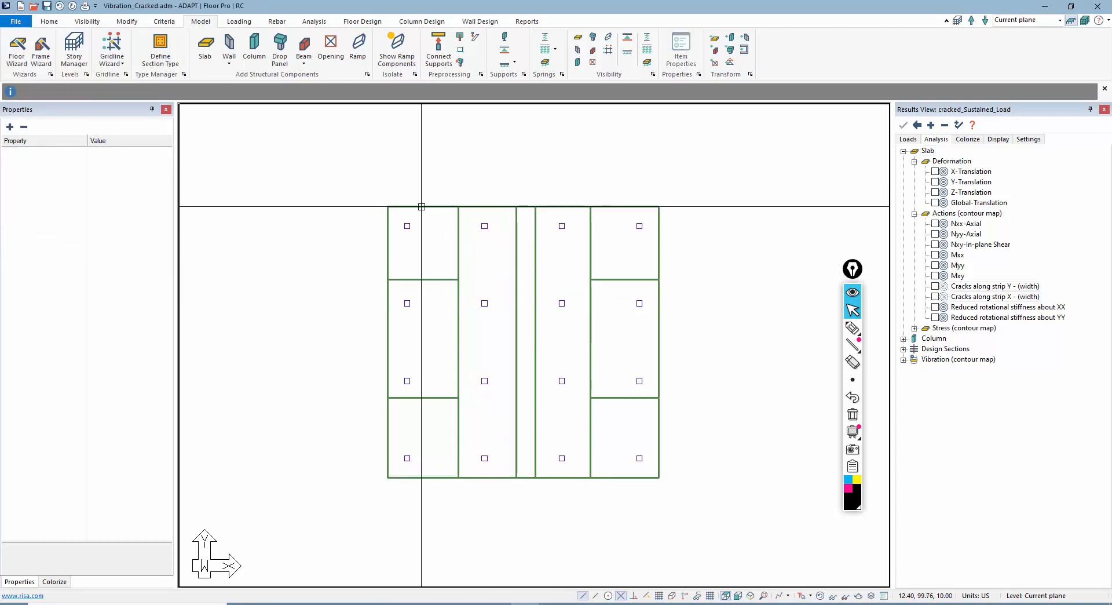
{"action": "left_click", "coordinate": [423, 436]}
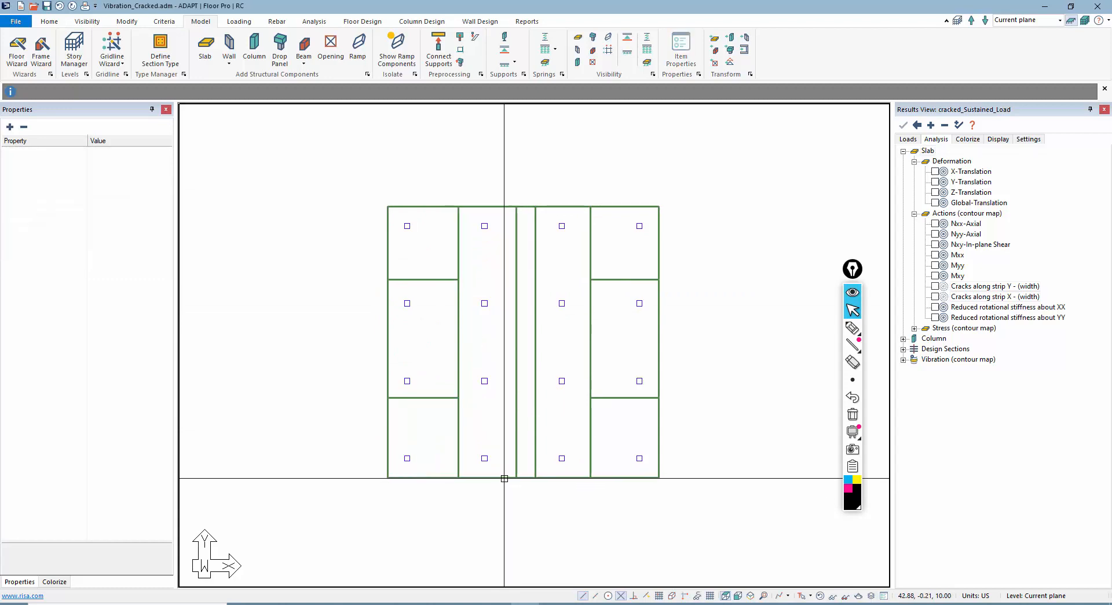
{"action": "left_click", "coordinate": [487, 342]}
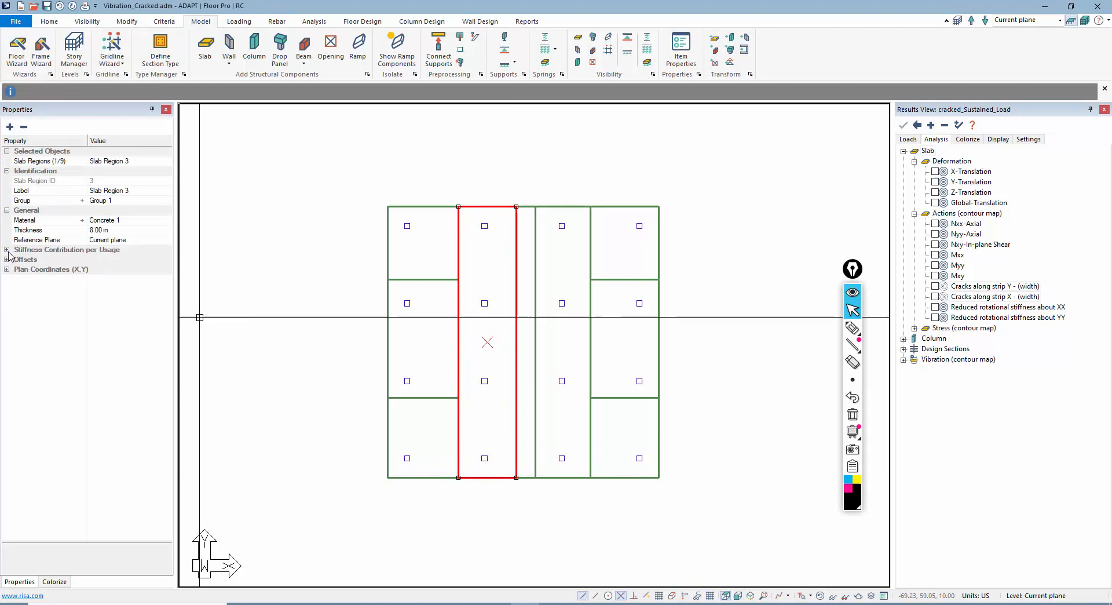
{"action": "left_click", "coordinate": [6, 250]}
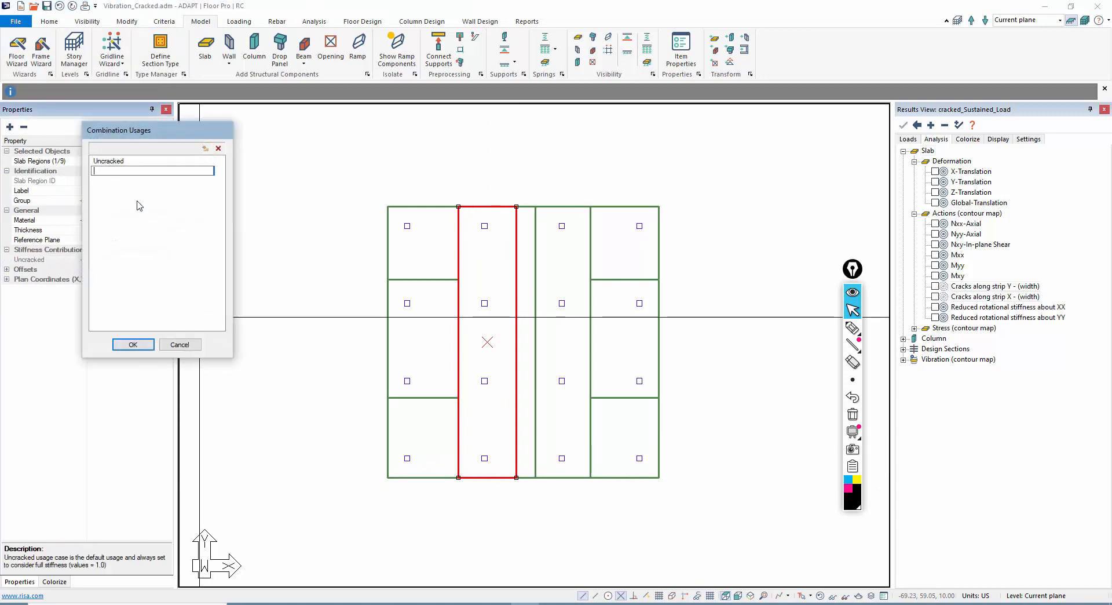
{"action": "type", "text": "Cracked"}
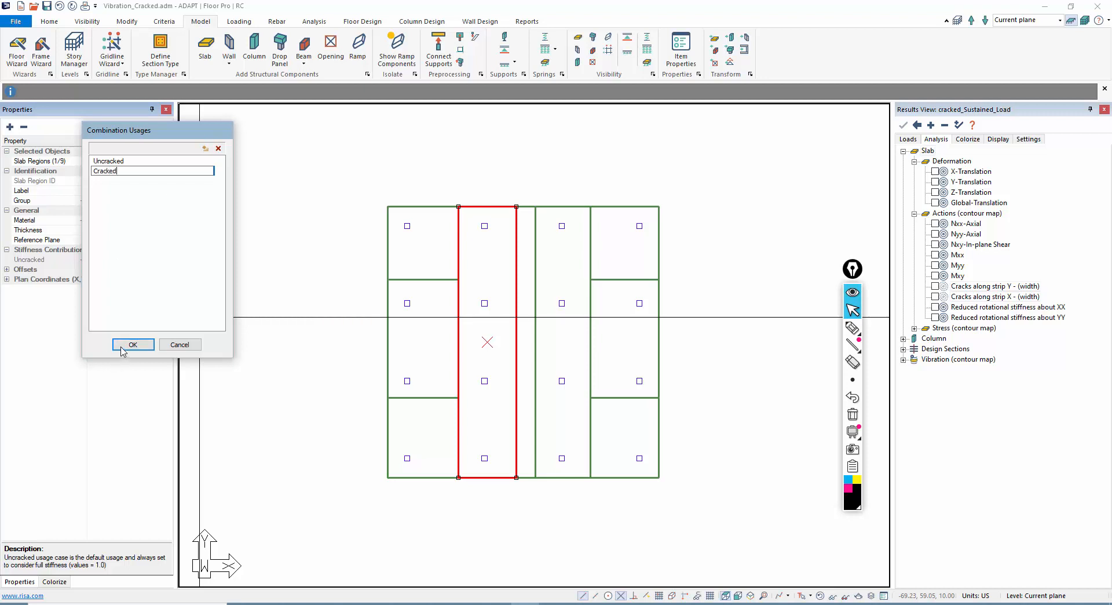
{"action": "left_click", "coordinate": [133, 344]}
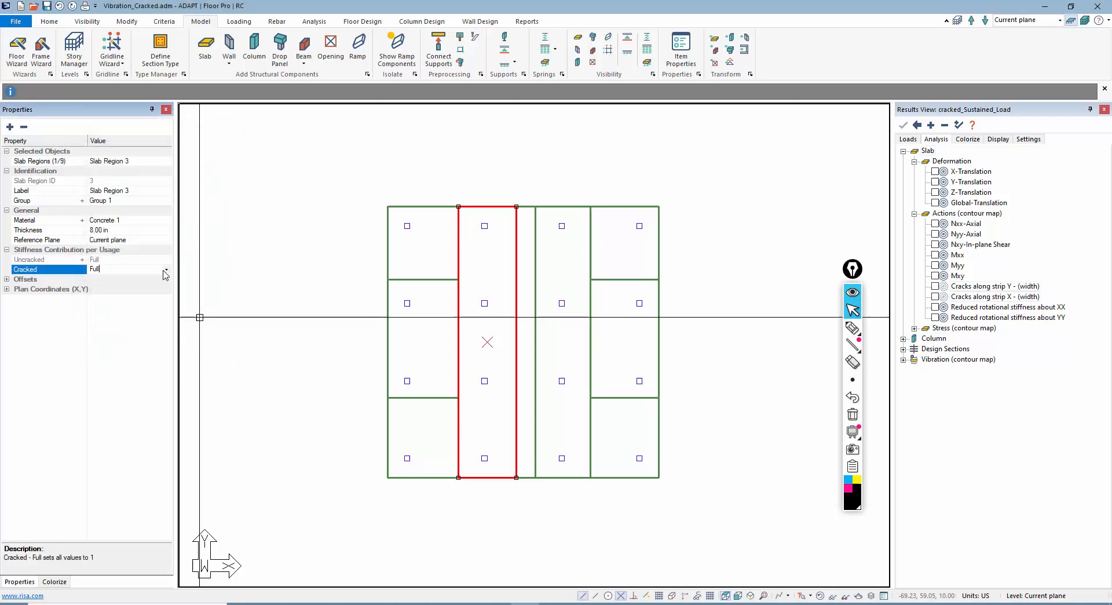
- Set the Cracked usage to Custom and begin entering modifier 0.41
{"action": "left_click", "coordinate": [166, 269]}
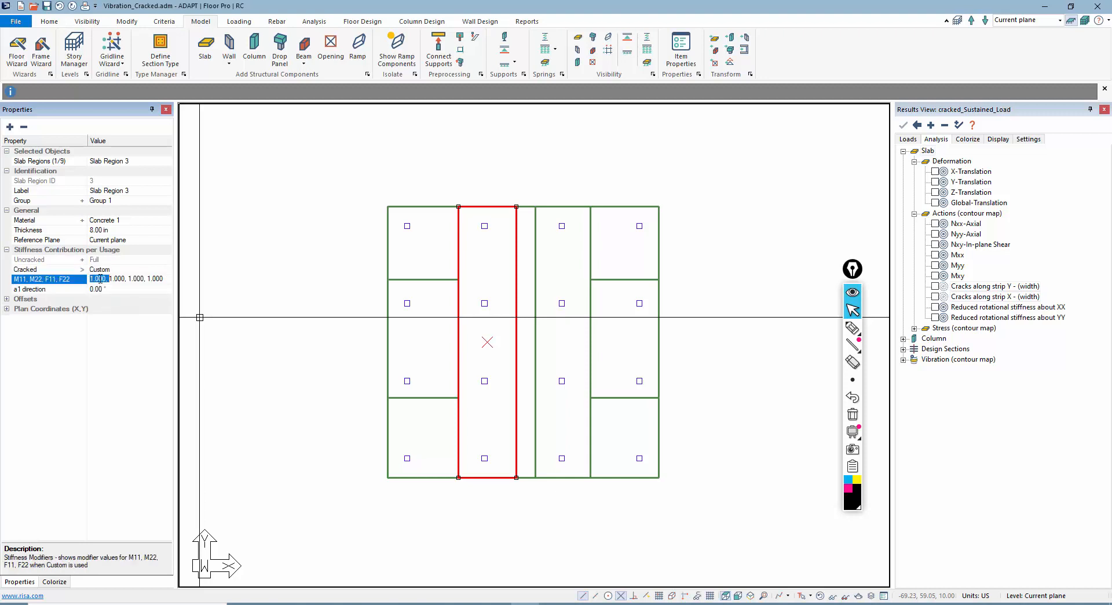
{"action": "type", "text": "0.41"}
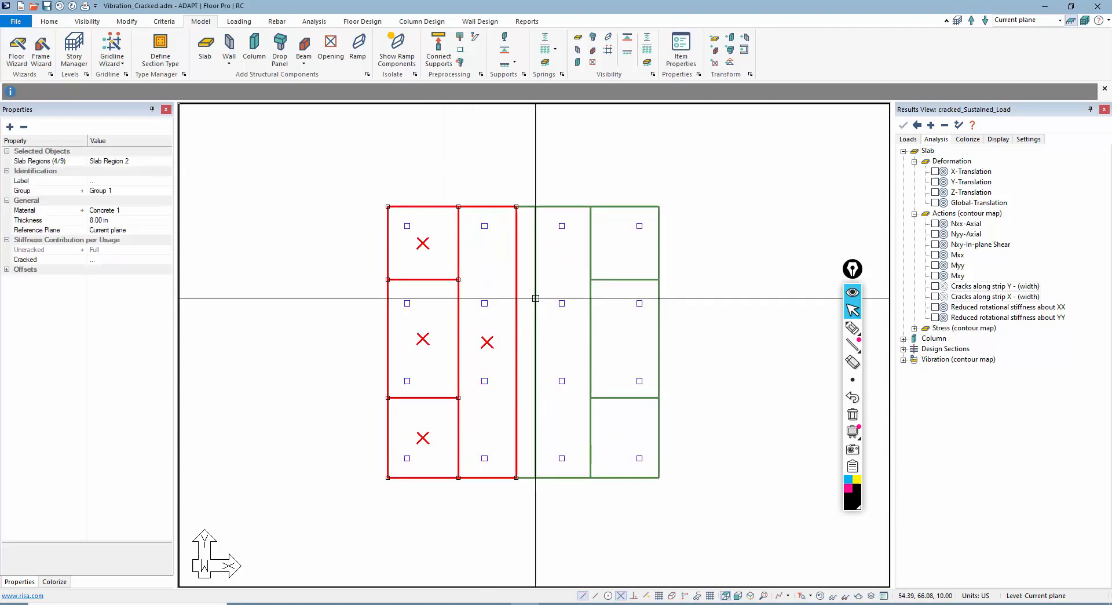
- Give all nine regions cracked modifiers 0.4 for M11 and M22, 1.0 for F11 and F22
{"action": "left_click", "coordinate": [525, 342]}
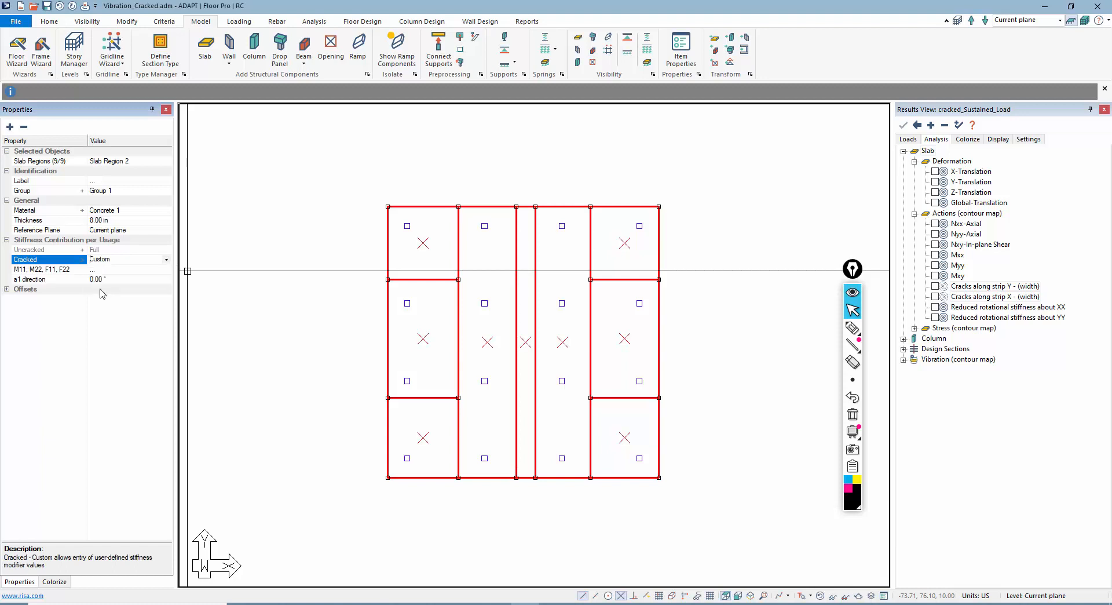
{"action": "left_click", "coordinate": [47, 269]}
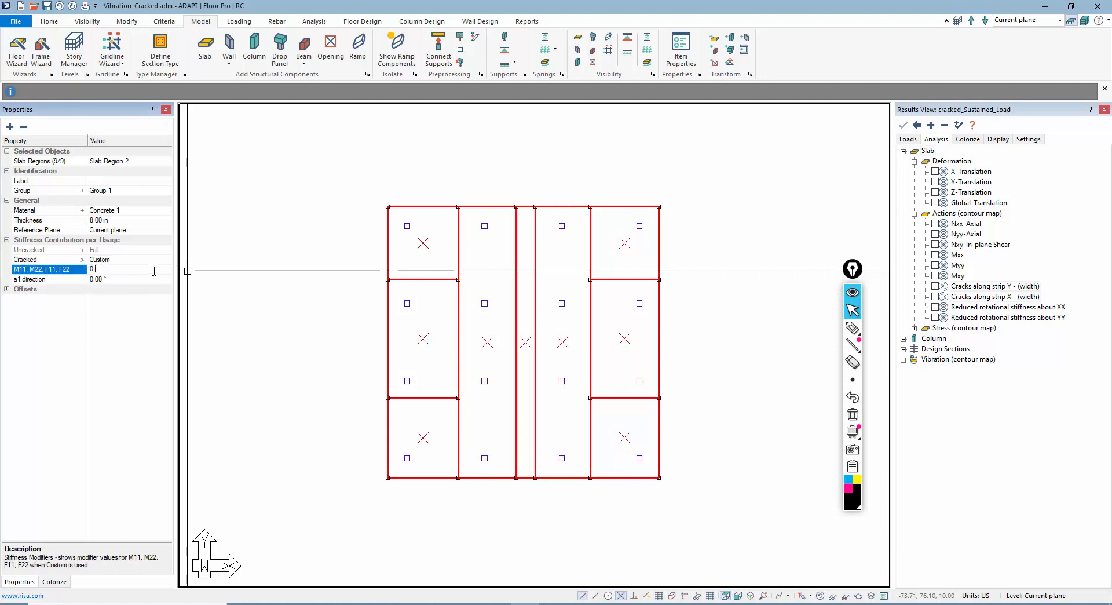
{"action": "type", "text": "0.4,0.4,"}
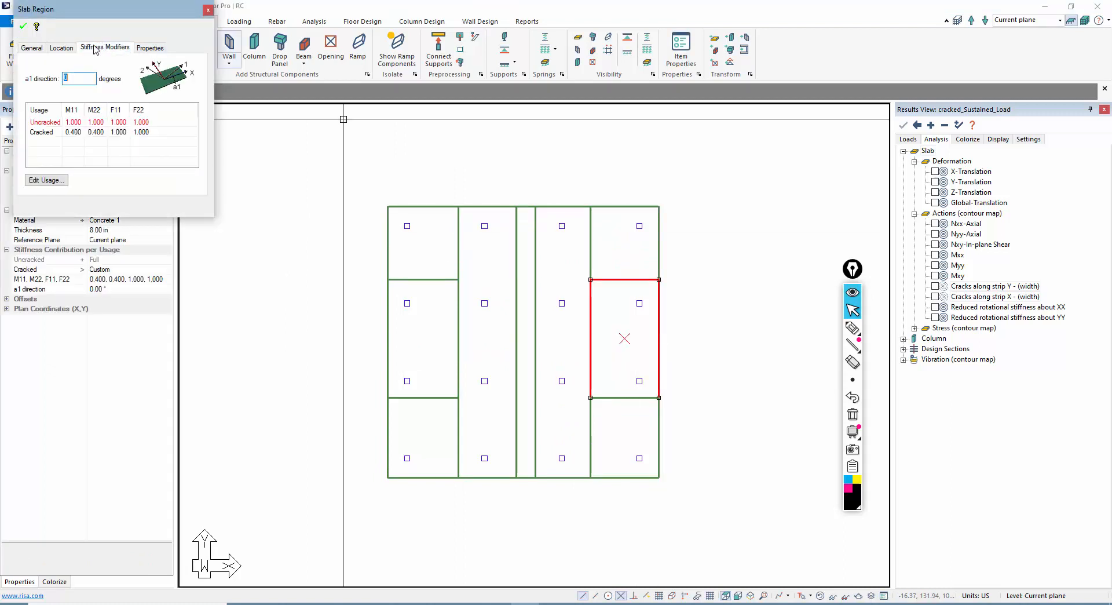
{"action": "mouse_move", "coordinate": [114, 140]}
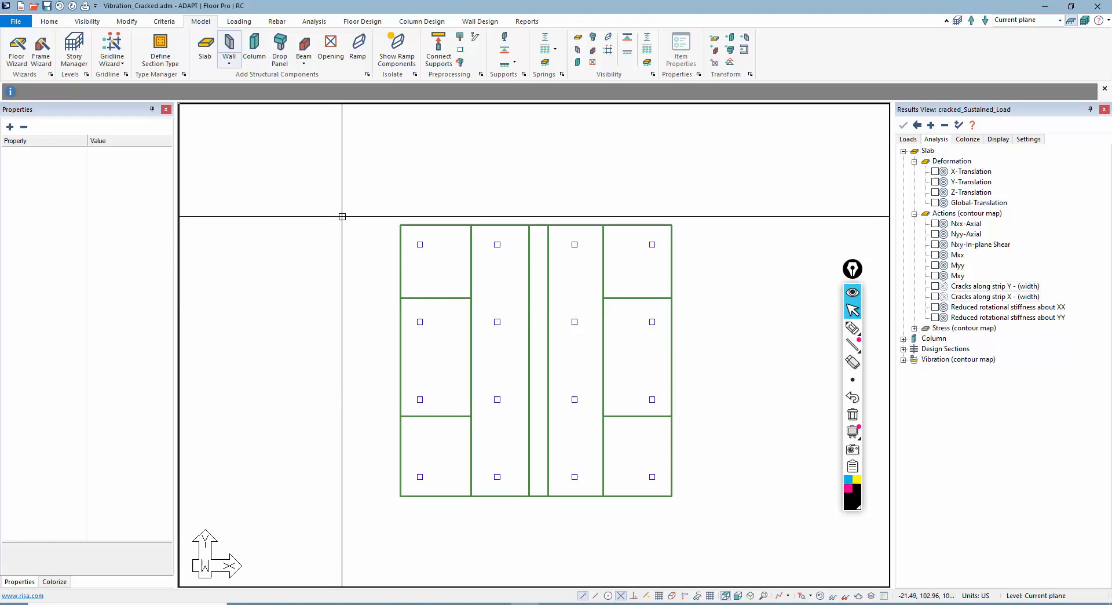
{"action": "left_click", "coordinate": [313, 21]}
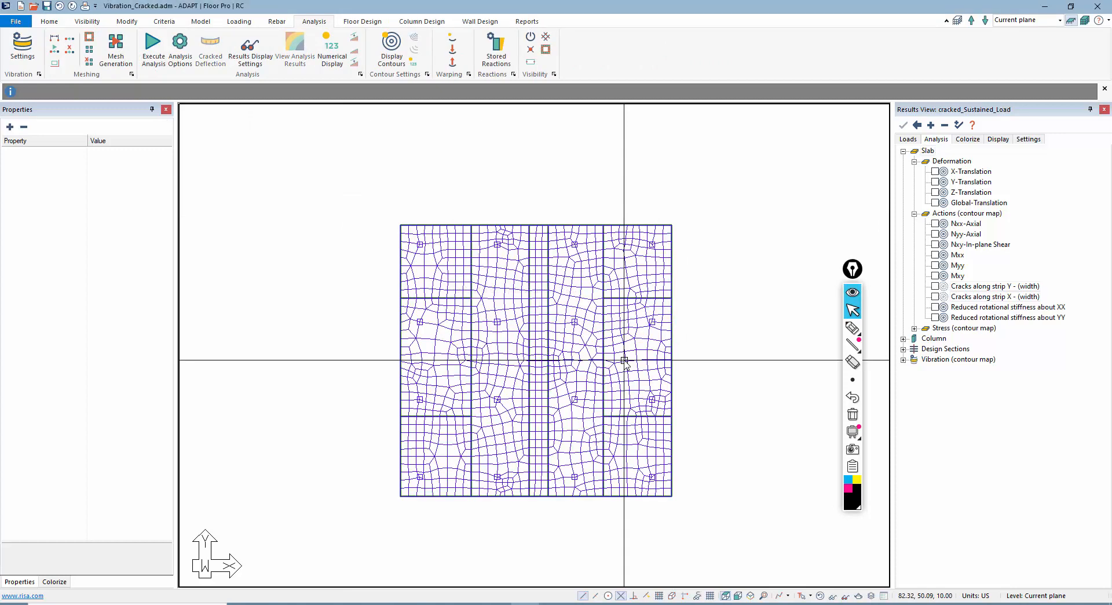
{"action": "mouse_move", "coordinate": [404, 110]}
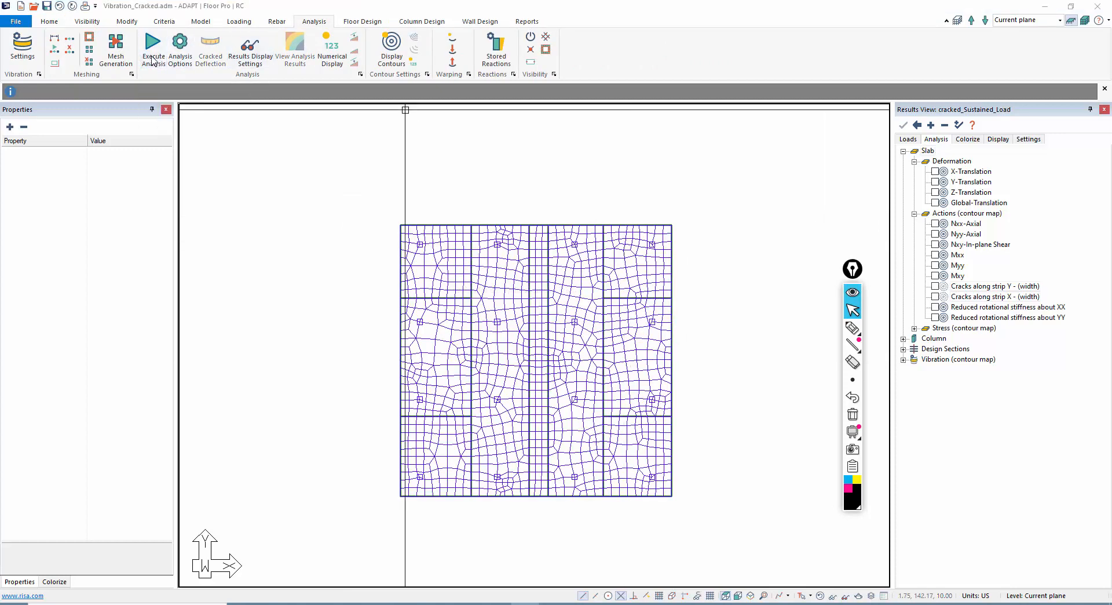
- Reanalyze with Cracked stiffness modifiers applied and save the solution
{"action": "left_click", "coordinate": [153, 50]}
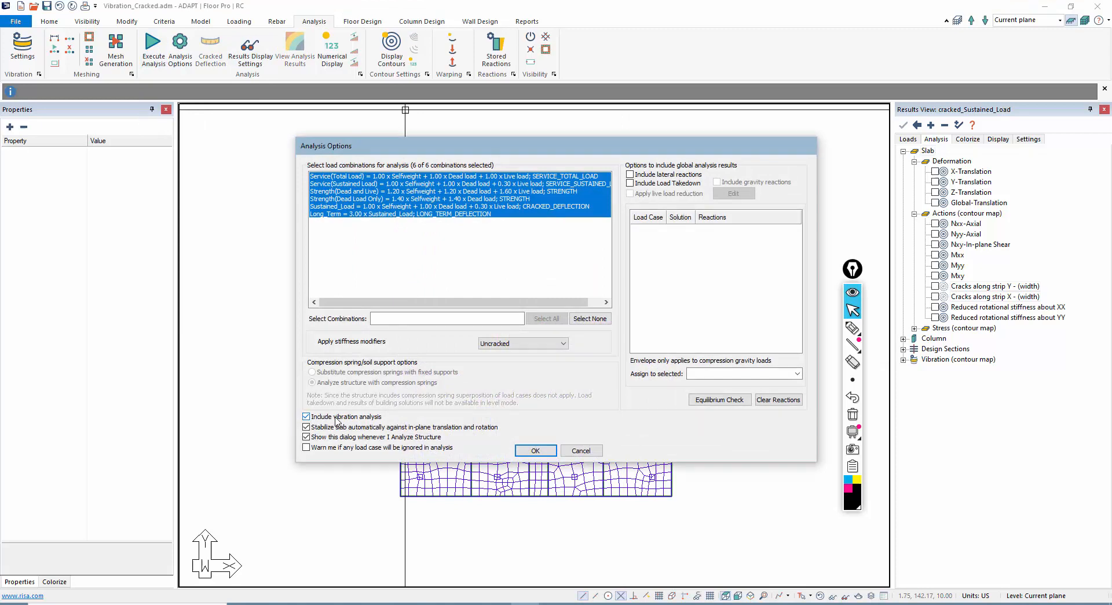
{"action": "left_click", "coordinate": [563, 343]}
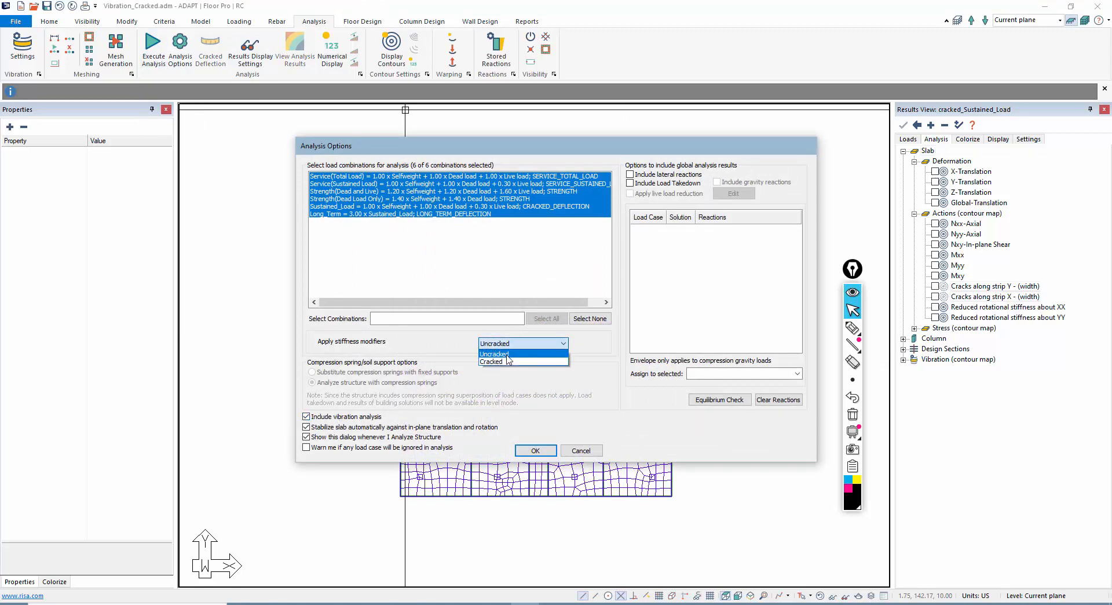
{"action": "mouse_move", "coordinate": [491, 362]}
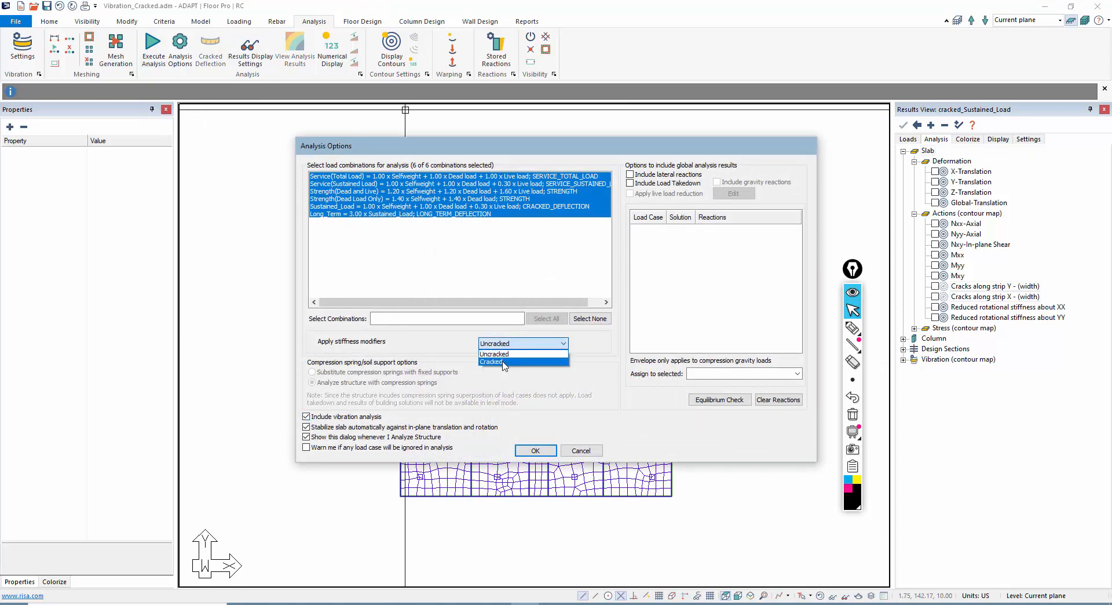
{"action": "left_click", "coordinate": [491, 361]}
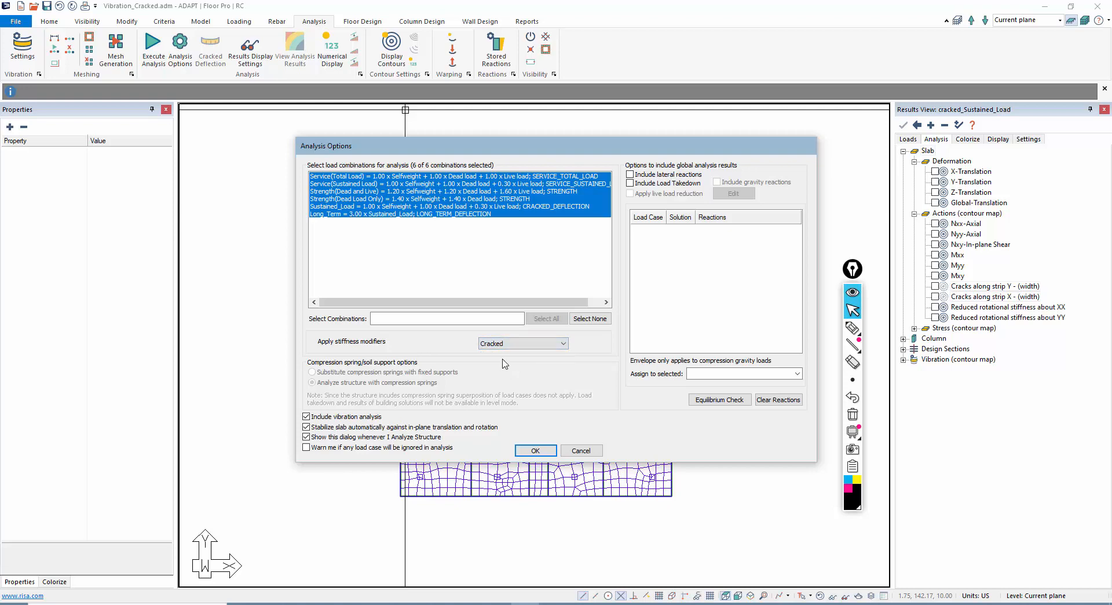
{"action": "left_click", "coordinate": [534, 450]}
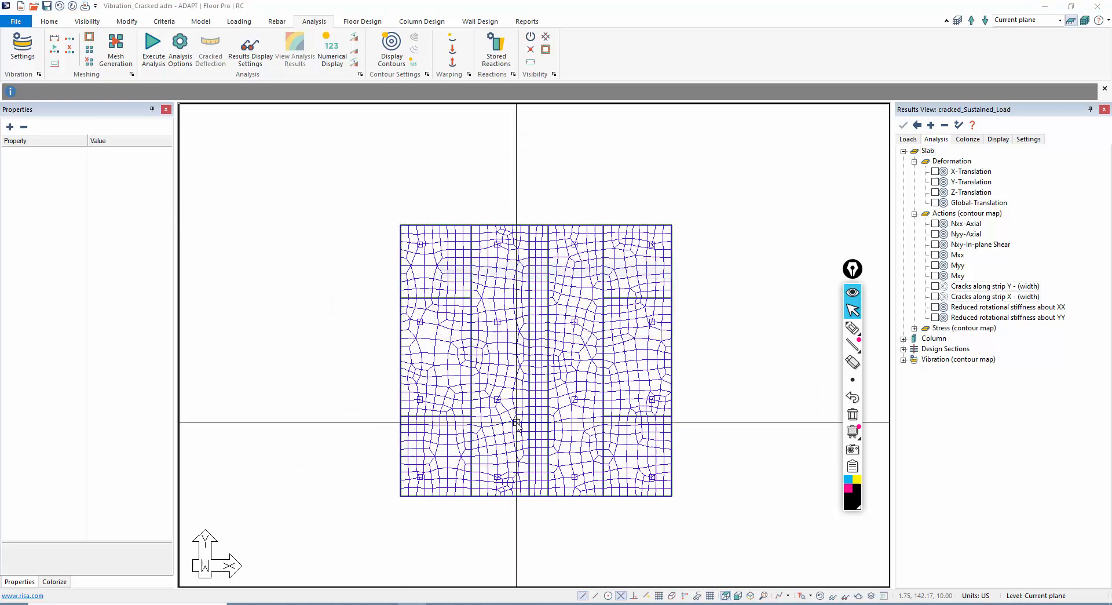
{"action": "left_click", "coordinate": [152, 47]}
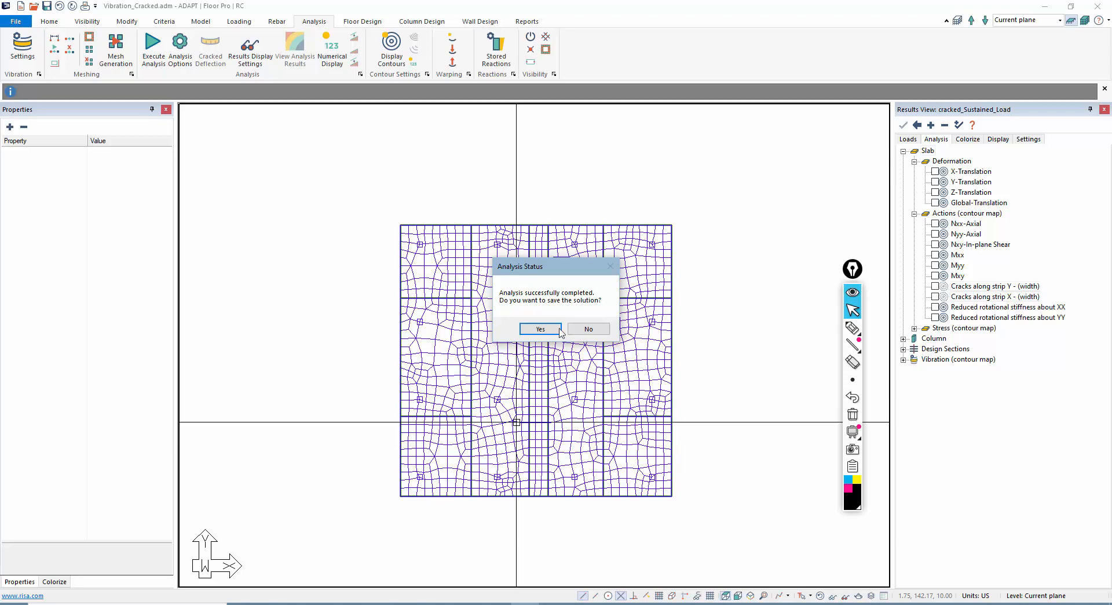
{"action": "left_click", "coordinate": [540, 329]}
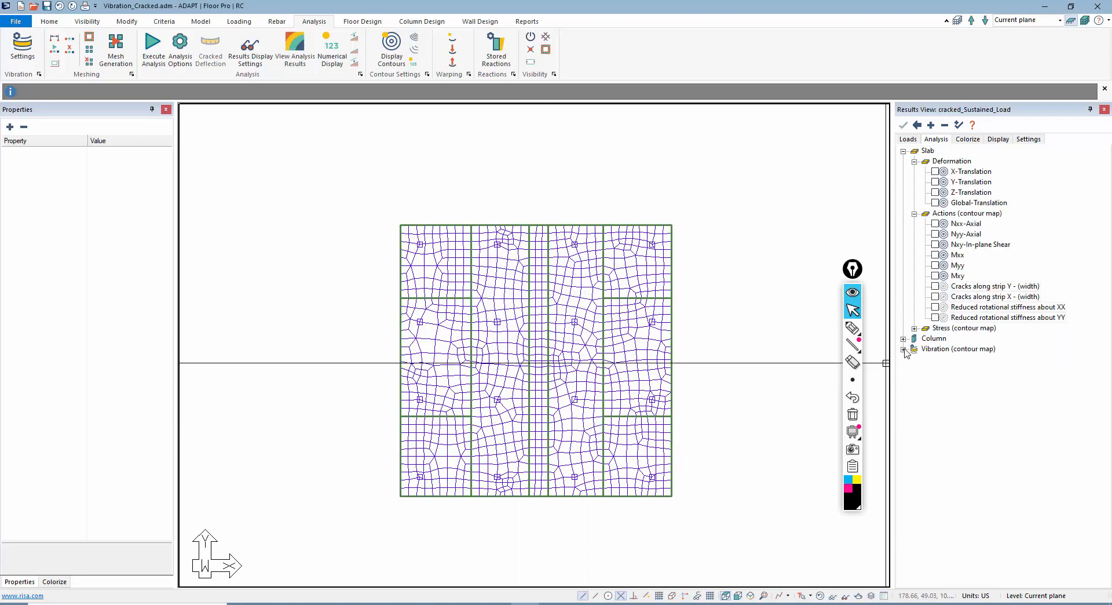
- Show vibration Mode 1 contour for the cracked analysis, 3.47 Hz, period 0.29 s
{"action": "left_click", "coordinate": [904, 349]}
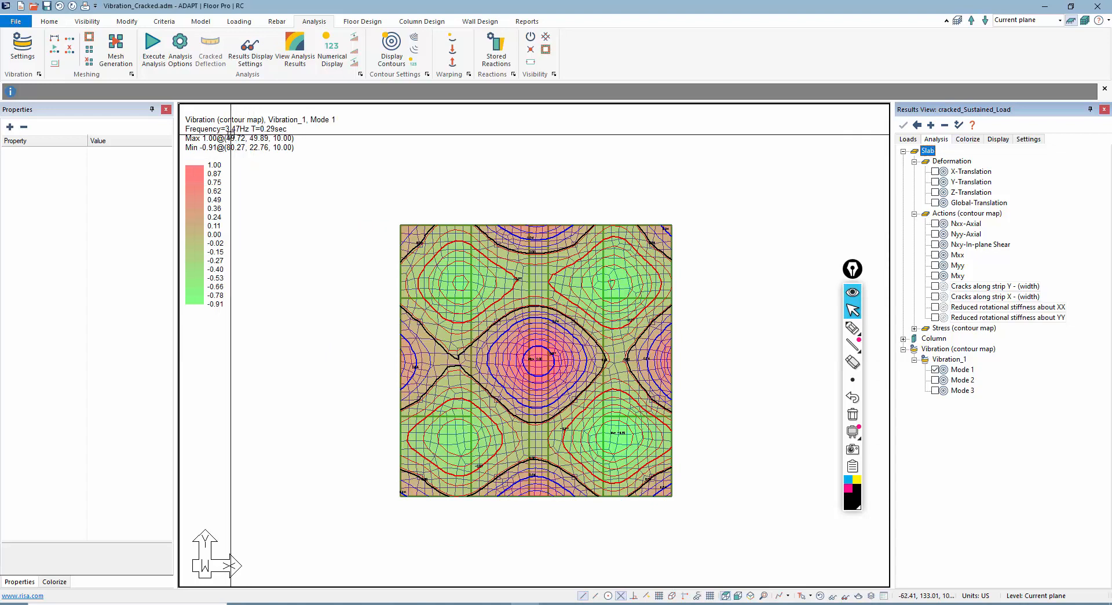
{"action": "mouse_move", "coordinate": [667, 502]}
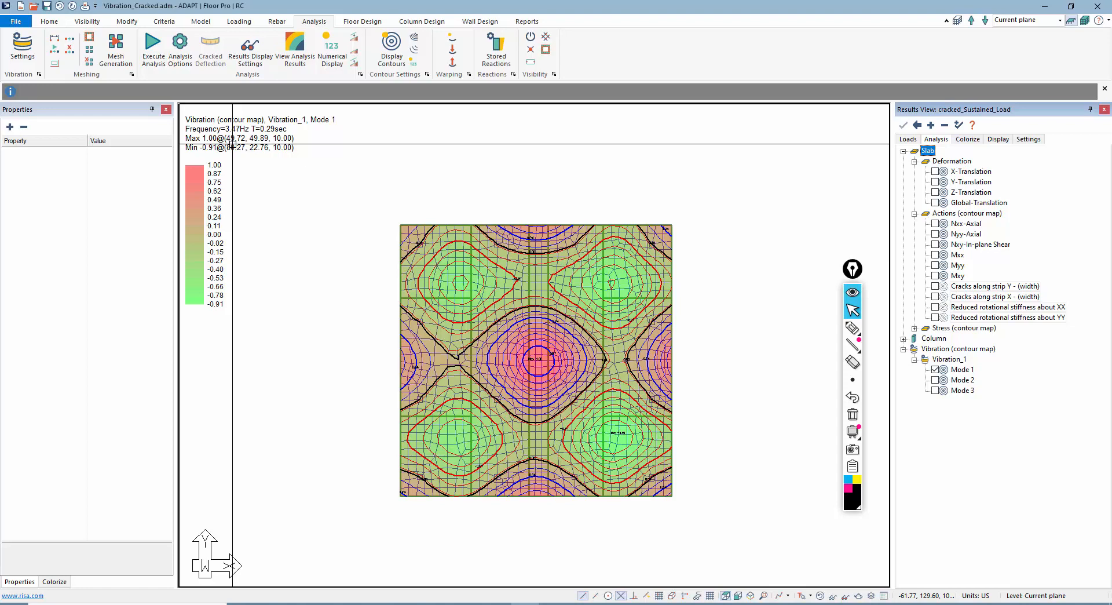
{"action": "mouse_move", "coordinate": [271, 358]}
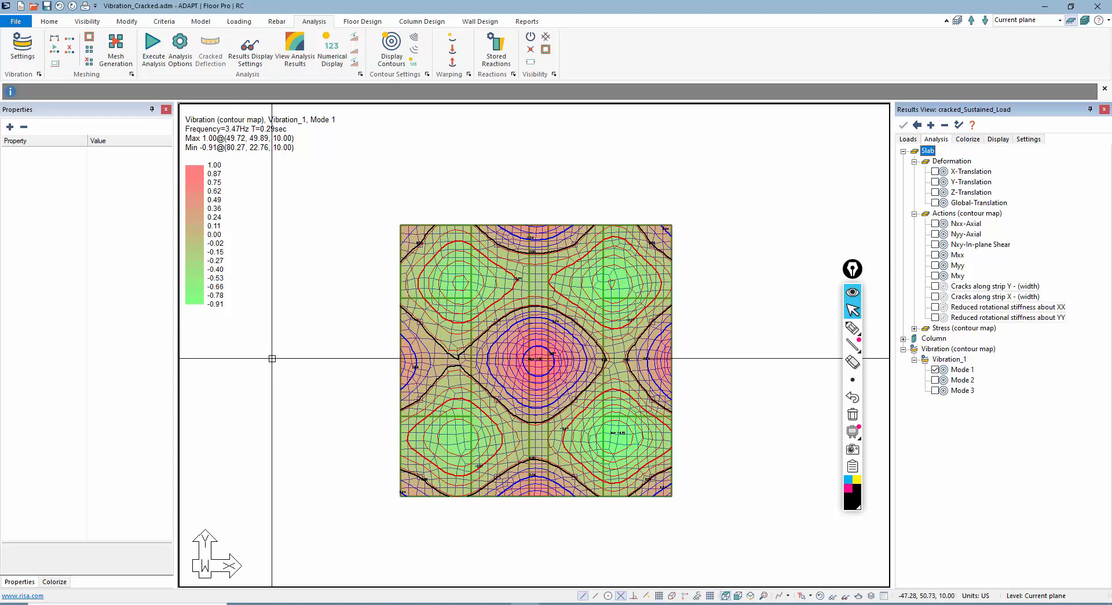